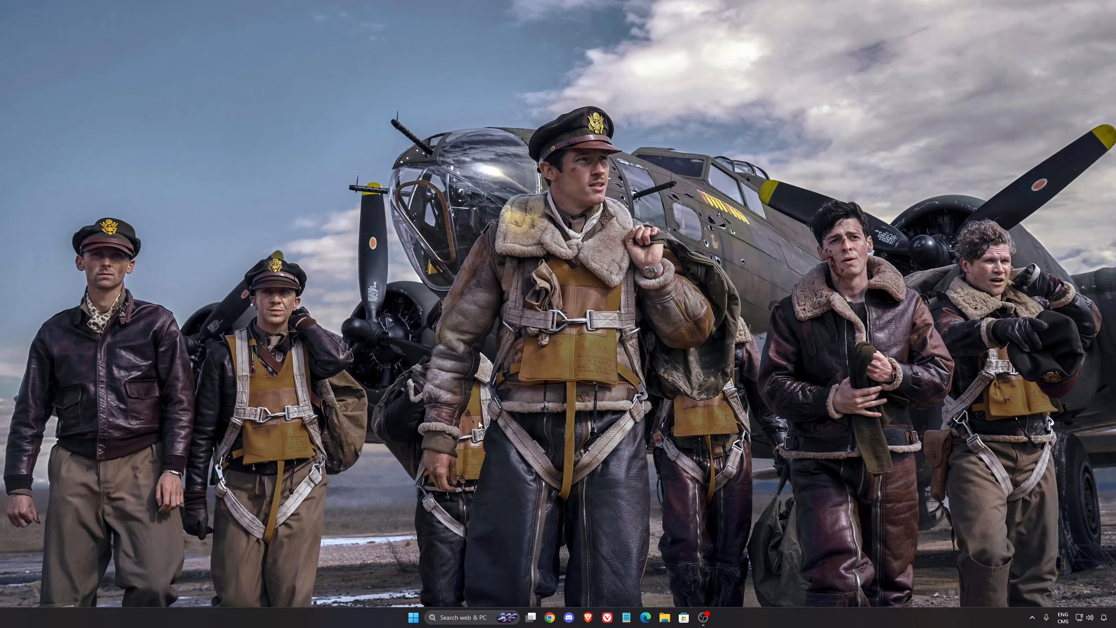
{"action": "mouse_move", "coordinate": [735, 361]}
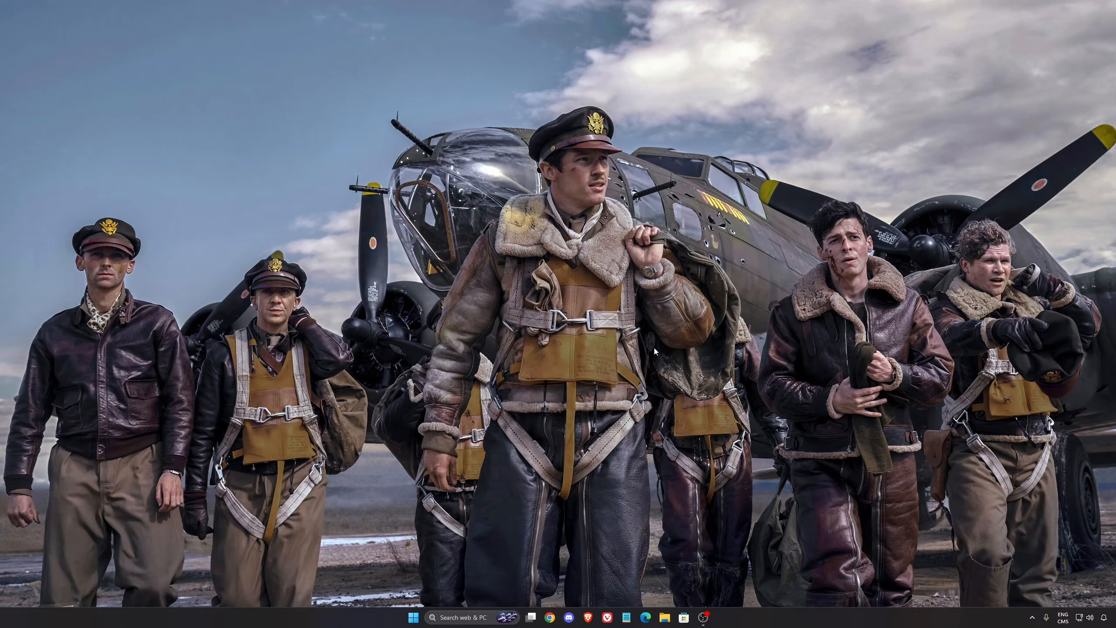
{"action": "mouse_move", "coordinate": [613, 383]}
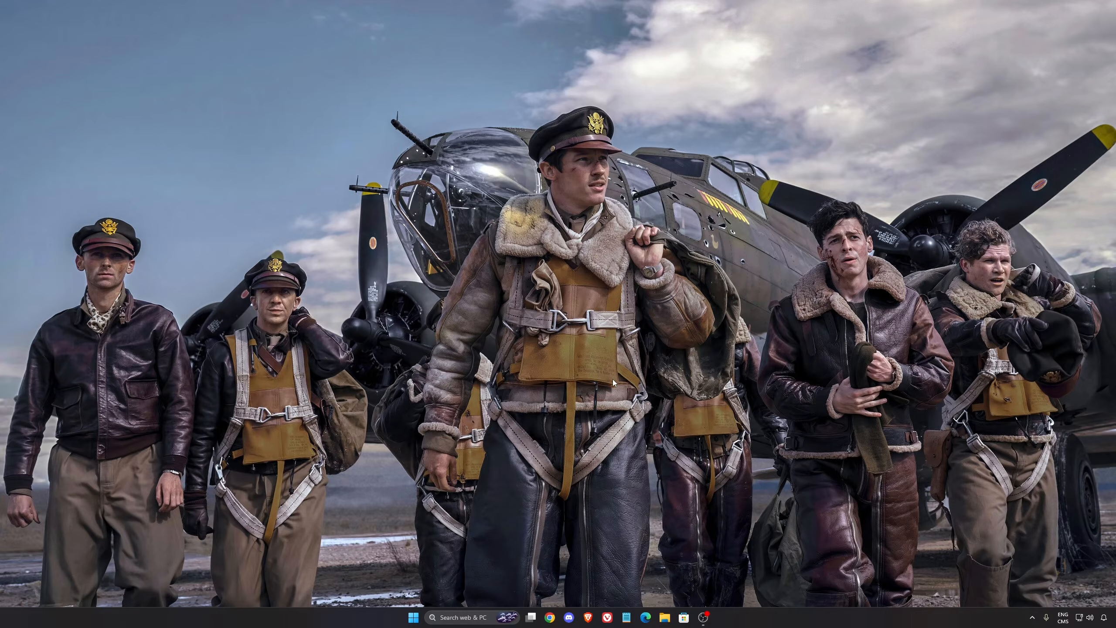
Launch Windows Settings from the taskbar search and go to the Gaming section for Game Bar
{"action": "type", "text": "seti"}
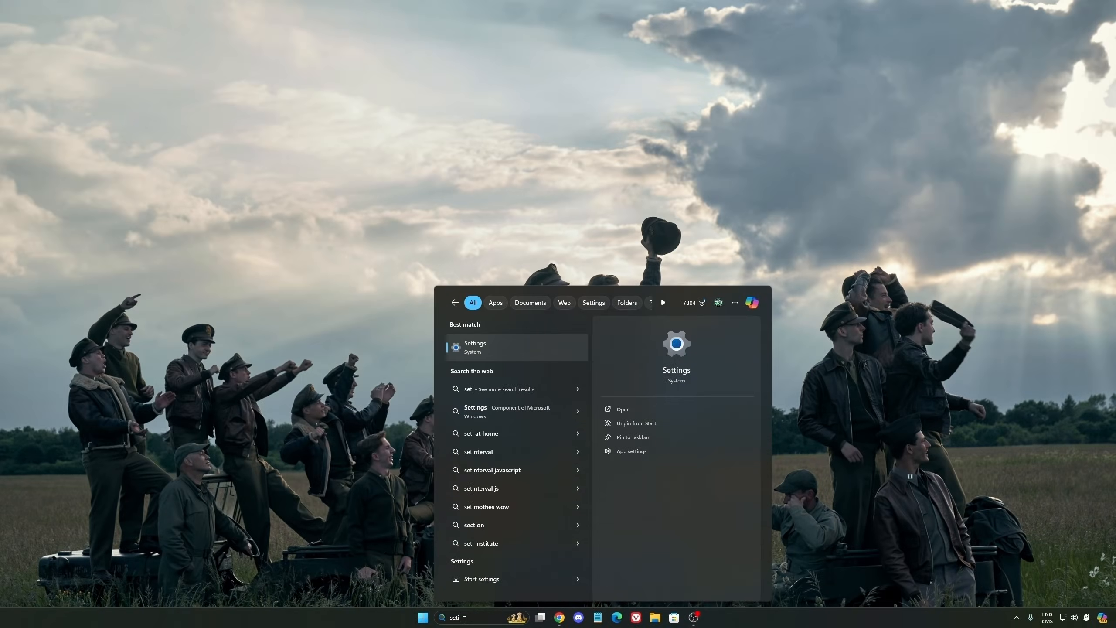
{"action": "left_click", "coordinate": [474, 347]}
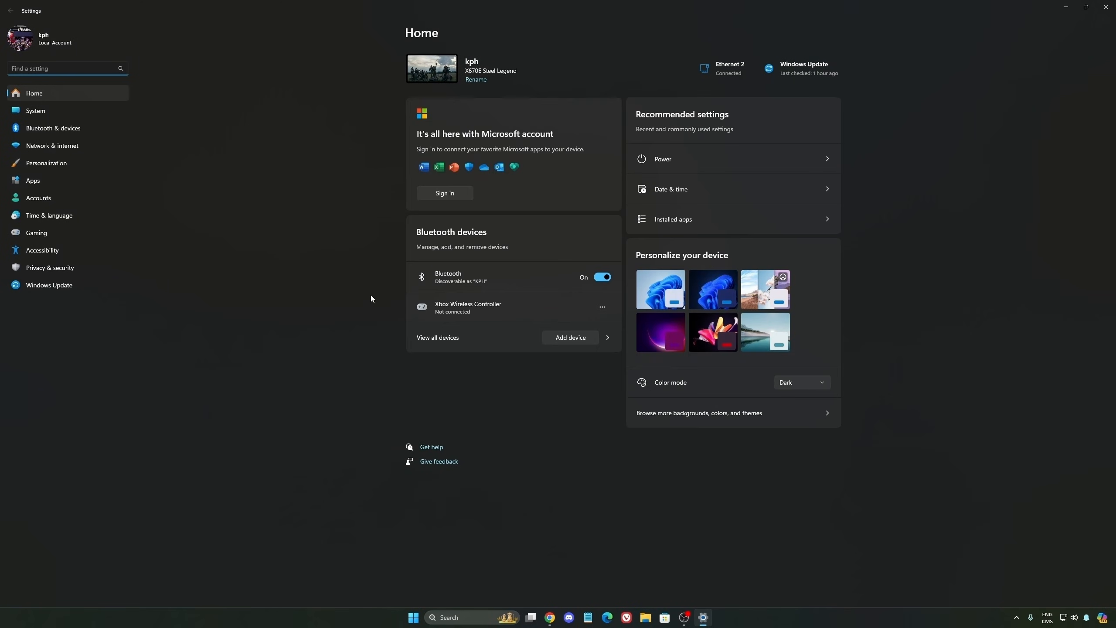
{"action": "mouse_move", "coordinate": [105, 285]}
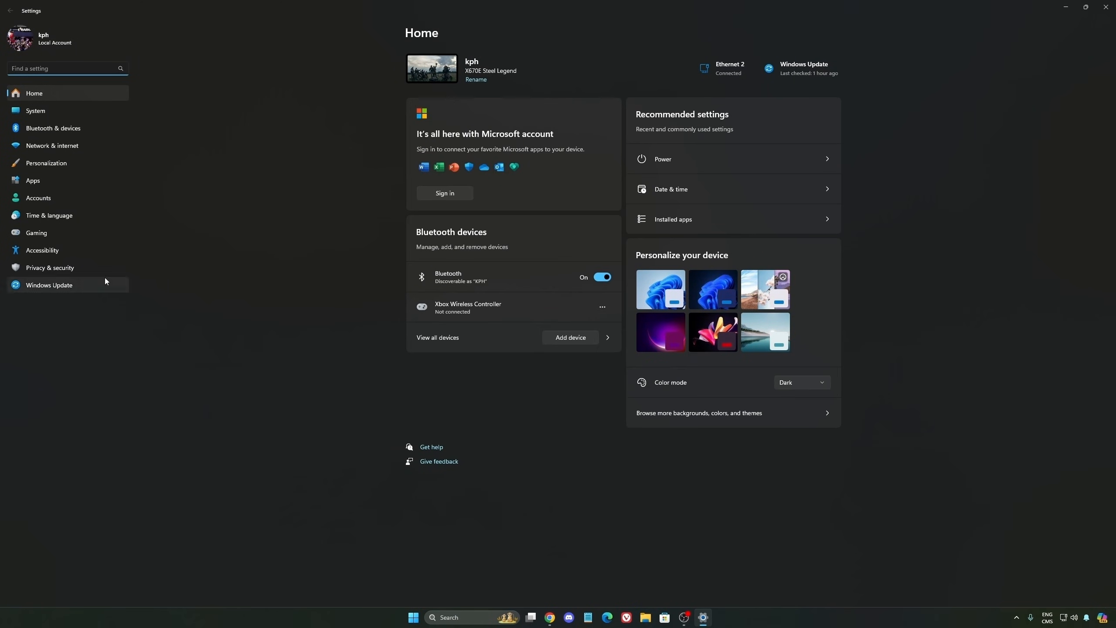
{"action": "left_click", "coordinate": [37, 232]}
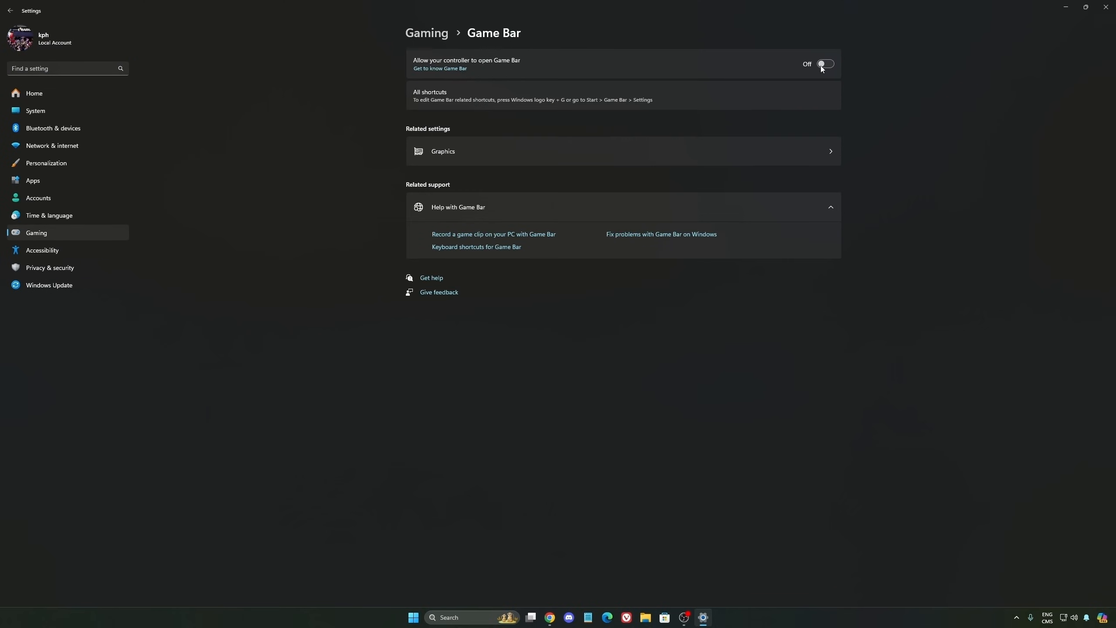
{"action": "mouse_move", "coordinate": [528, 61]}
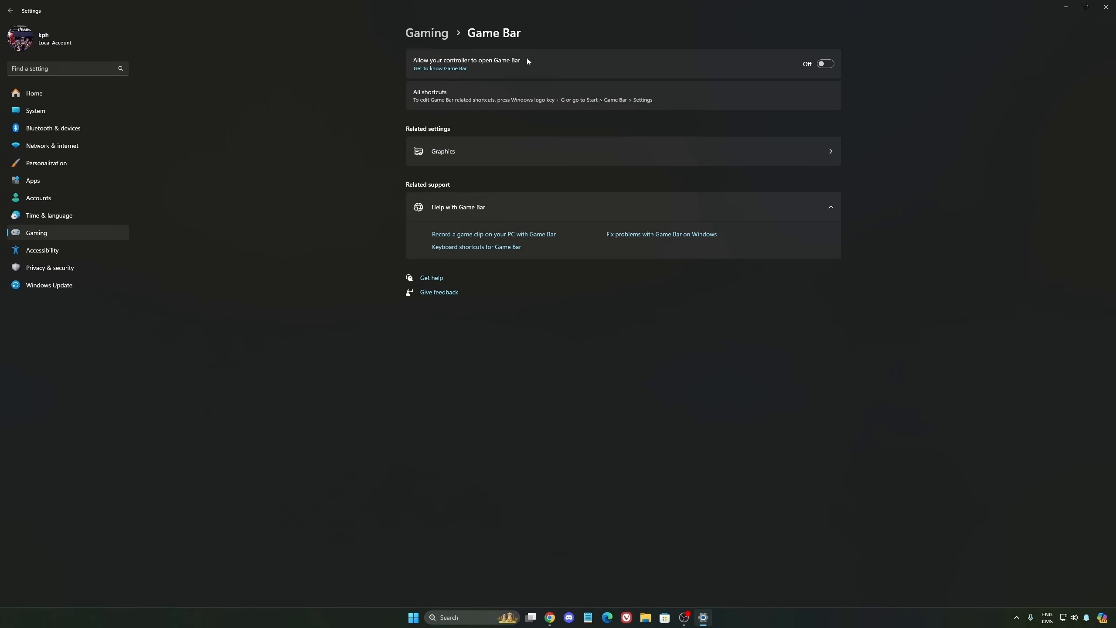
{"action": "mouse_move", "coordinate": [541, 85]}
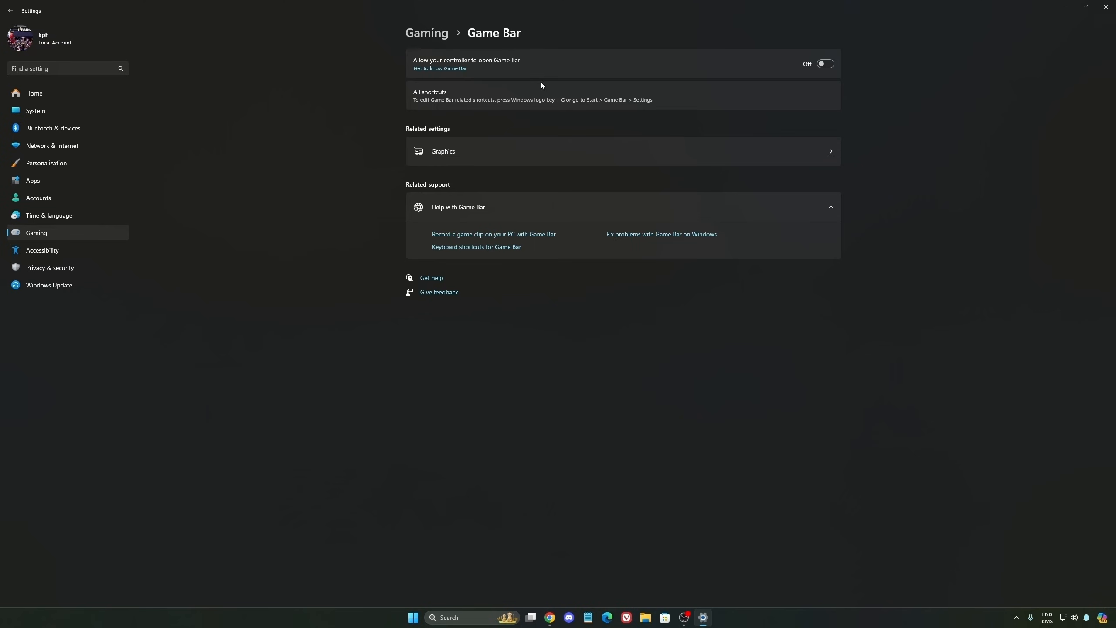
{"action": "mouse_move", "coordinate": [544, 73]}
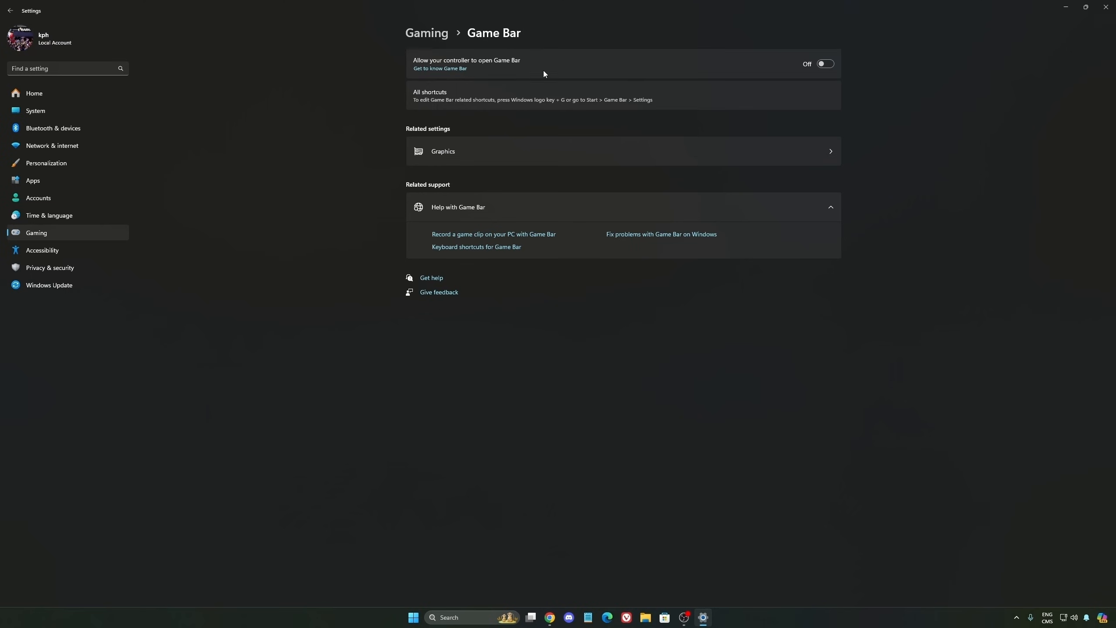
{"action": "mouse_move", "coordinate": [648, 75]}
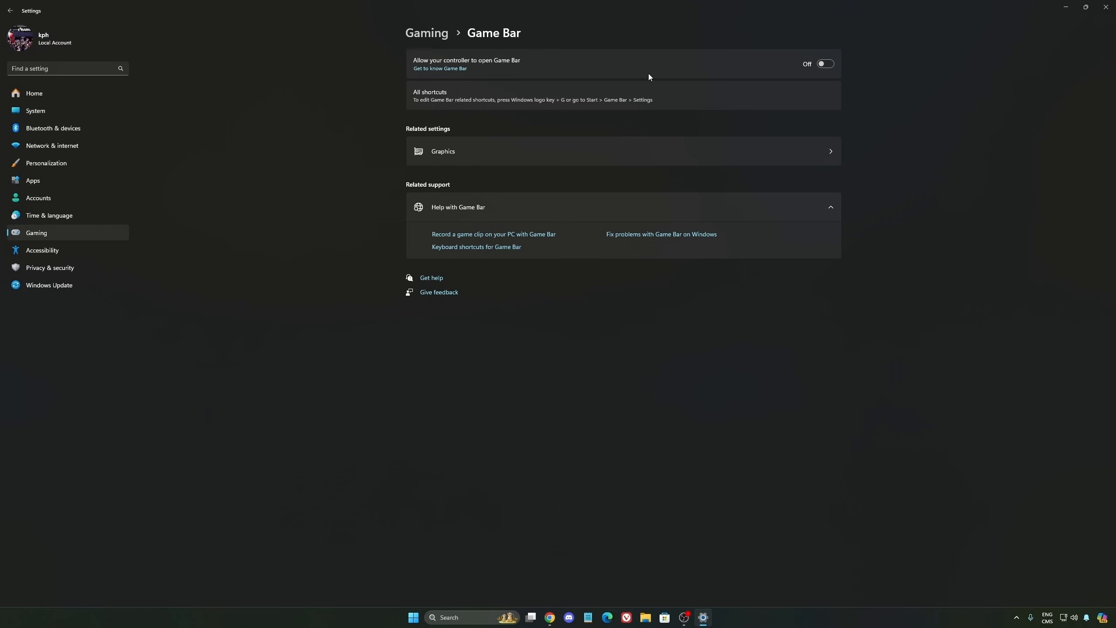
{"action": "mouse_move", "coordinate": [662, 58]}
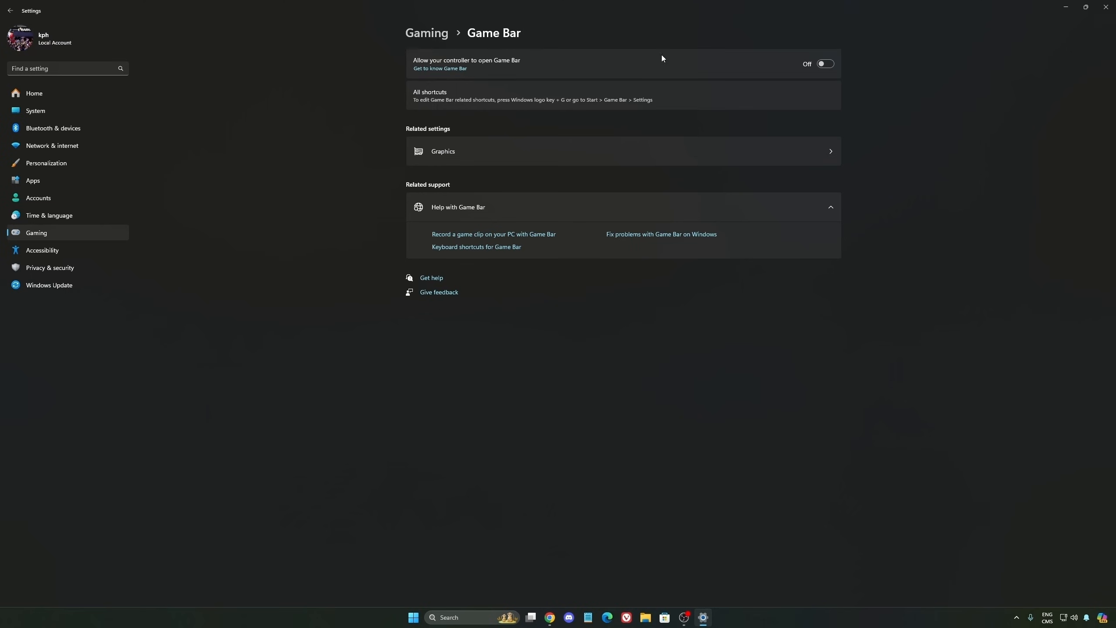
{"action": "mouse_move", "coordinate": [633, 107]}
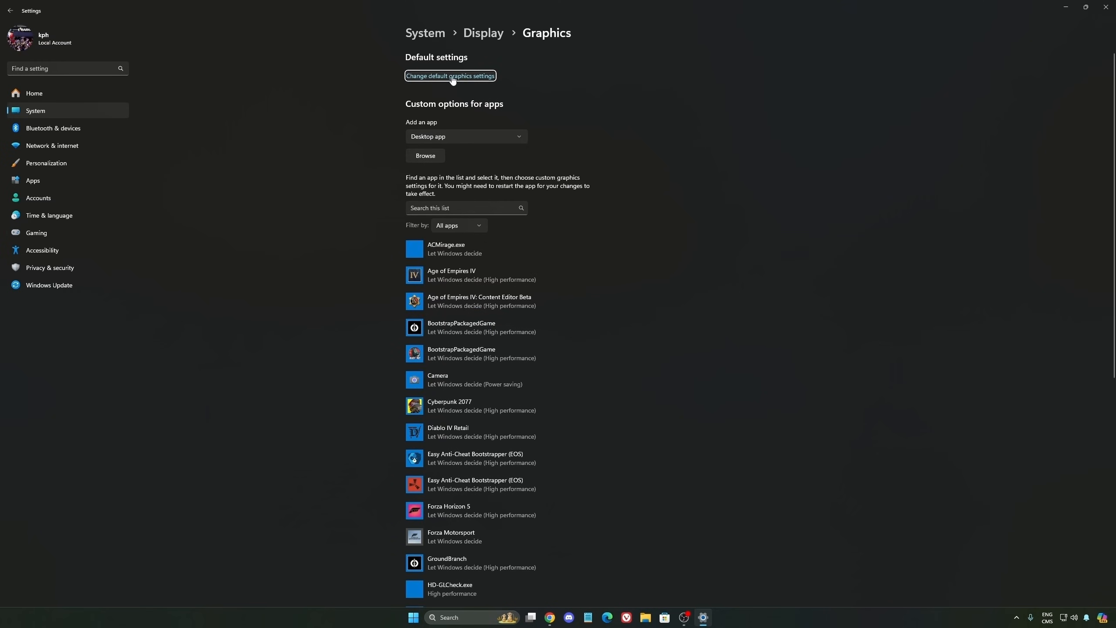
Show Default graphics settings with hardware-accelerated GPU scheduling On
{"action": "left_click", "coordinate": [450, 76]}
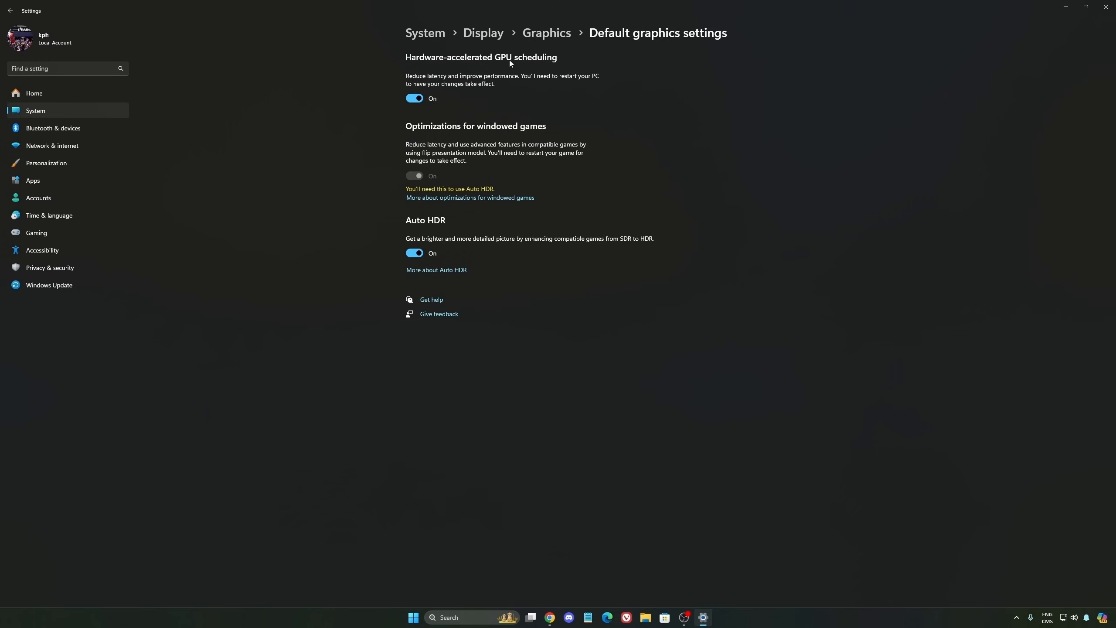
{"action": "mouse_move", "coordinate": [473, 74]}
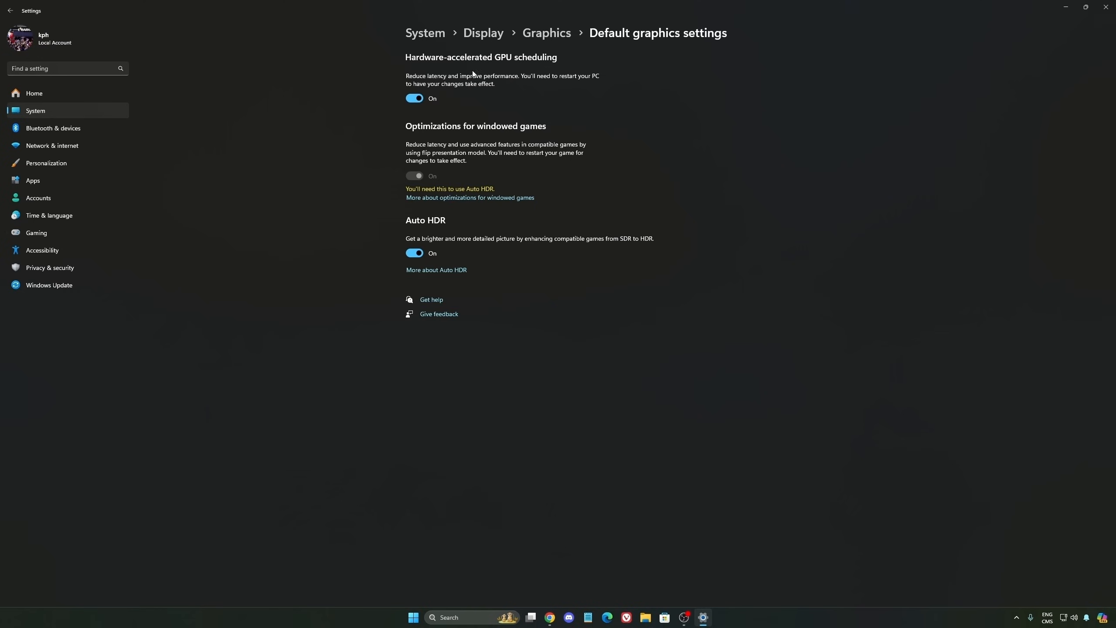
{"action": "mouse_move", "coordinate": [56, 235]}
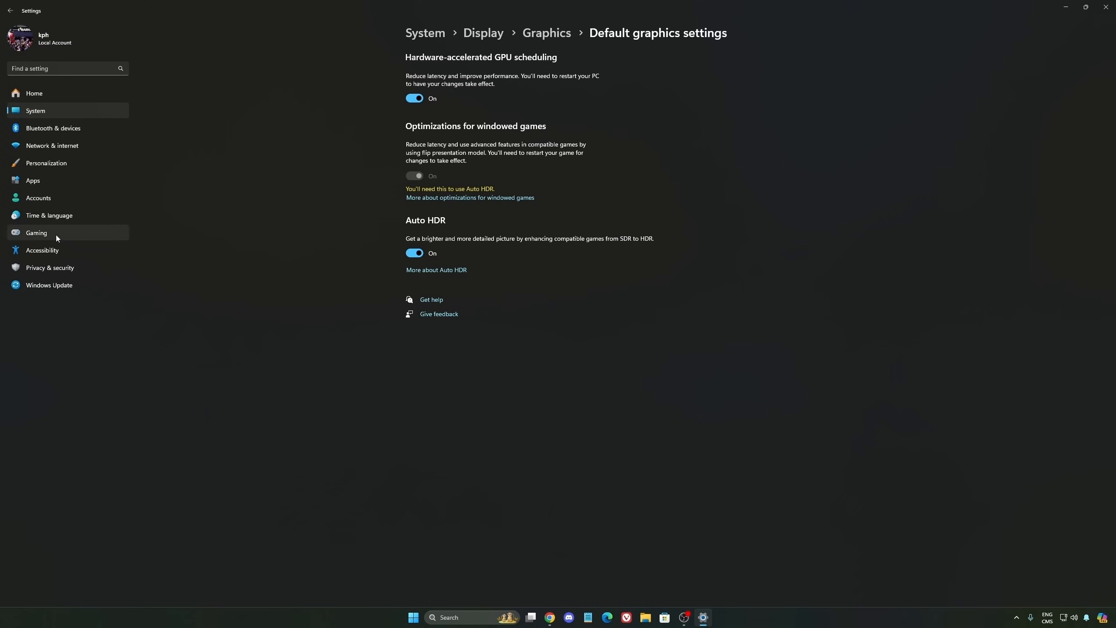
Return to Gaming and show Captures with background recording and game audio capture Off
{"action": "left_click", "coordinate": [36, 232]}
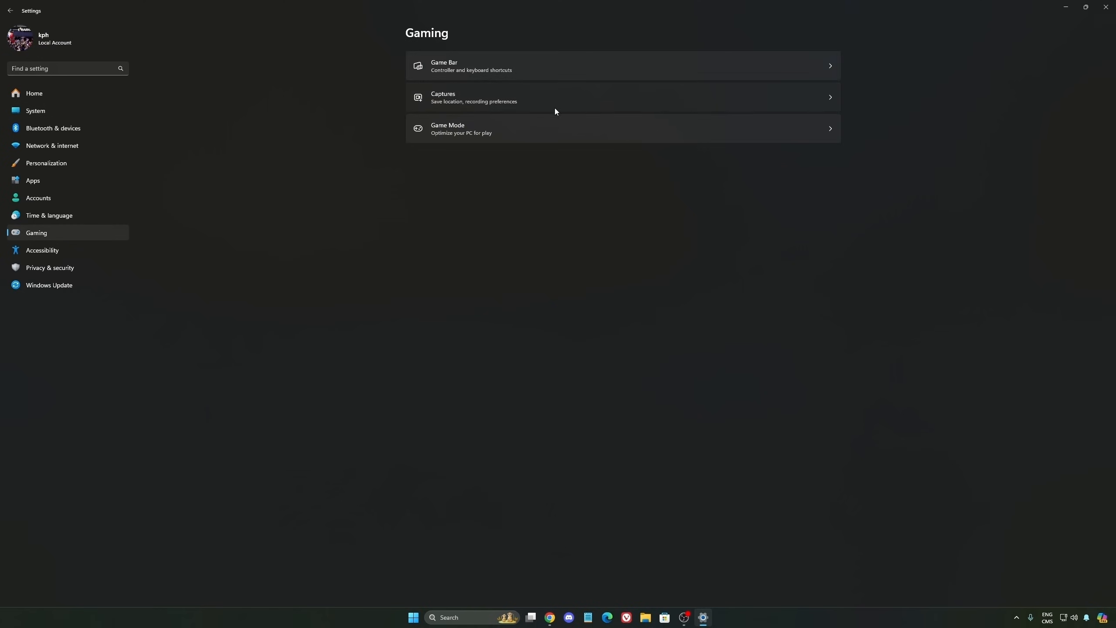
{"action": "left_click", "coordinate": [472, 97]}
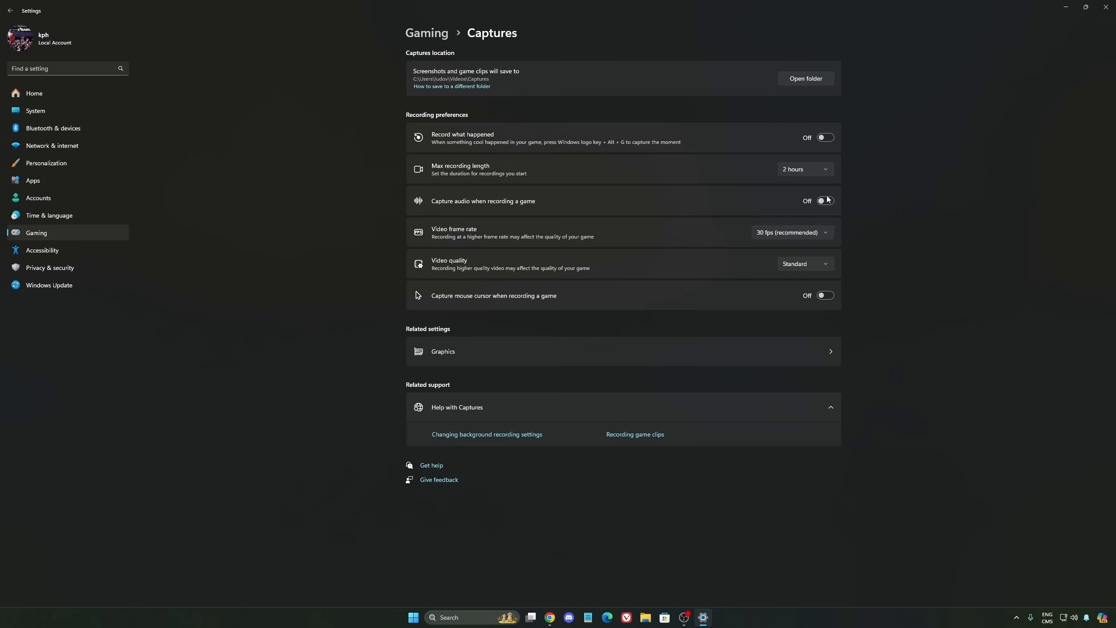
{"action": "mouse_move", "coordinate": [533, 305]}
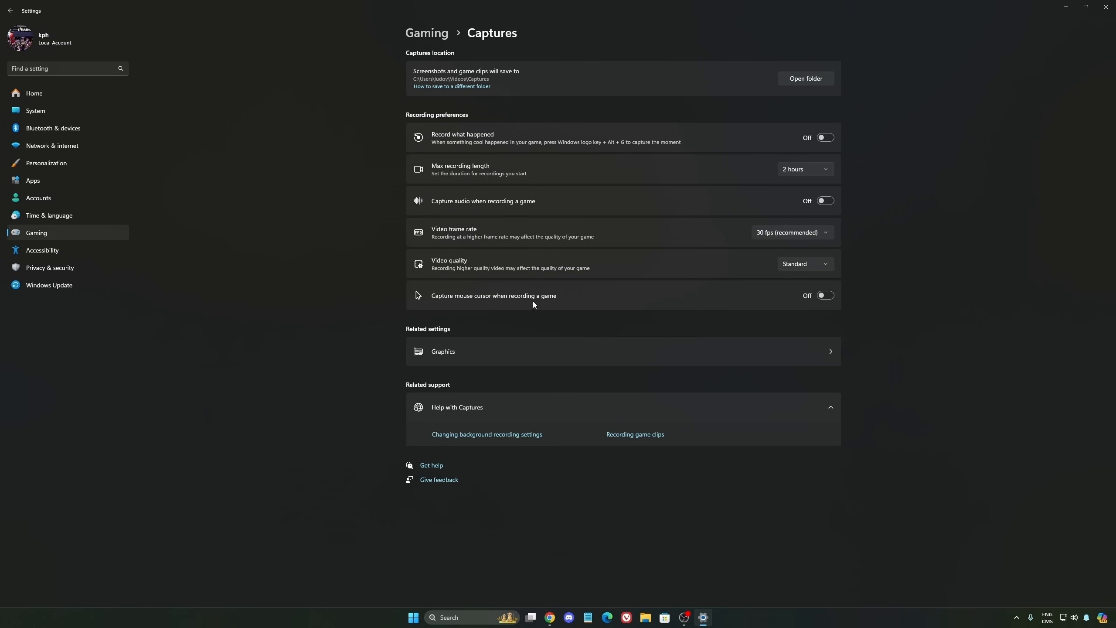
{"action": "mouse_move", "coordinate": [71, 250]}
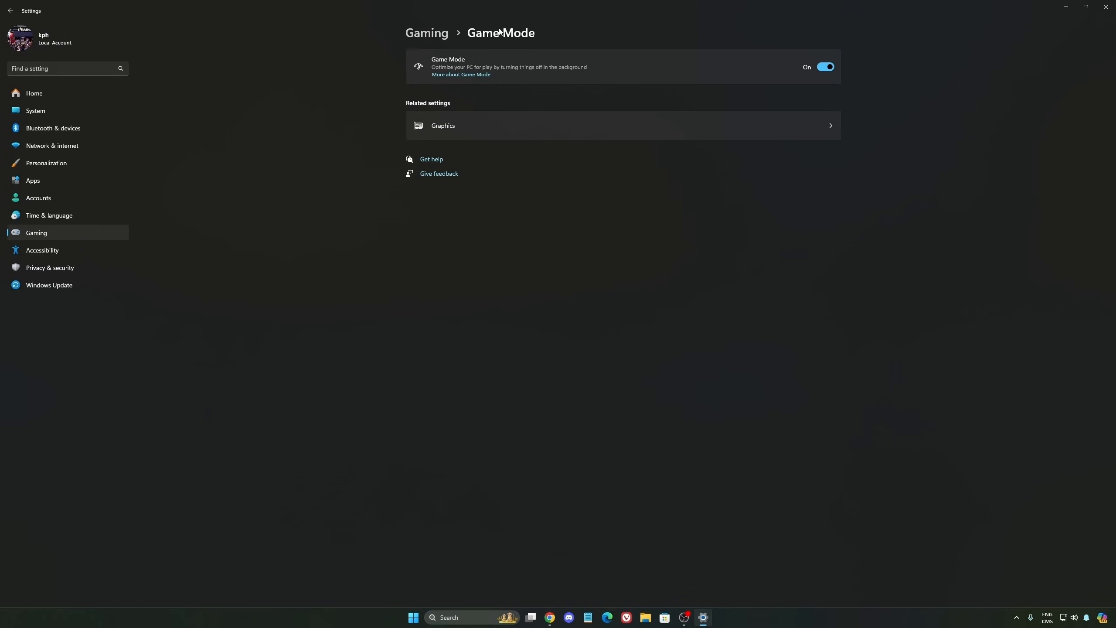
{"action": "mouse_move", "coordinate": [658, 77]}
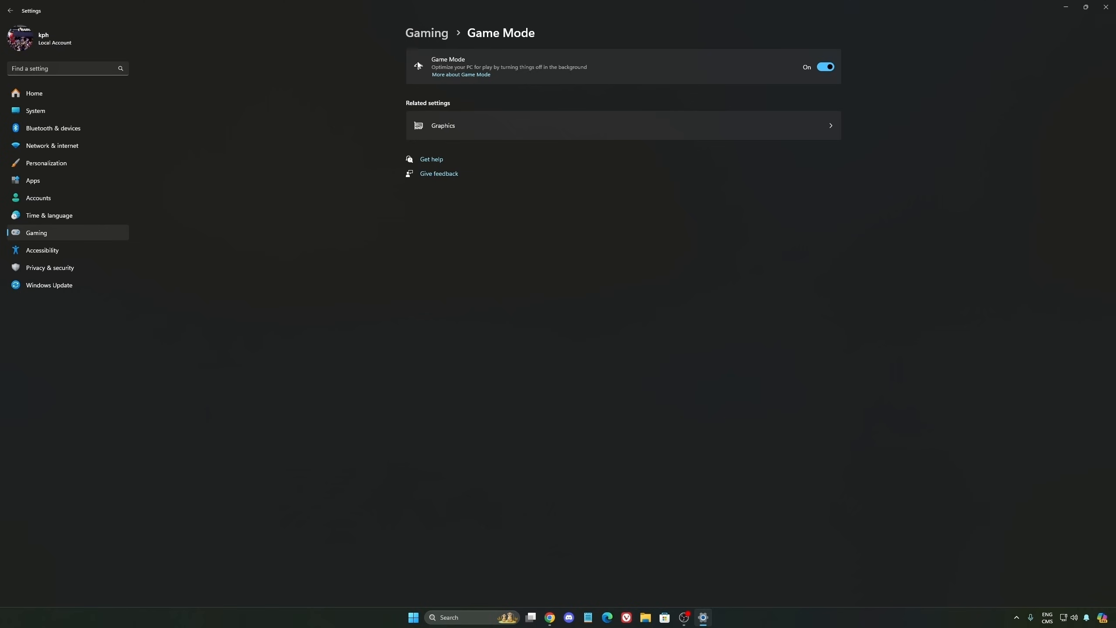
{"action": "mouse_move", "coordinate": [637, 117]}
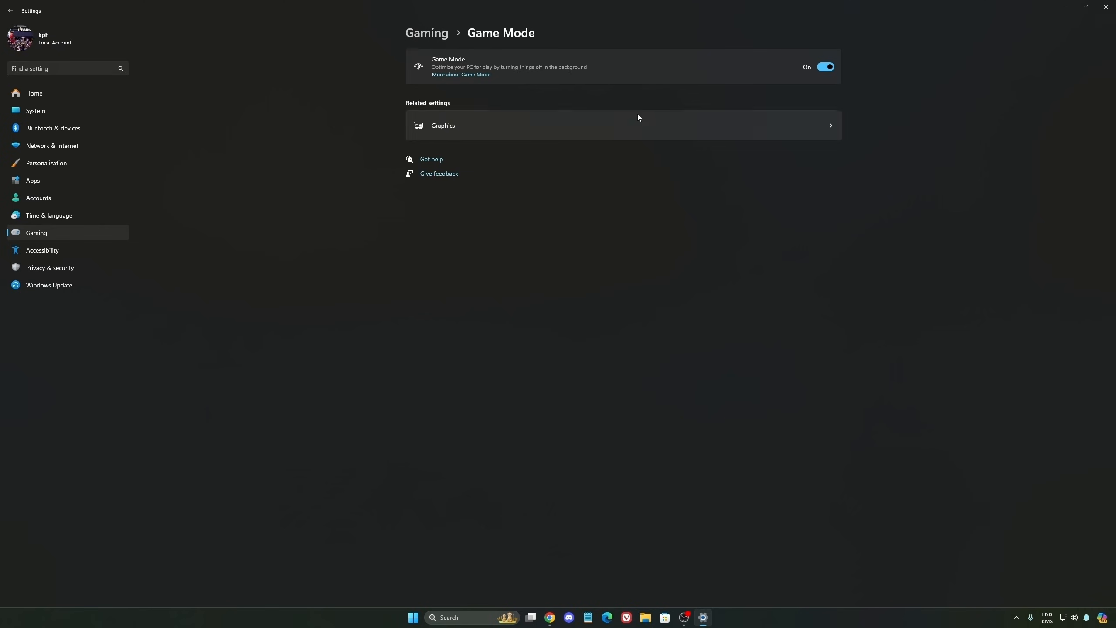
{"action": "mouse_move", "coordinate": [565, 102]}
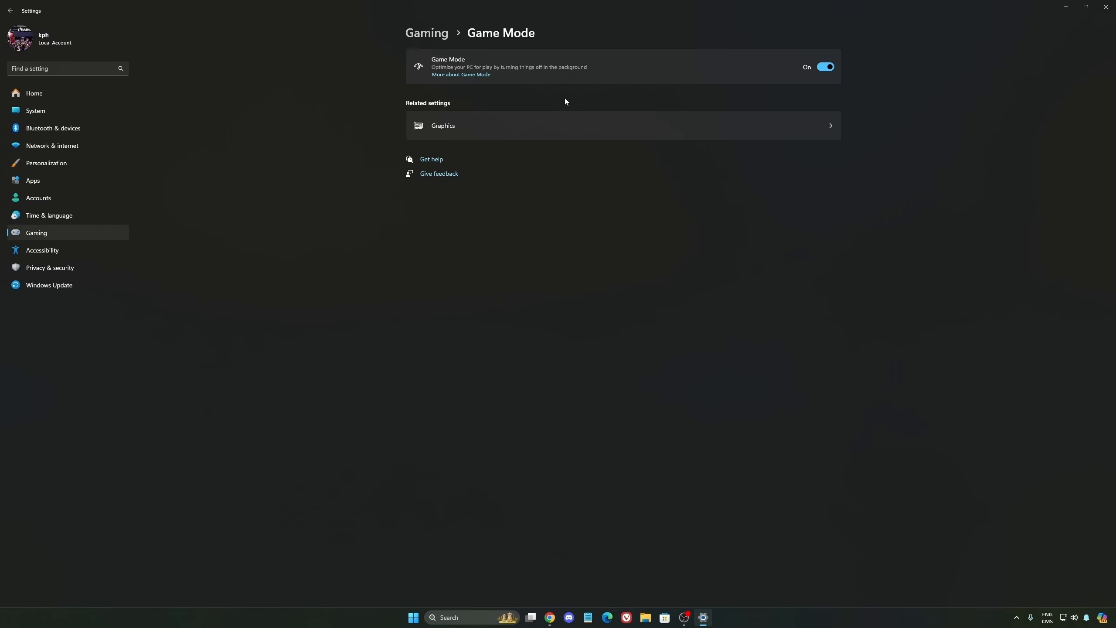
{"action": "mouse_move", "coordinate": [579, 86]}
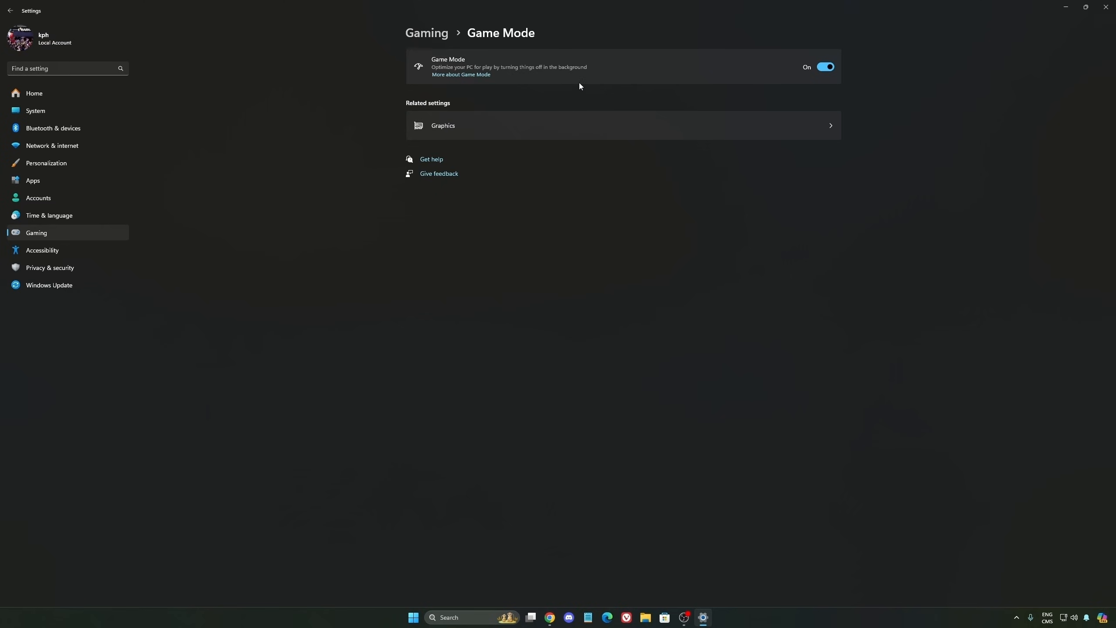
{"action": "left_click", "coordinate": [35, 110]}
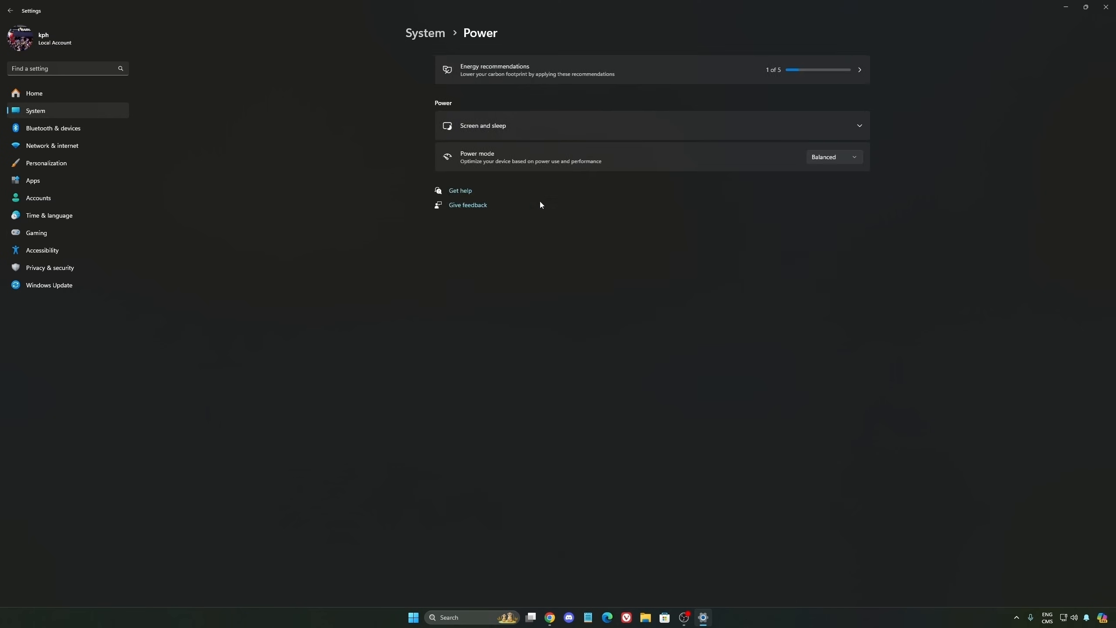
{"action": "left_click", "coordinate": [833, 157]}
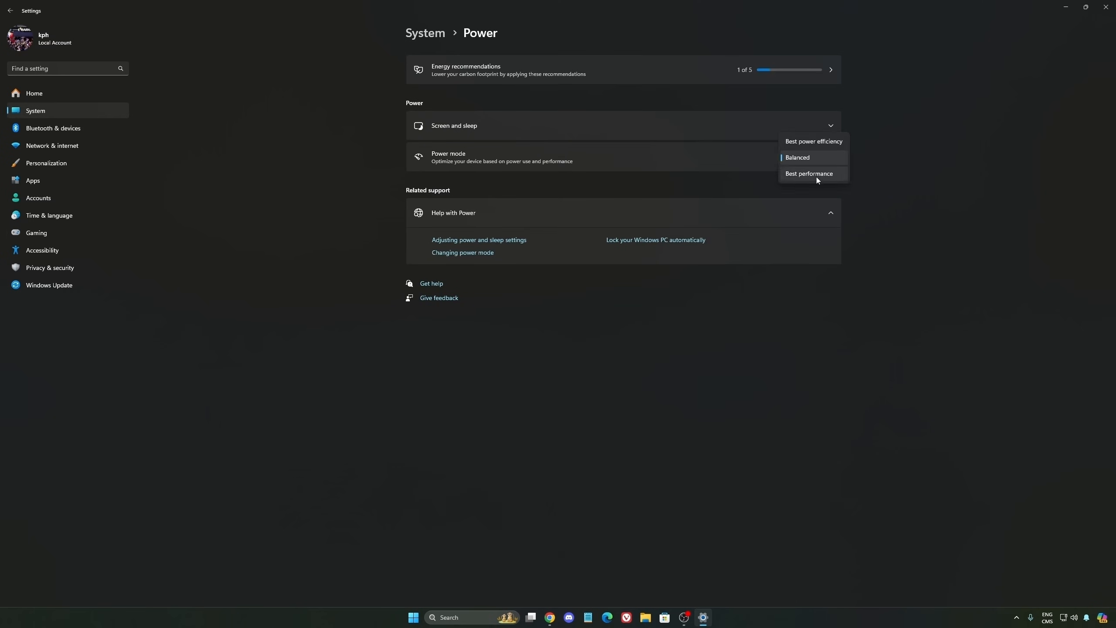
{"action": "mouse_move", "coordinate": [819, 180]}
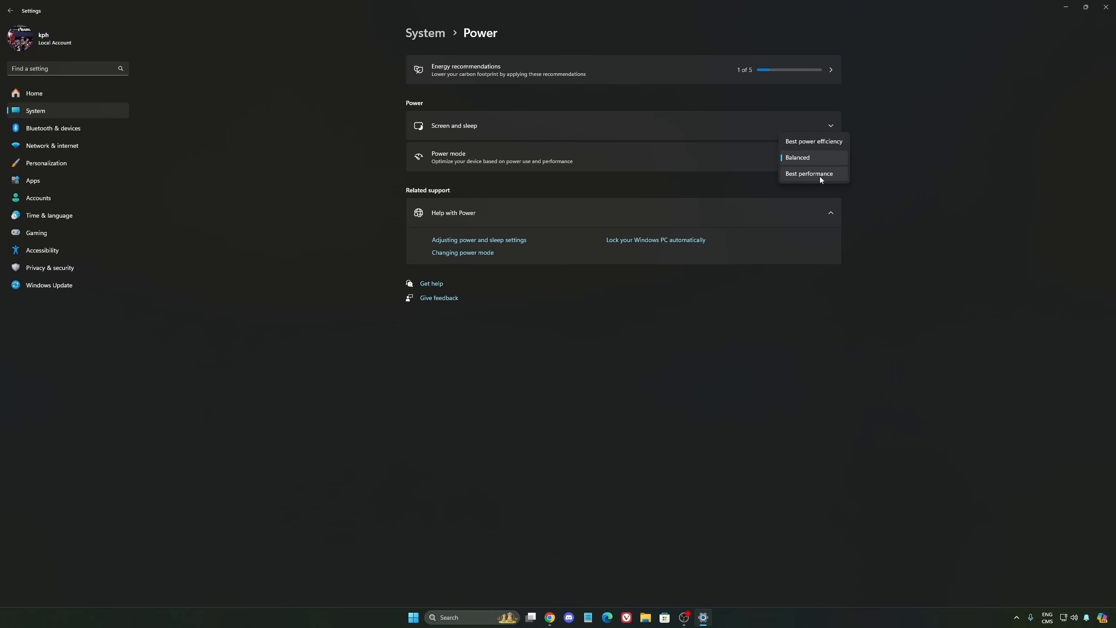
{"action": "left_click", "coordinate": [796, 157]}
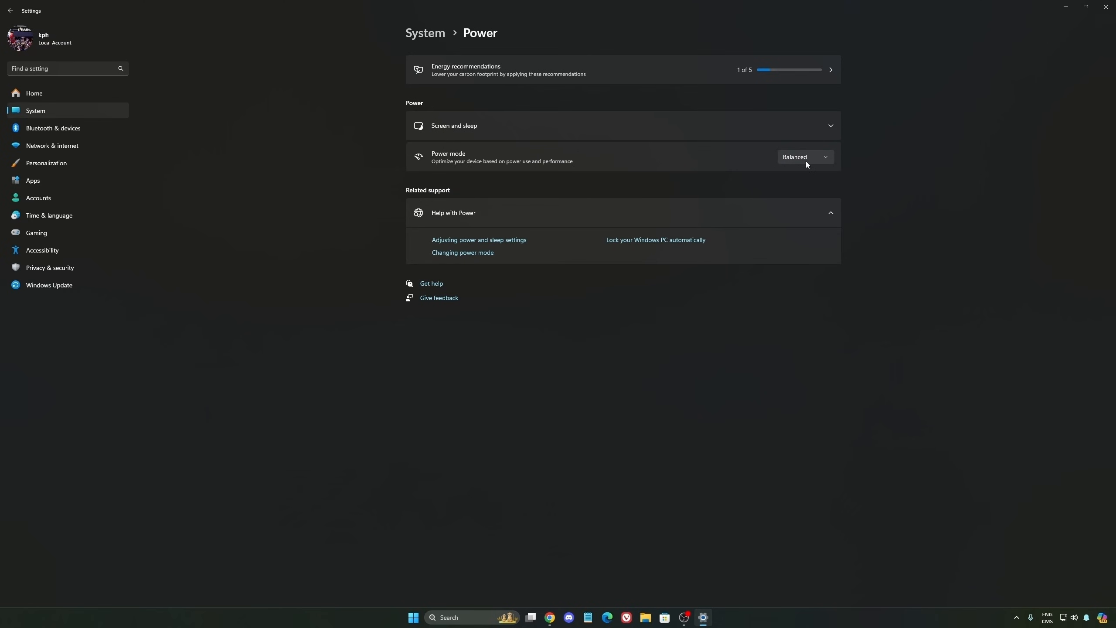
{"action": "mouse_move", "coordinate": [792, 163]}
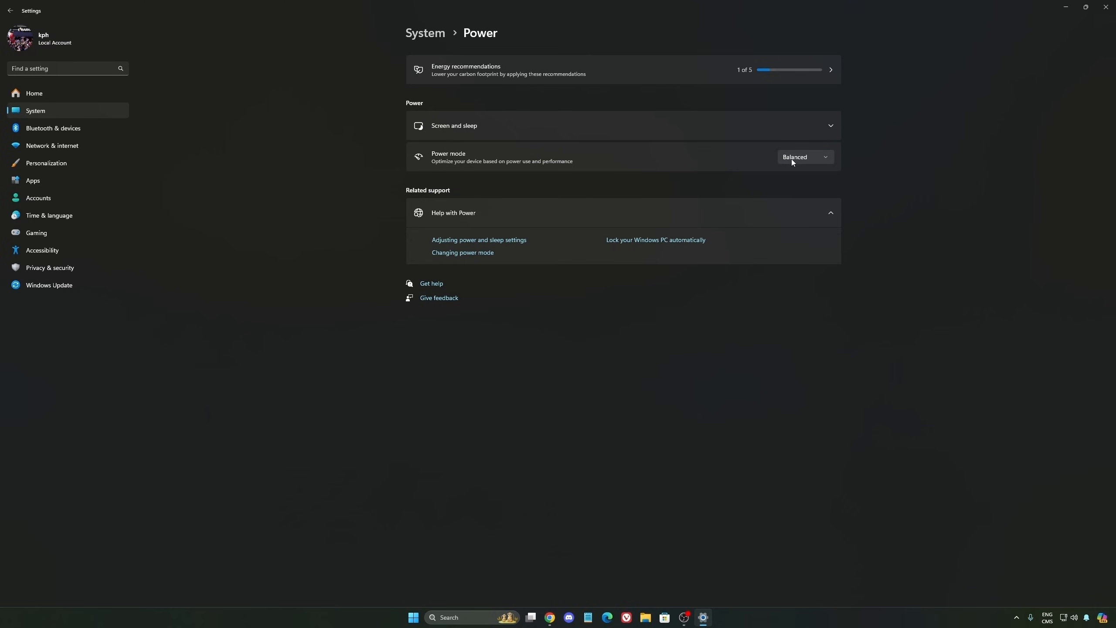
{"action": "mouse_move", "coordinate": [599, 171]}
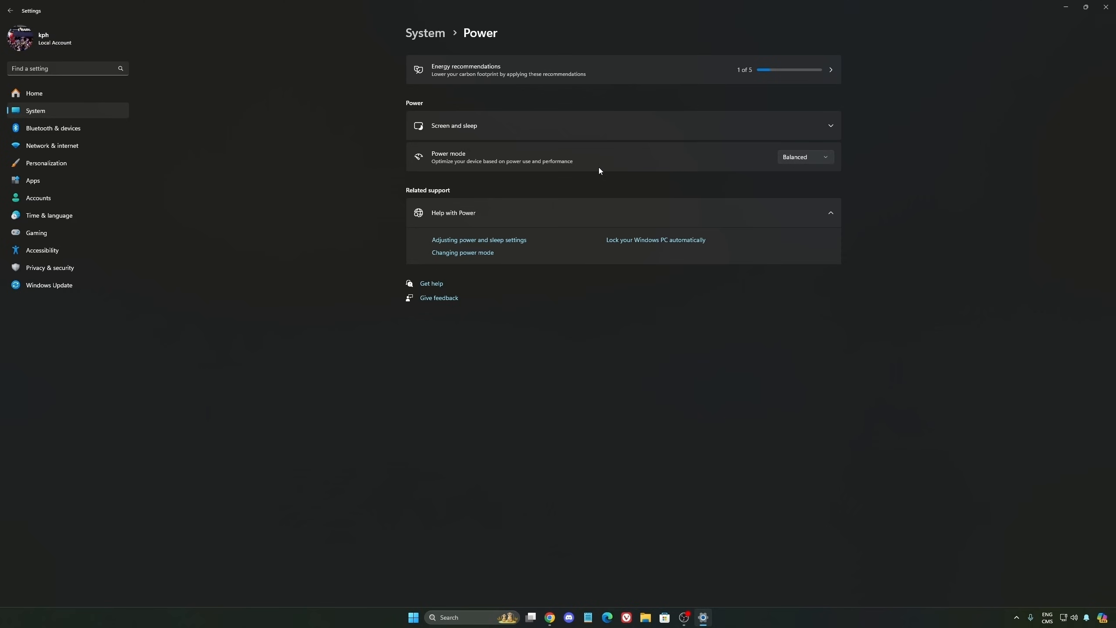
{"action": "left_click", "coordinate": [805, 157]}
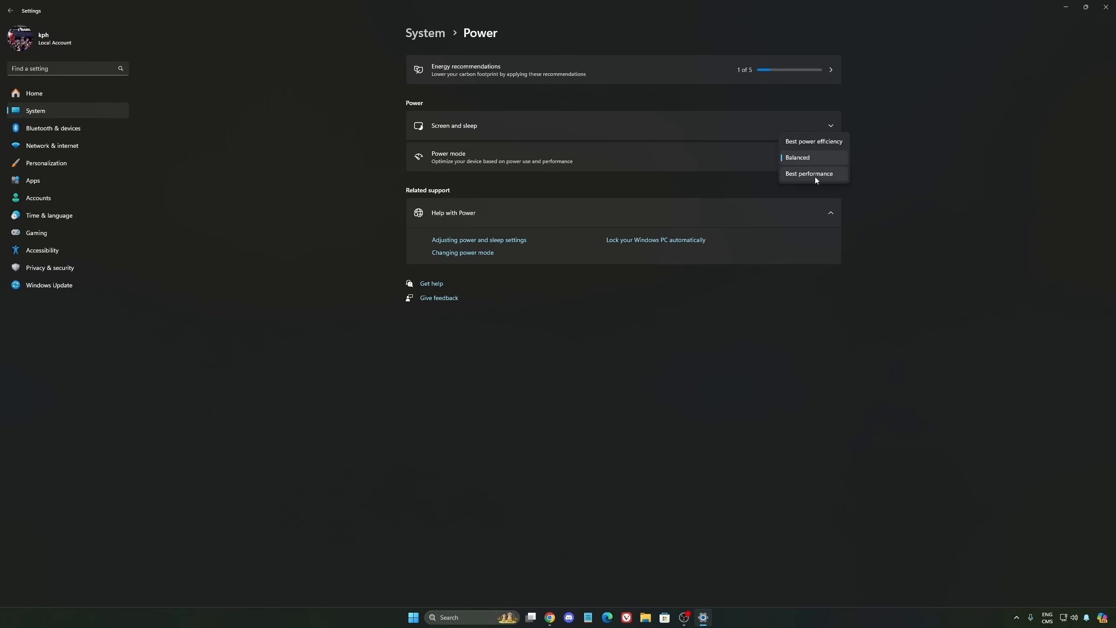
{"action": "left_click", "coordinate": [796, 157]}
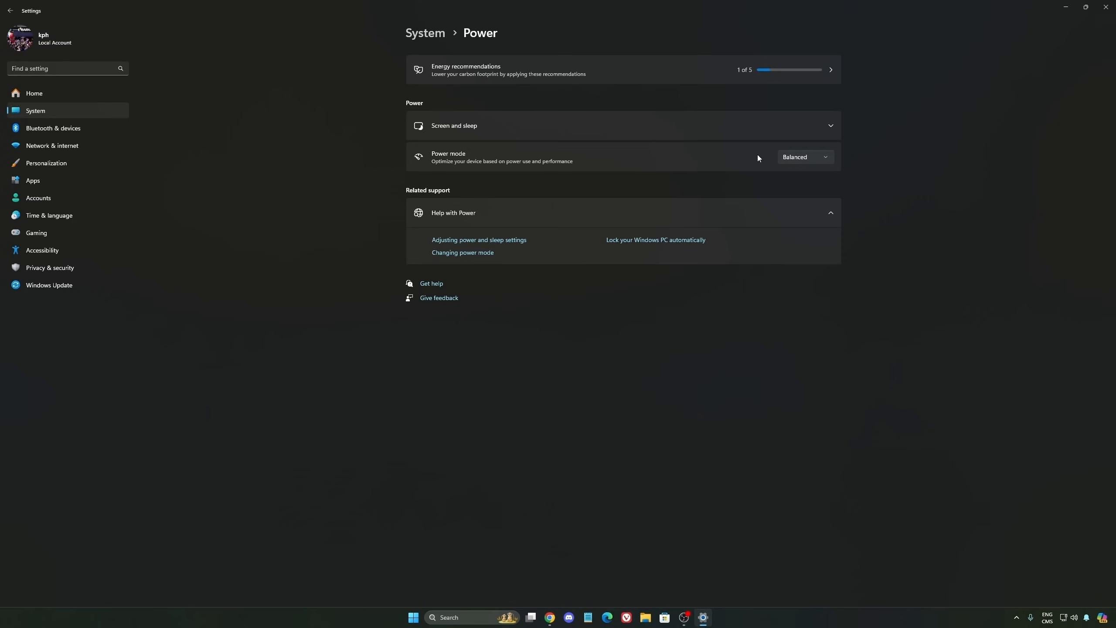
{"action": "mouse_move", "coordinate": [881, 211]}
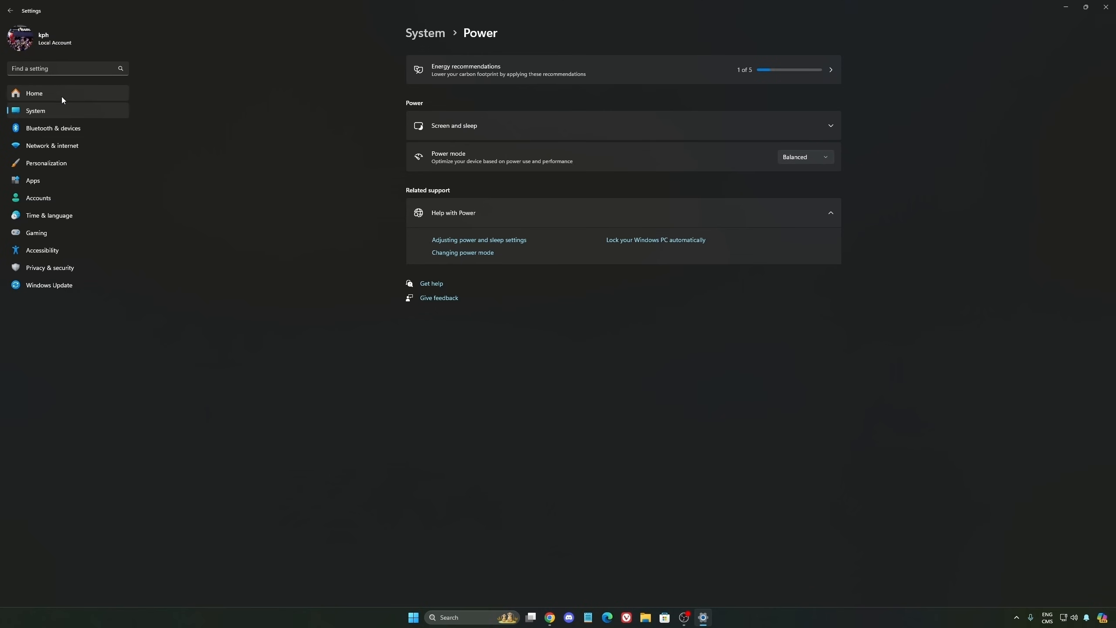
Show the Windows Update page reporting the system is up to date
{"action": "left_click", "coordinate": [33, 93]}
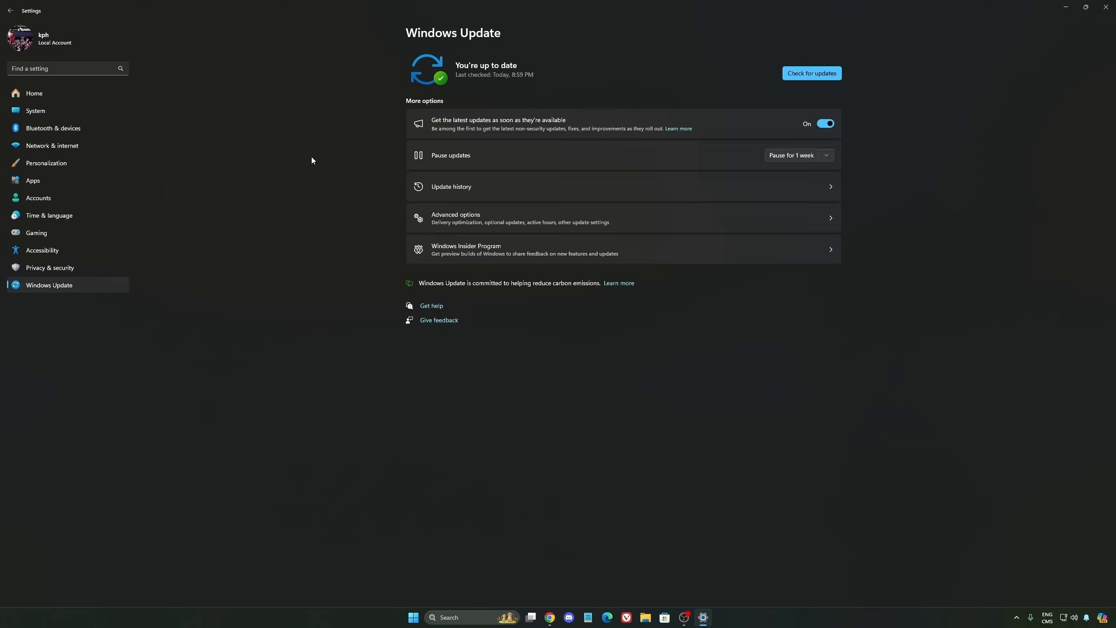
{"action": "mouse_move", "coordinate": [451, 68]}
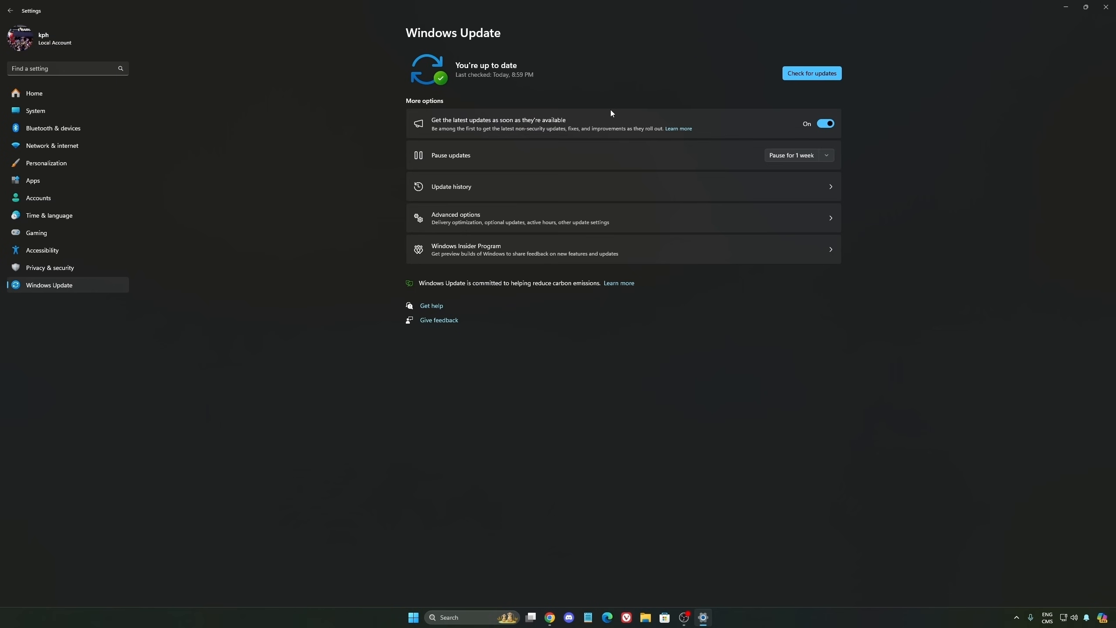
Switch to NVIDIA App, browse War Thunder's program and global graphics settings, then show the app's Settings page
{"action": "left_click", "coordinate": [693, 617]}
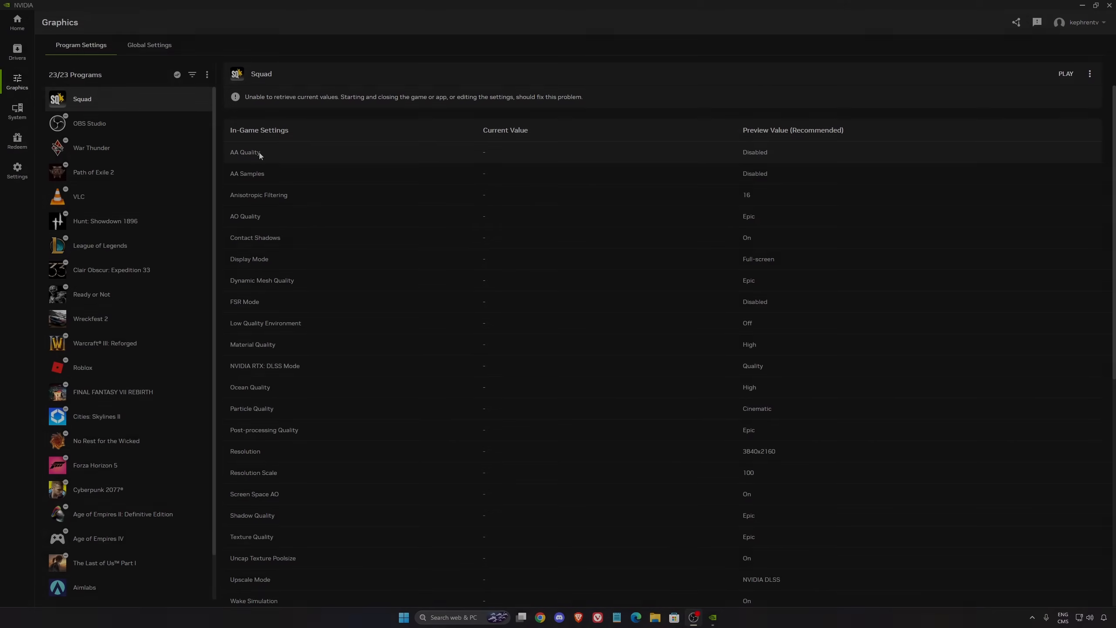
{"action": "scroll", "scroll_direction": "down", "scroll_amount": 3}
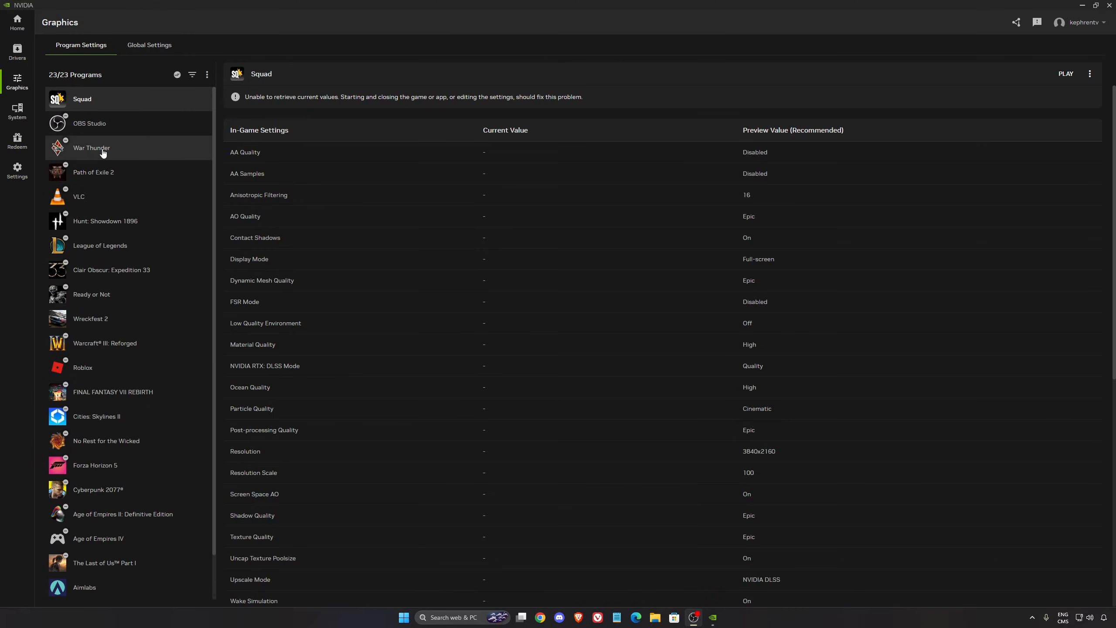
{"action": "left_click", "coordinate": [91, 148]}
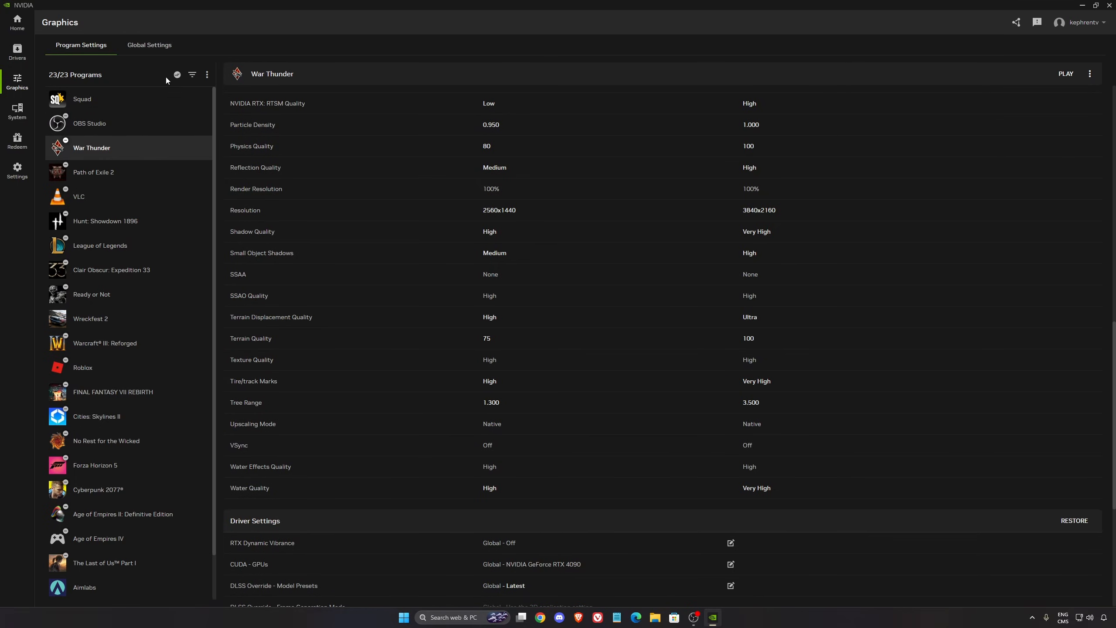
{"action": "mouse_move", "coordinate": [239, 16]}
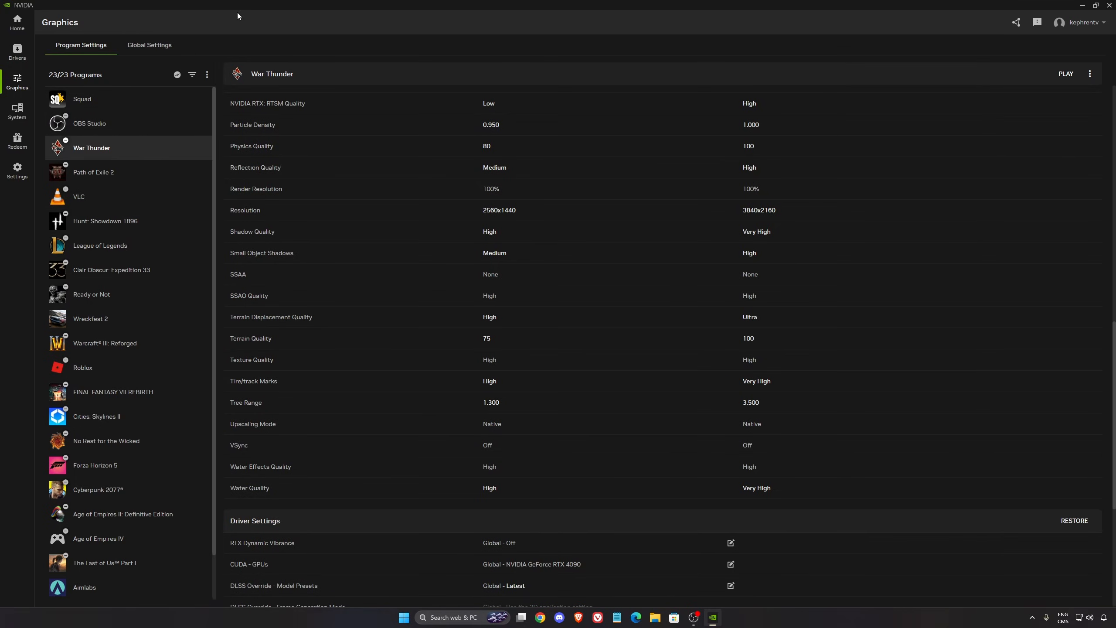
{"action": "left_click", "coordinate": [149, 44]}
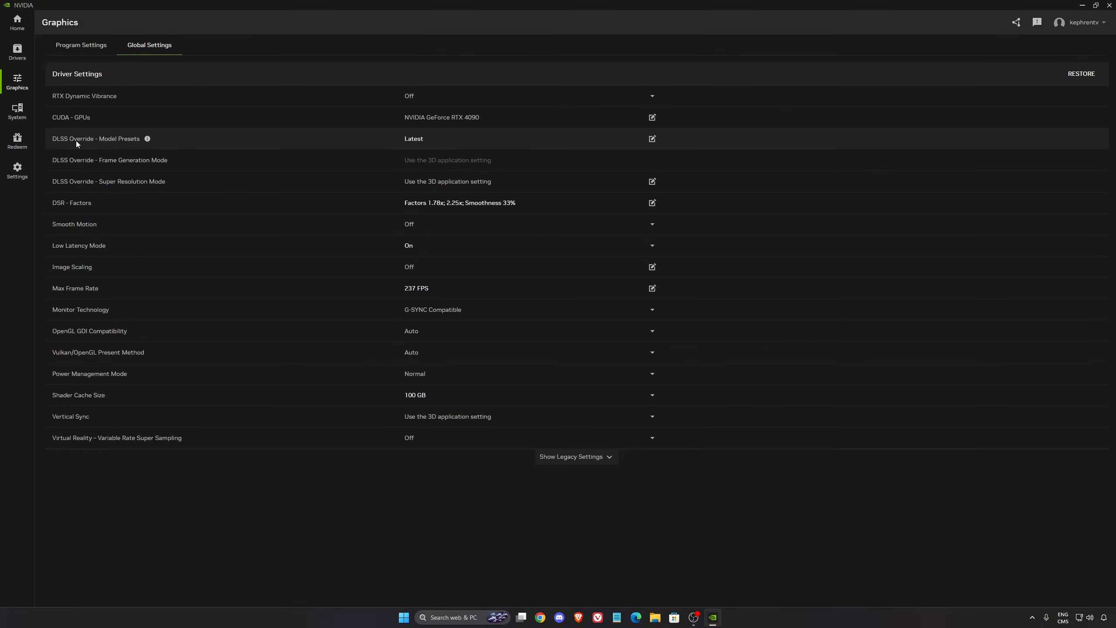
{"action": "left_click", "coordinate": [17, 171]}
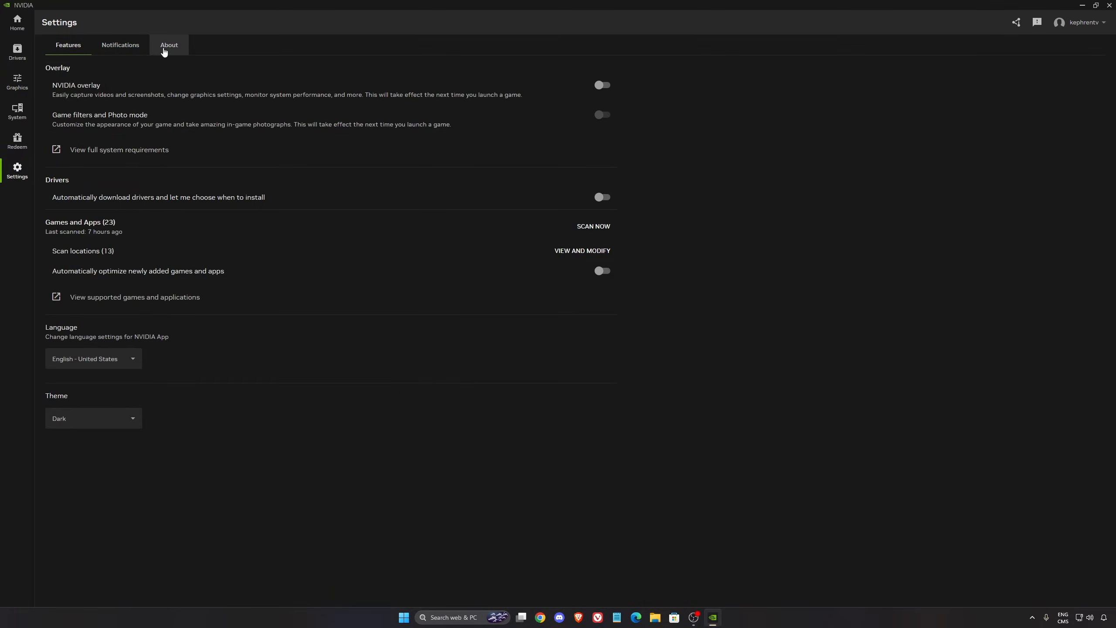
Check About, then review DLSS Override model presets in Global Settings (all Latest) and cancel
{"action": "left_click", "coordinate": [168, 45]}
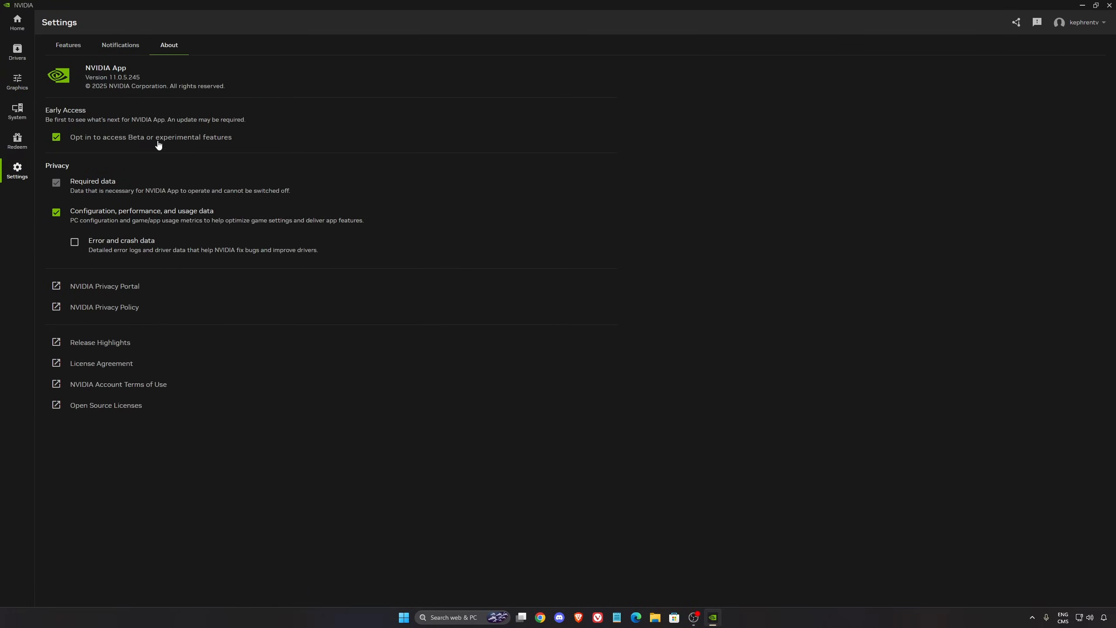
{"action": "left_click", "coordinate": [17, 80]}
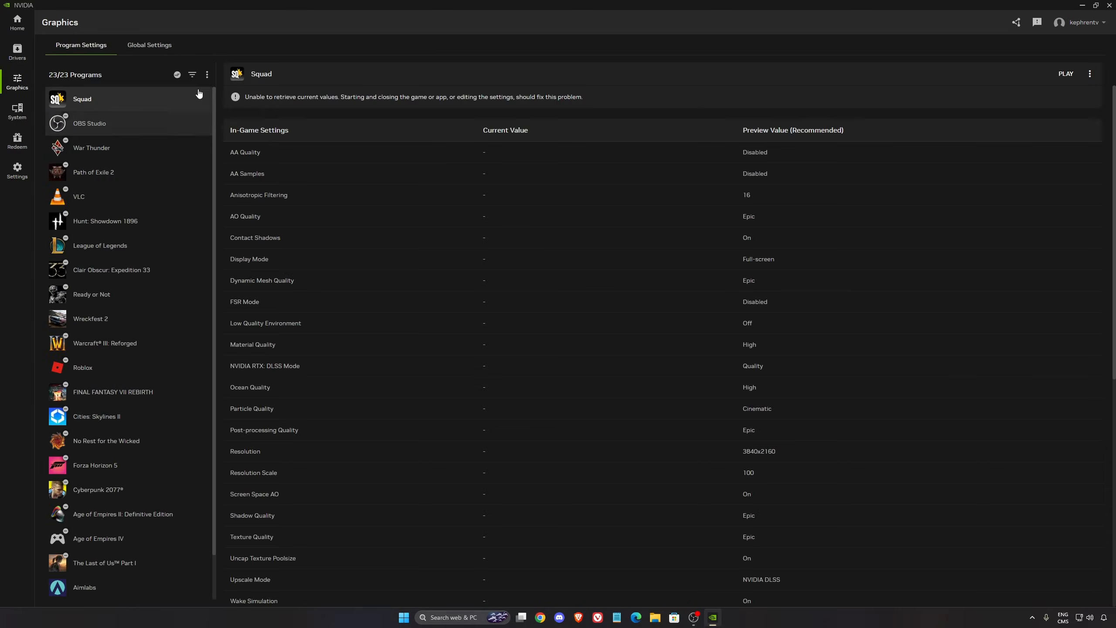
{"action": "left_click", "coordinate": [150, 45]}
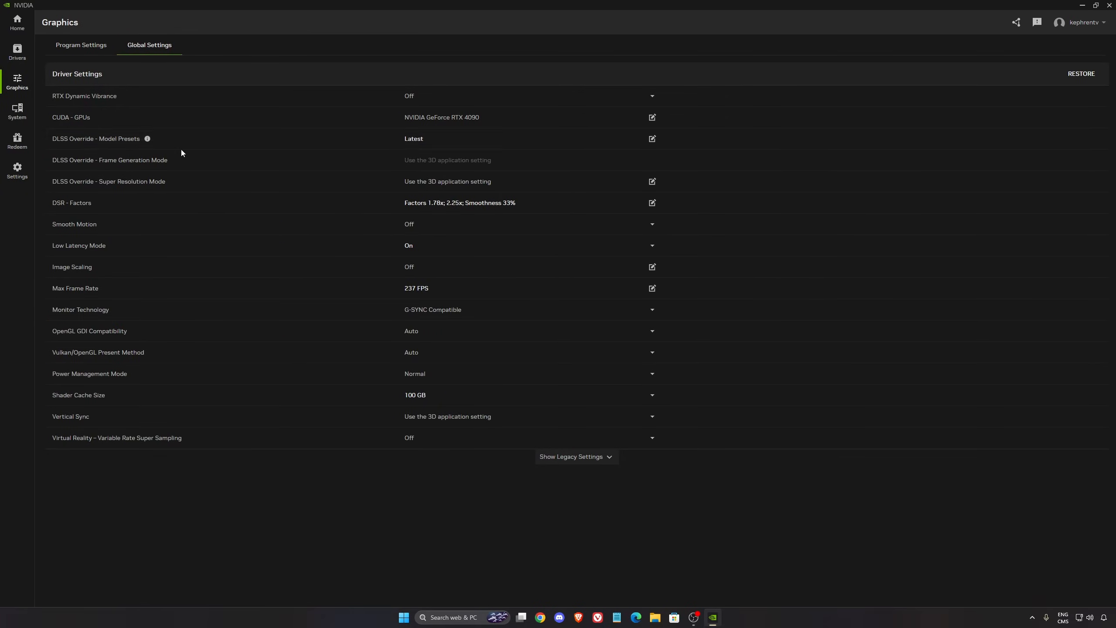
{"action": "left_click", "coordinate": [651, 137]}
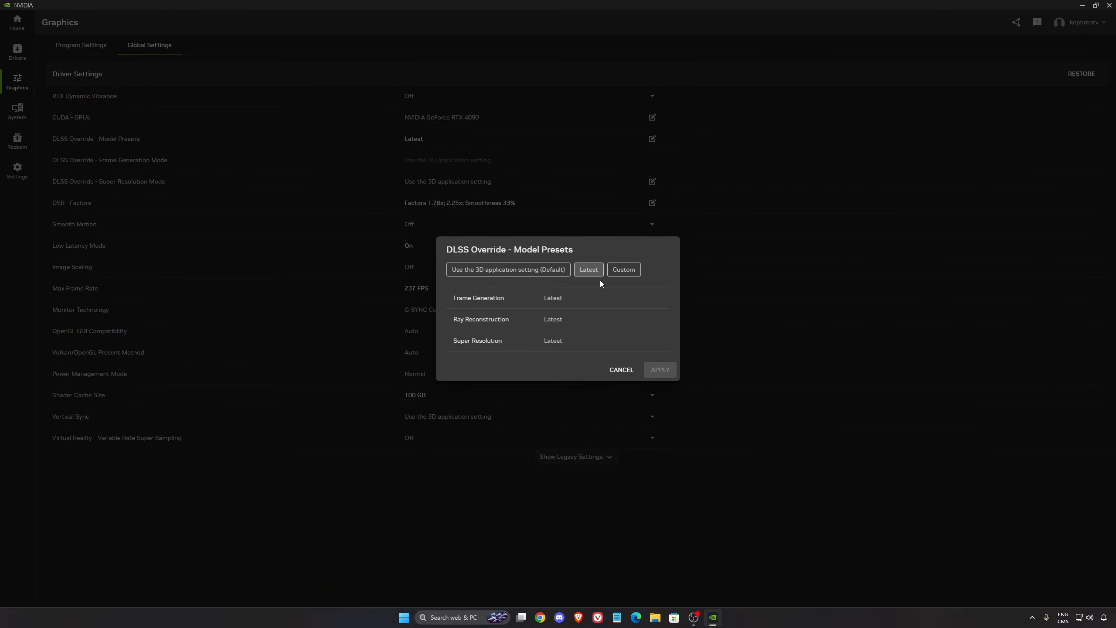
{"action": "mouse_move", "coordinate": [610, 284]}
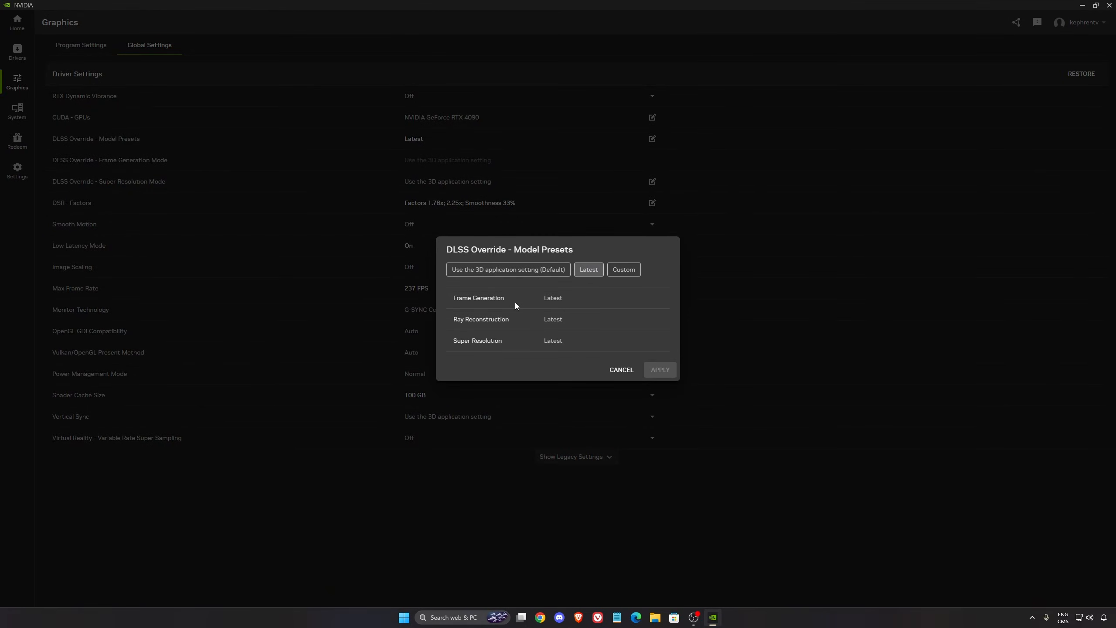
{"action": "mouse_move", "coordinate": [468, 347]}
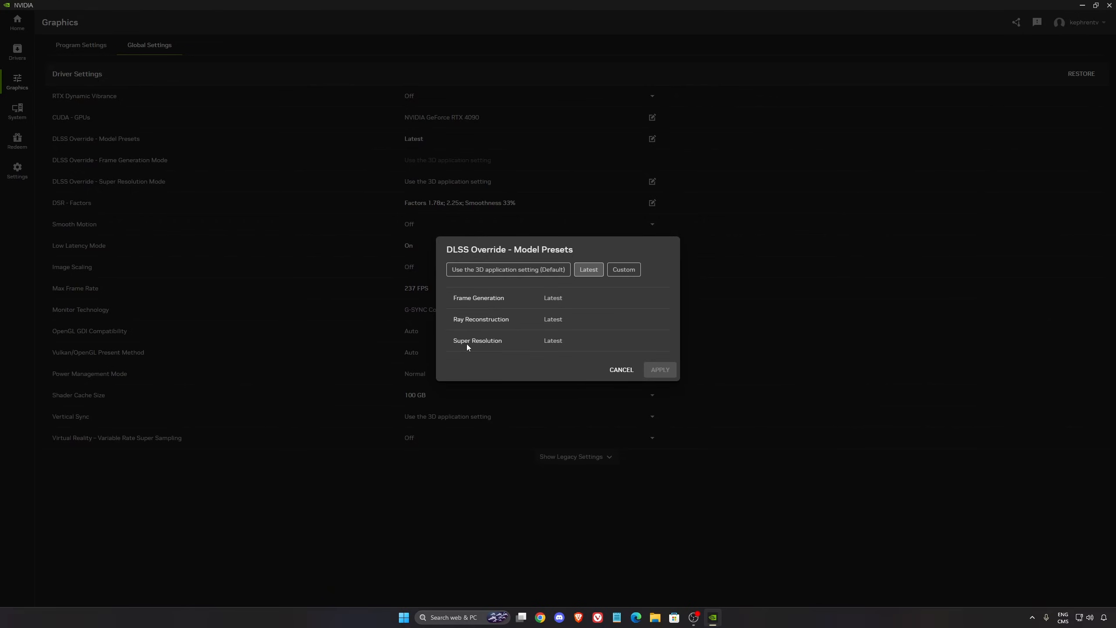
{"action": "mouse_move", "coordinate": [554, 314]}
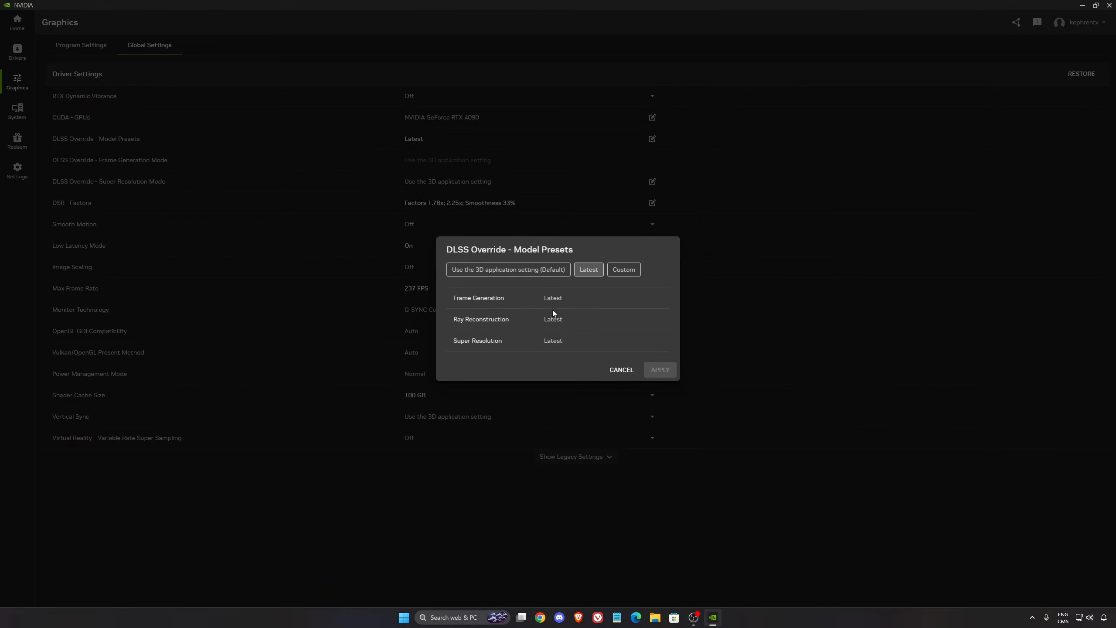
{"action": "mouse_move", "coordinate": [549, 306]}
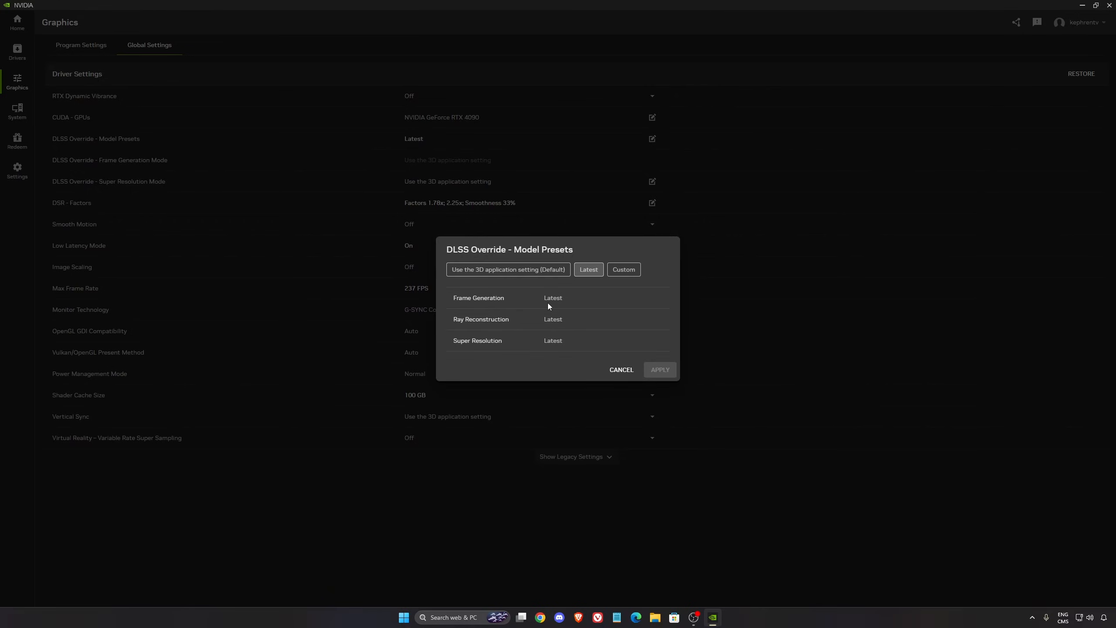
{"action": "mouse_move", "coordinate": [553, 319]}
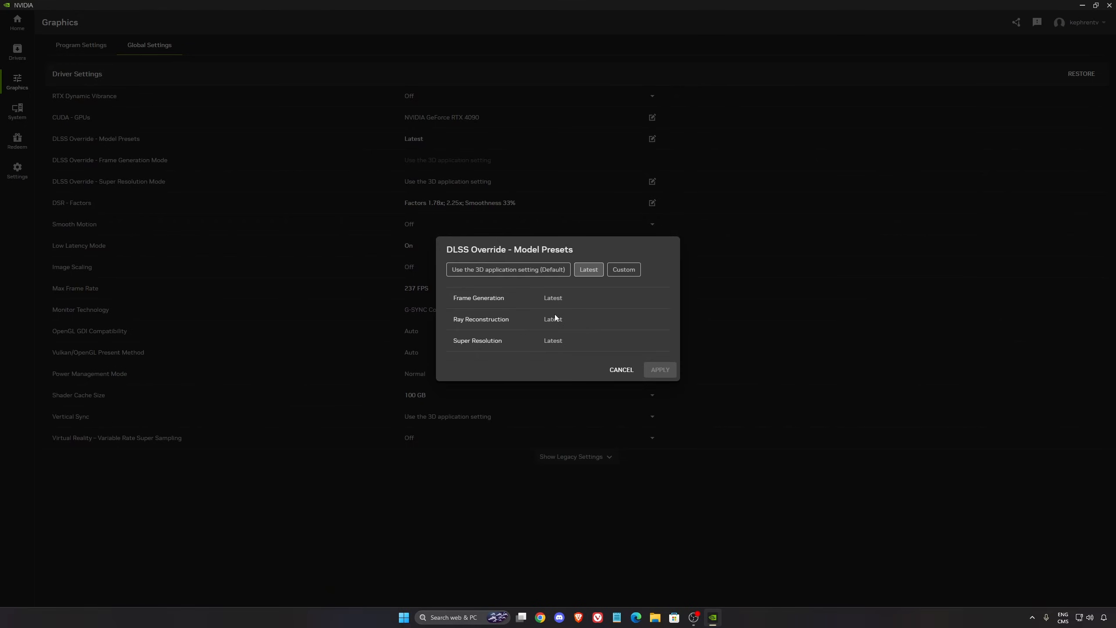
{"action": "mouse_move", "coordinate": [556, 316]}
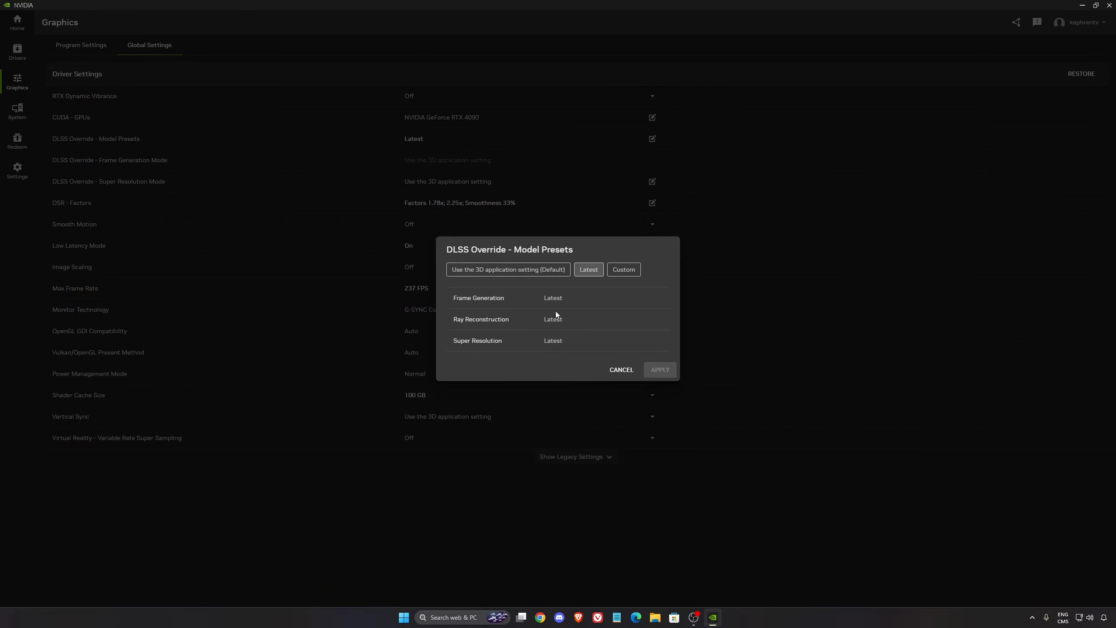
{"action": "left_click", "coordinate": [620, 370]}
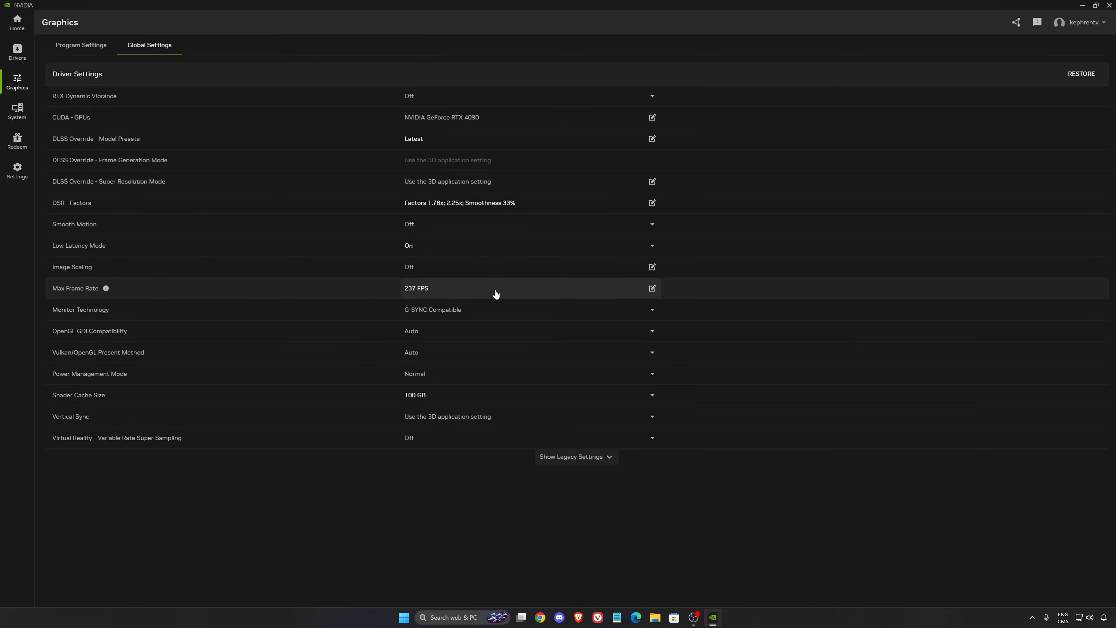
{"action": "mouse_move", "coordinate": [79, 246]}
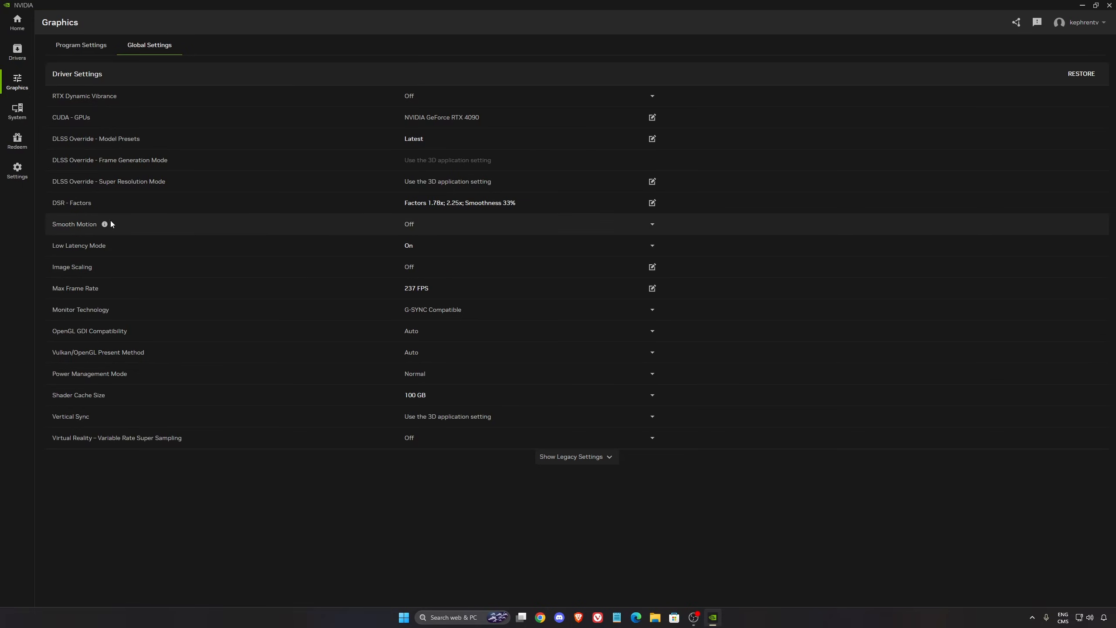
{"action": "mouse_move", "coordinate": [378, 227]}
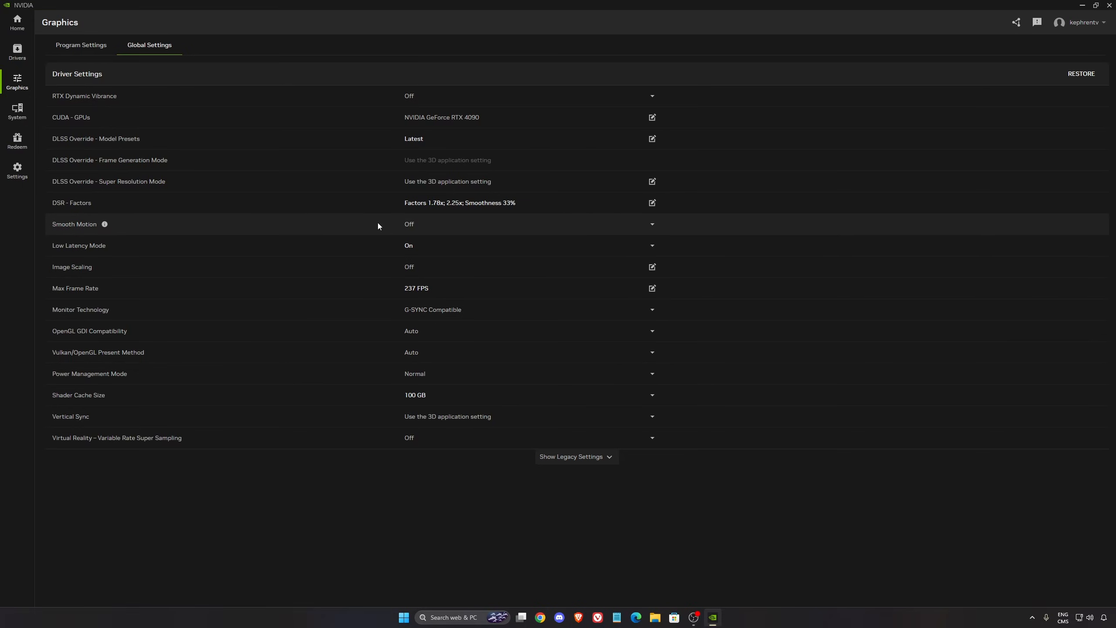
{"action": "mouse_move", "coordinate": [417, 226]}
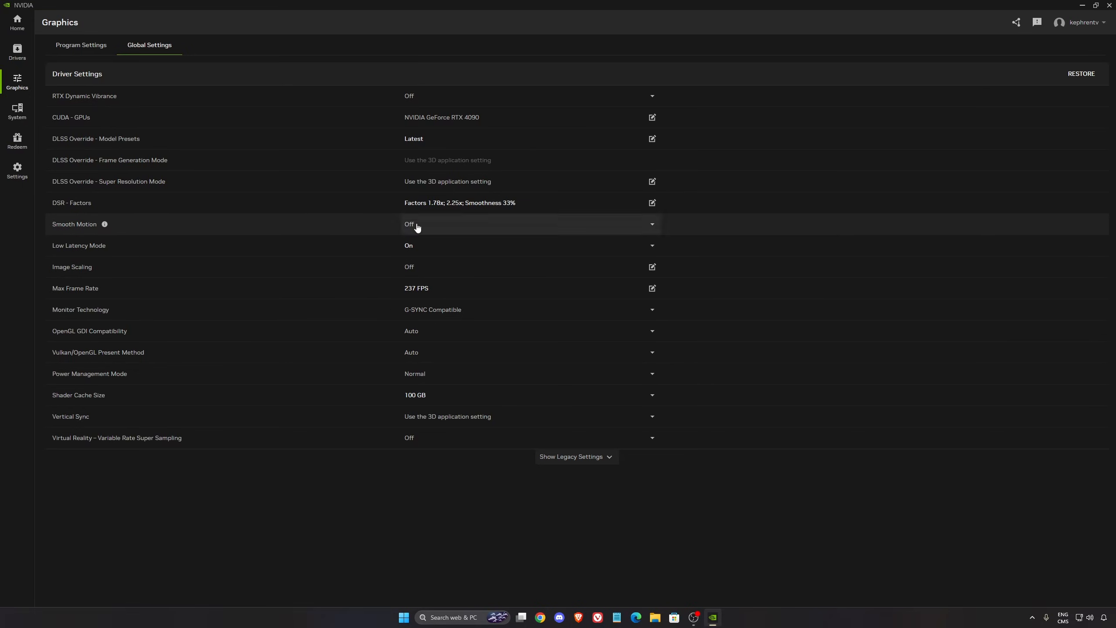
{"action": "mouse_move", "coordinate": [348, 233]}
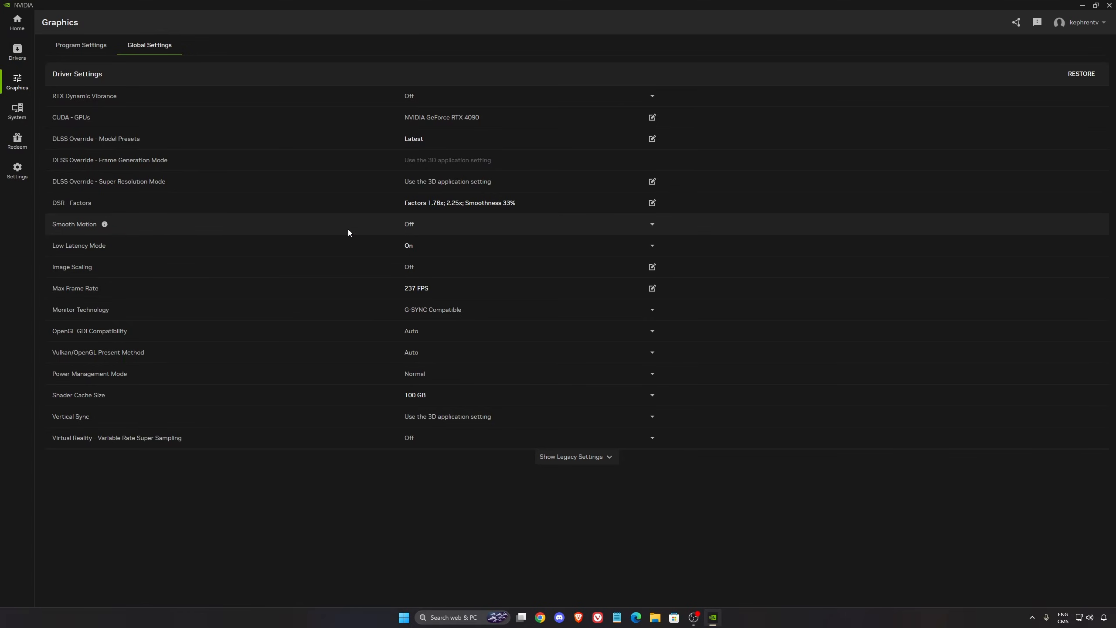
{"action": "mouse_move", "coordinate": [38, 232]}
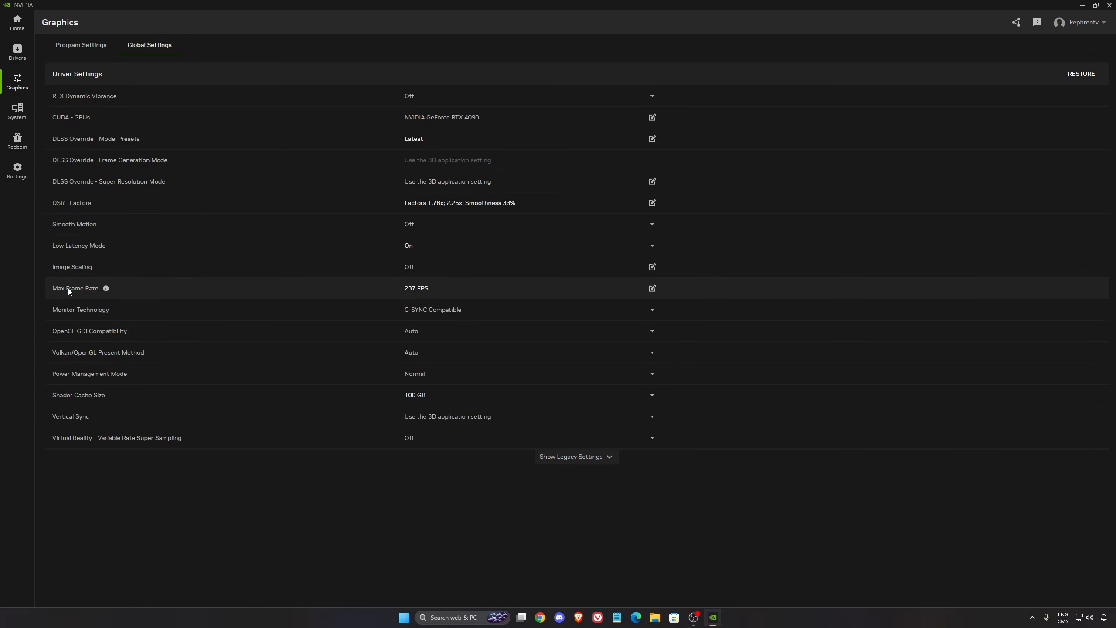
{"action": "mouse_move", "coordinate": [416, 296]}
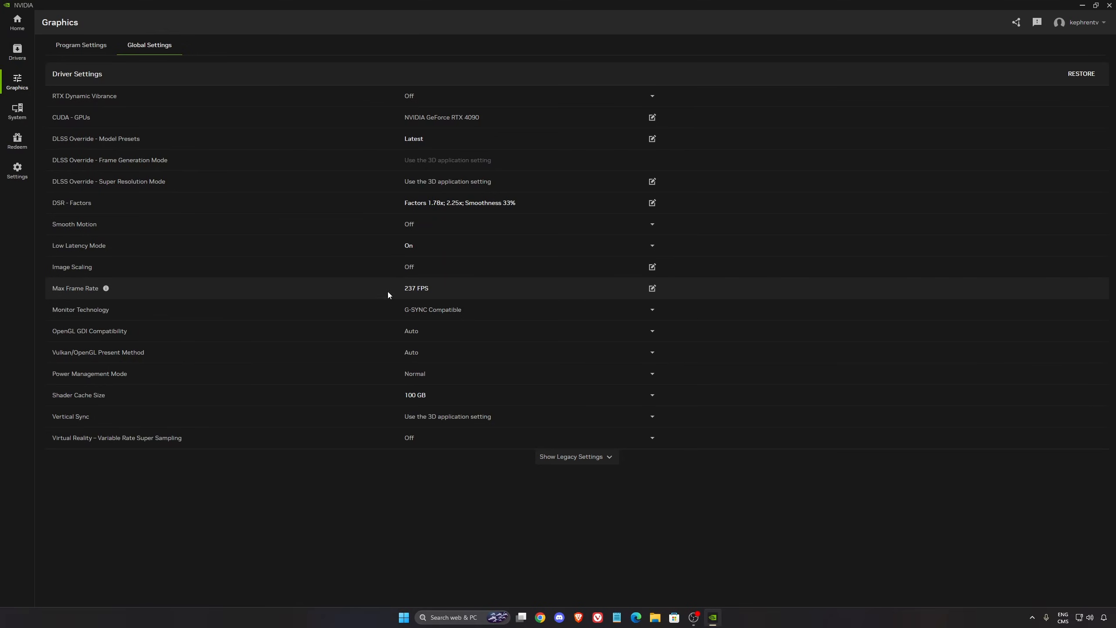
{"action": "mouse_move", "coordinate": [425, 316]}
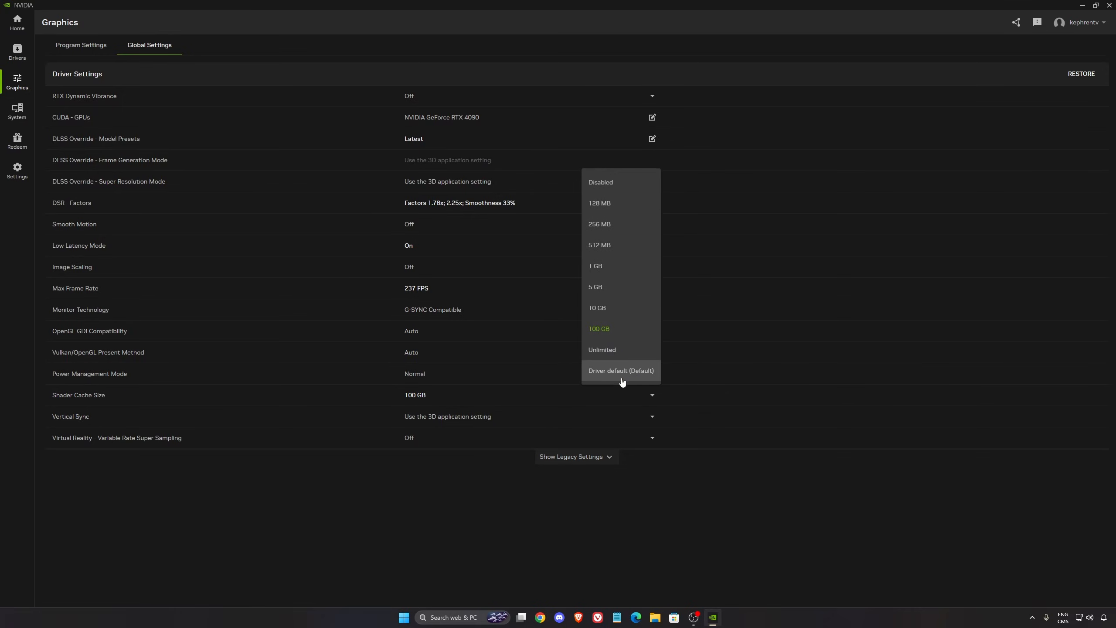
{"action": "mouse_move", "coordinate": [629, 373]}
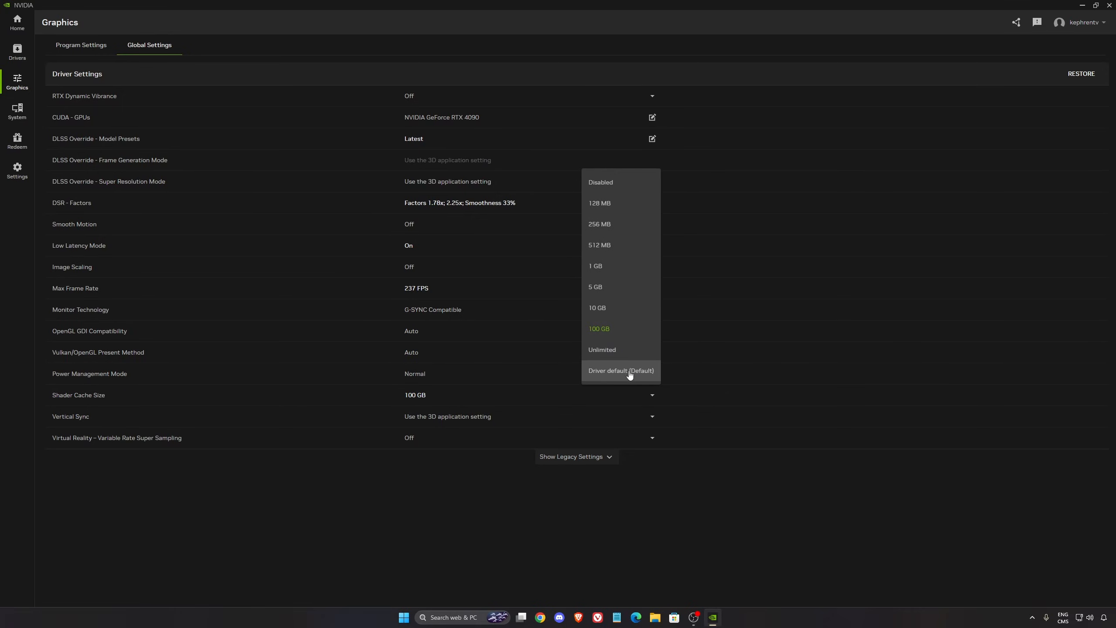
{"action": "mouse_move", "coordinate": [603, 336]}
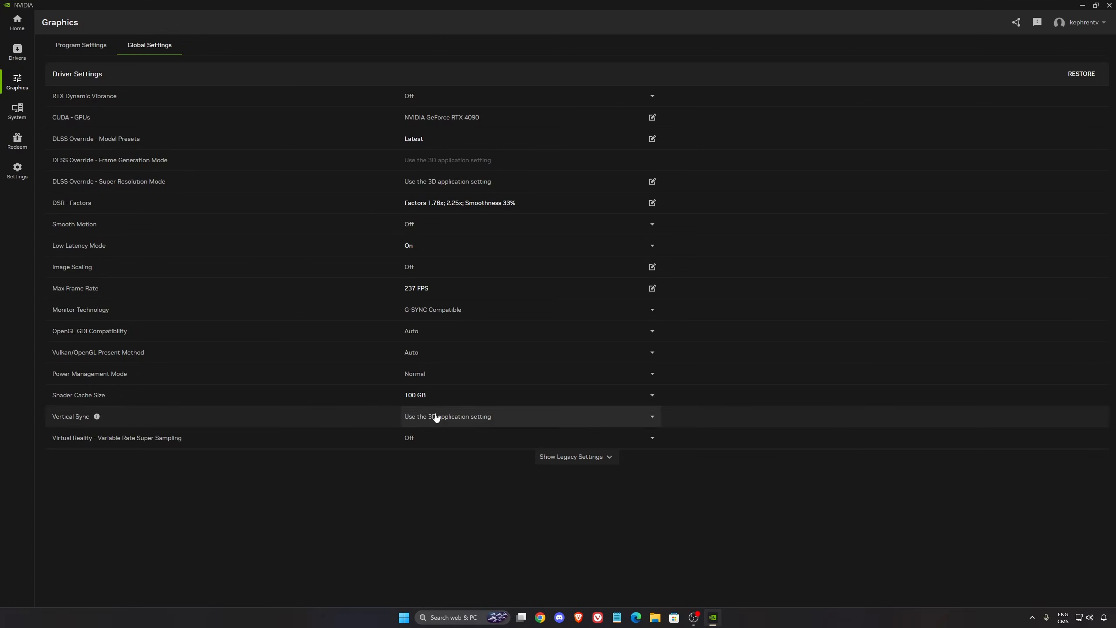
Check G-SYNC on the System page, then expand Display Properties and Color showing RGB full range at 10 bpc
{"action": "left_click", "coordinate": [18, 111]}
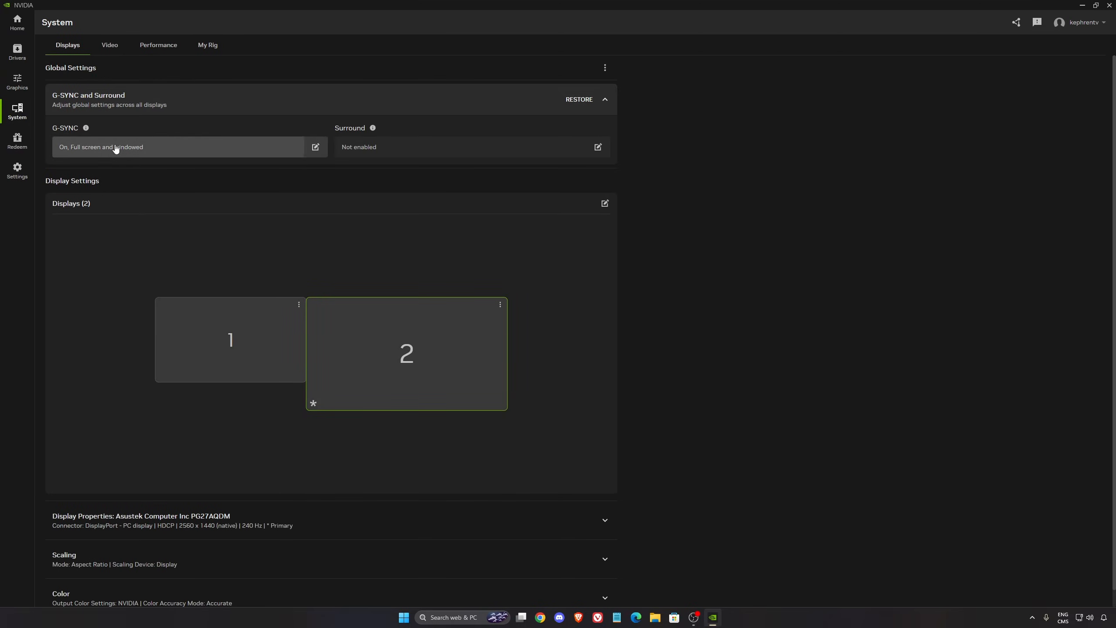
{"action": "left_click", "coordinate": [316, 147]}
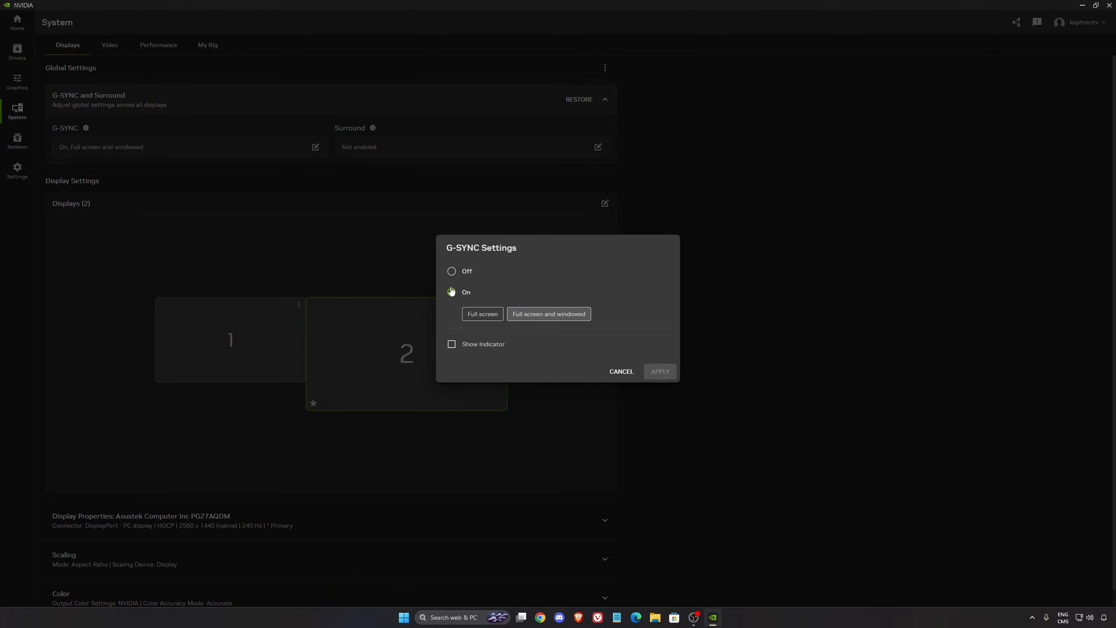
{"action": "left_click", "coordinate": [620, 371]}
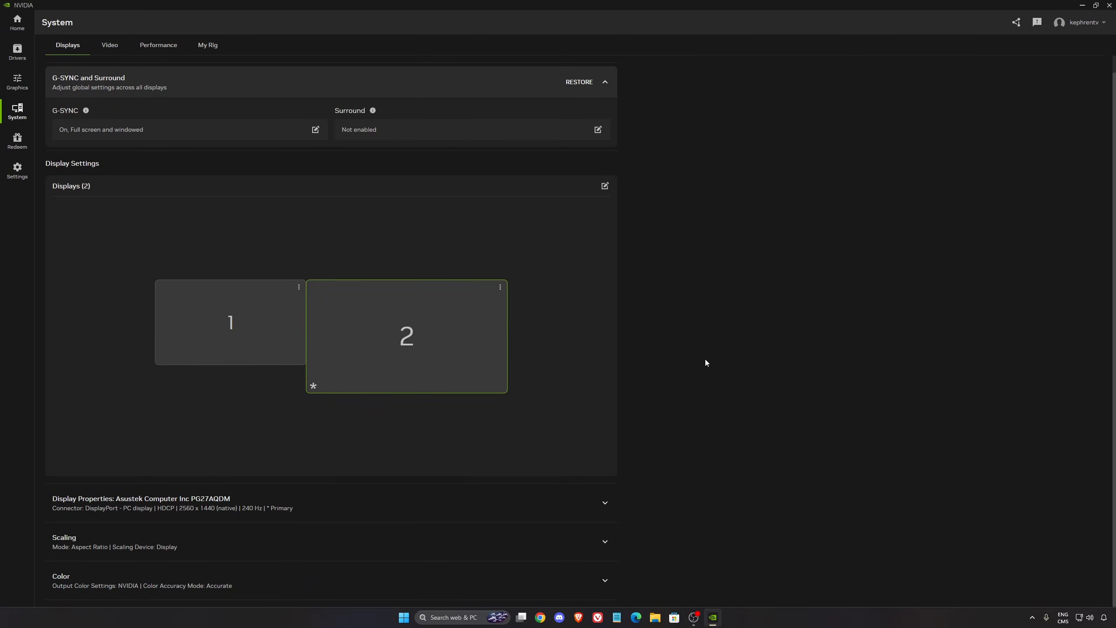
{"action": "mouse_move", "coordinate": [265, 486]}
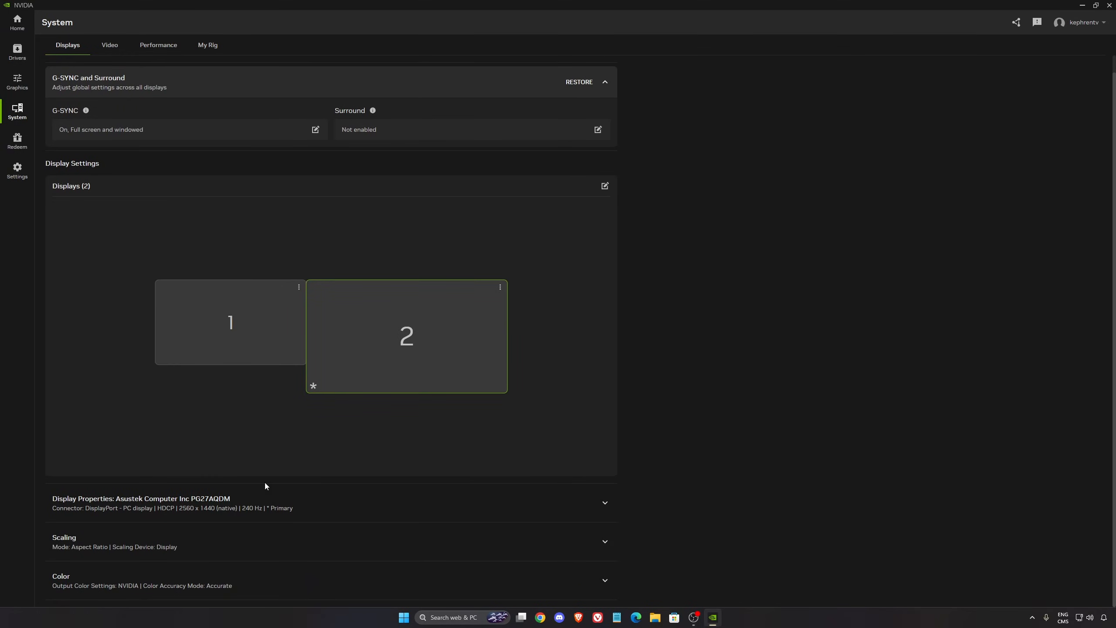
{"action": "left_click", "coordinate": [141, 504]}
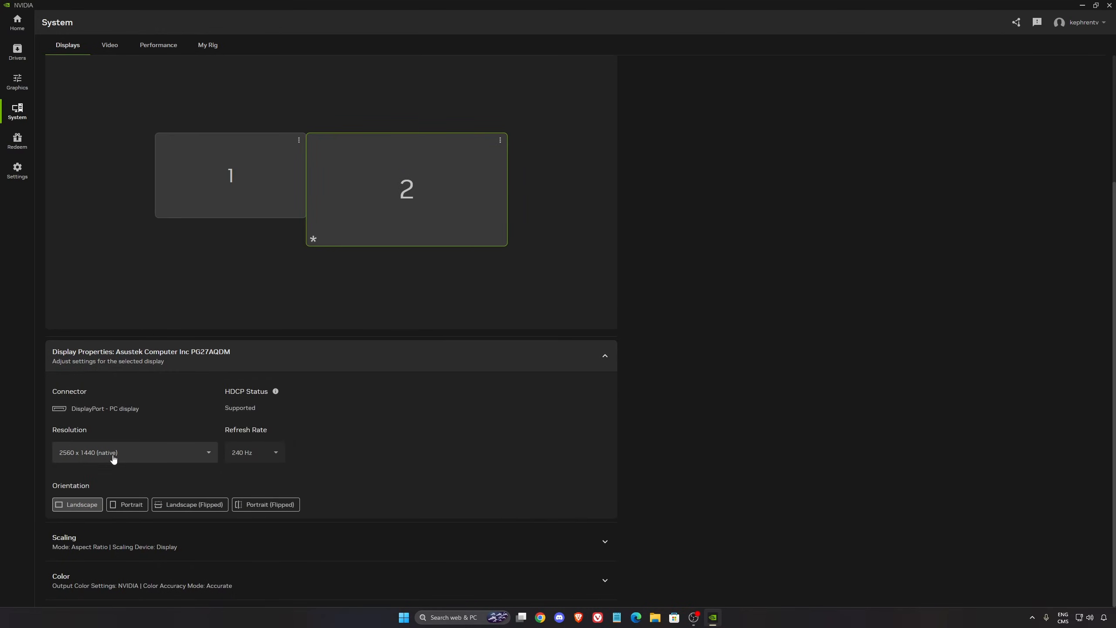
{"action": "left_click", "coordinate": [253, 452]}
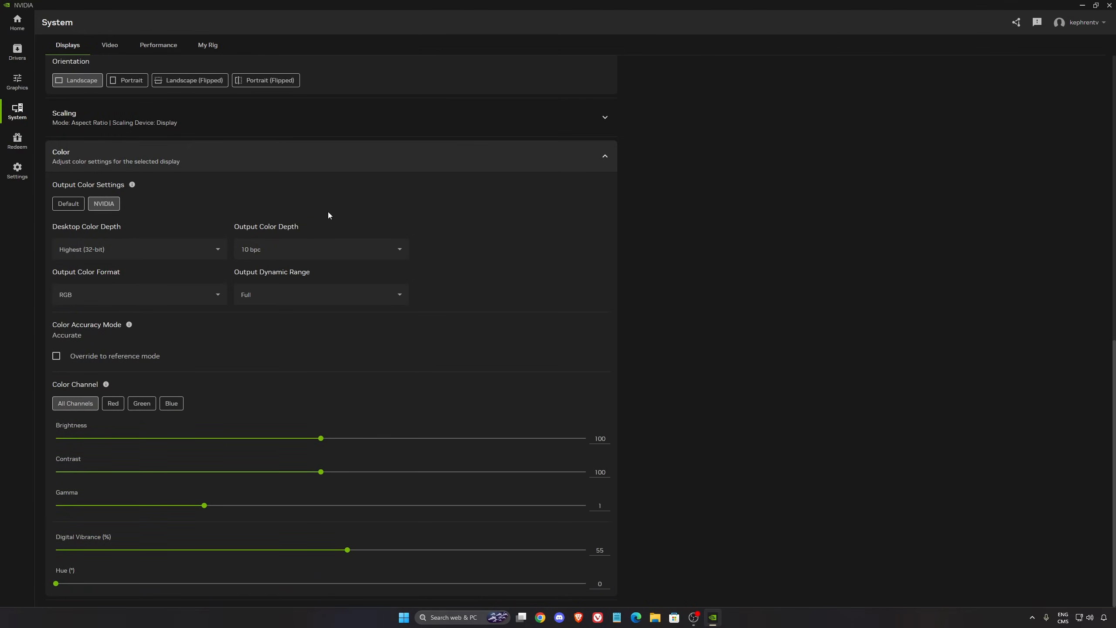
{"action": "mouse_move", "coordinate": [283, 280]}
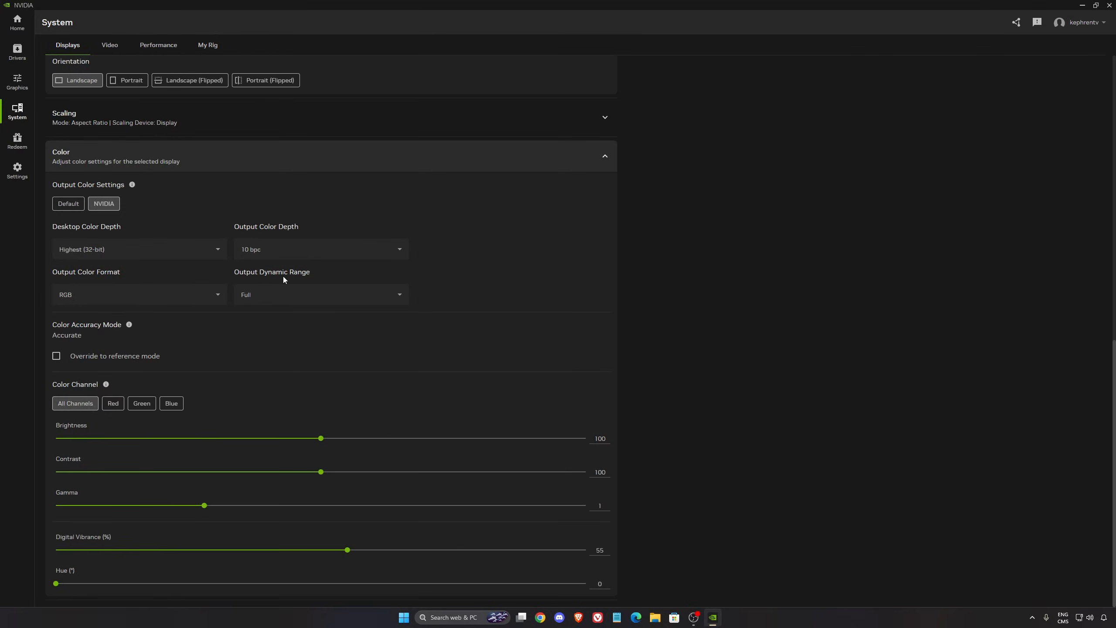
{"action": "mouse_move", "coordinate": [416, 387]}
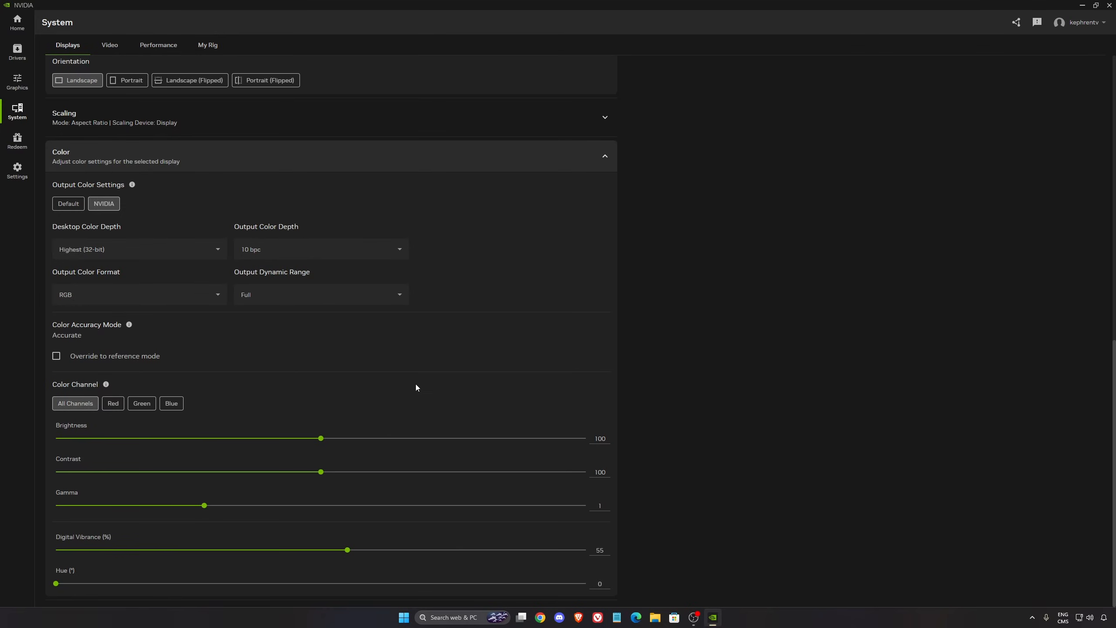
{"action": "mouse_move", "coordinate": [99, 545]}
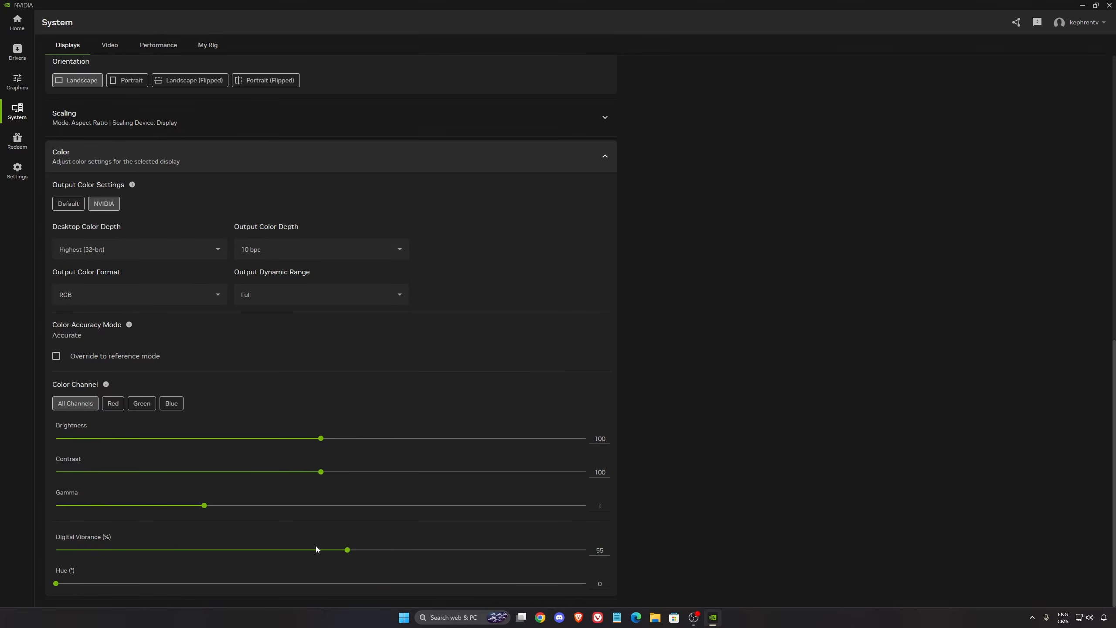
{"action": "mouse_move", "coordinate": [326, 181]}
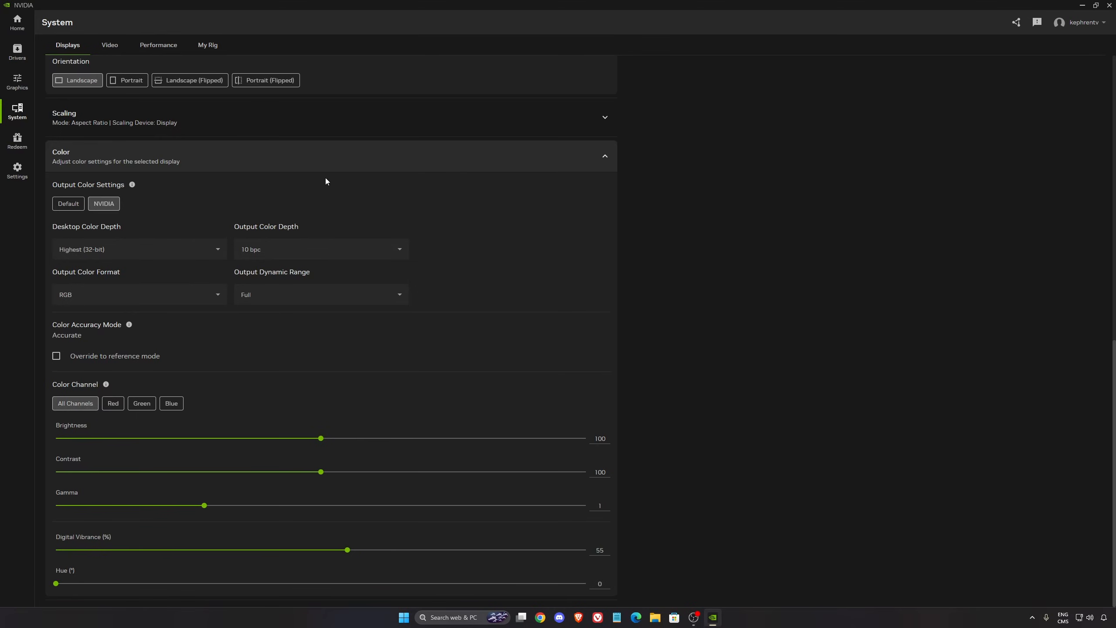
{"action": "left_click", "coordinate": [158, 45]}
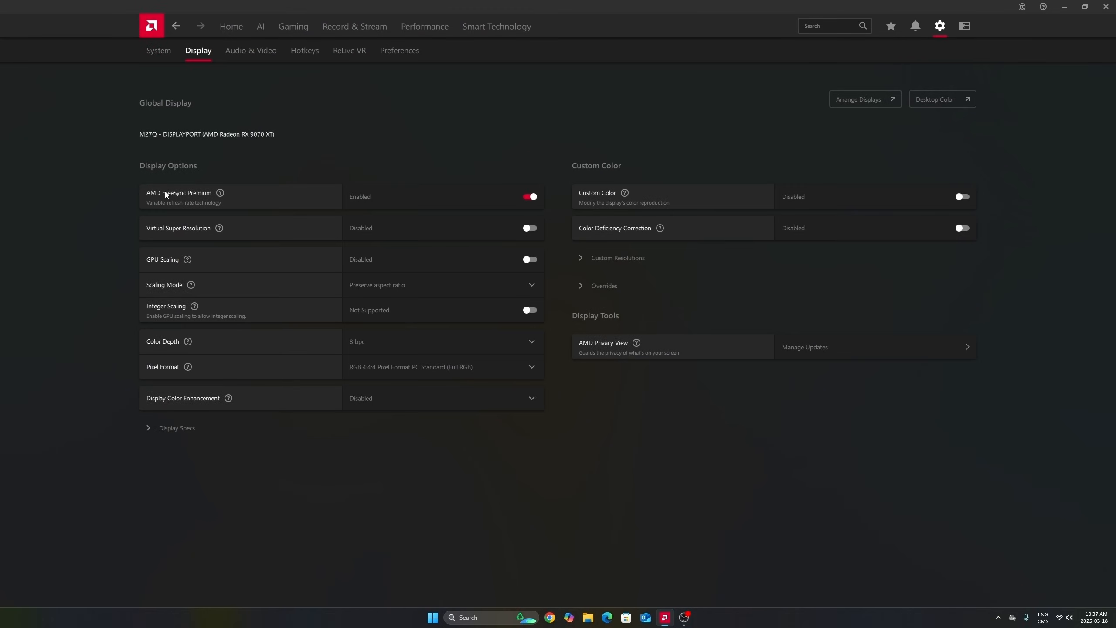
{"action": "mouse_move", "coordinate": [363, 173]}
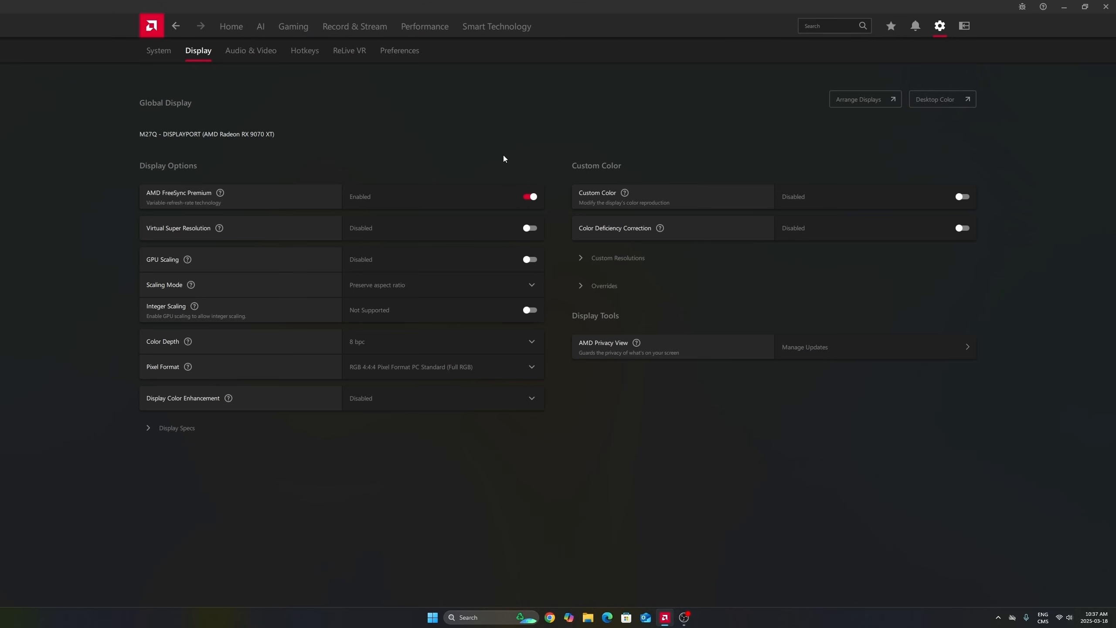
{"action": "mouse_move", "coordinate": [355, 144]}
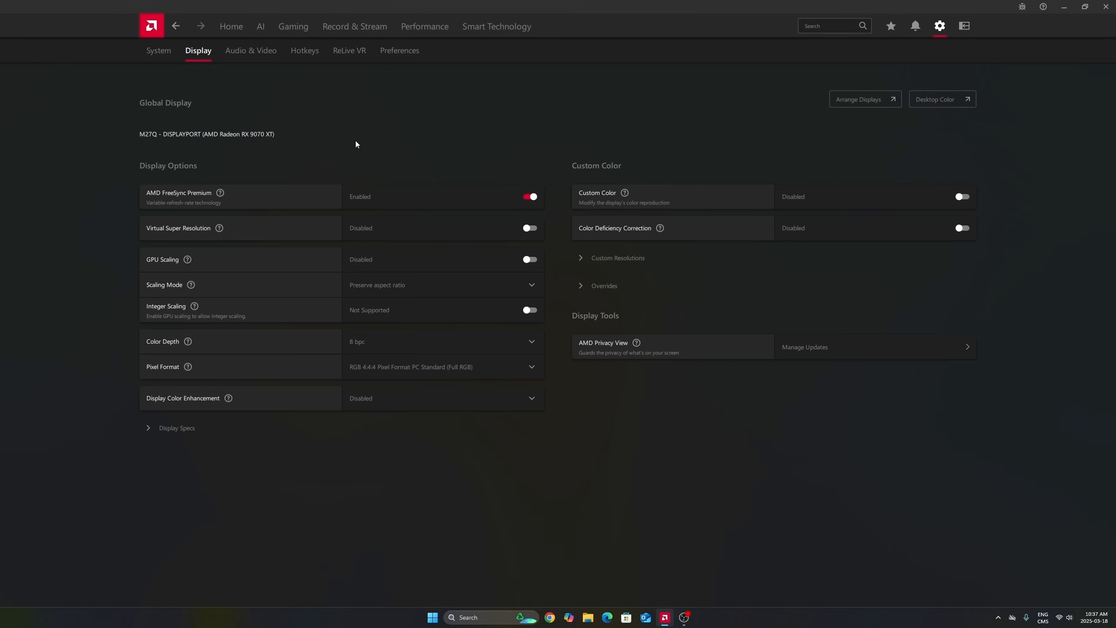
{"action": "left_click", "coordinate": [293, 26]}
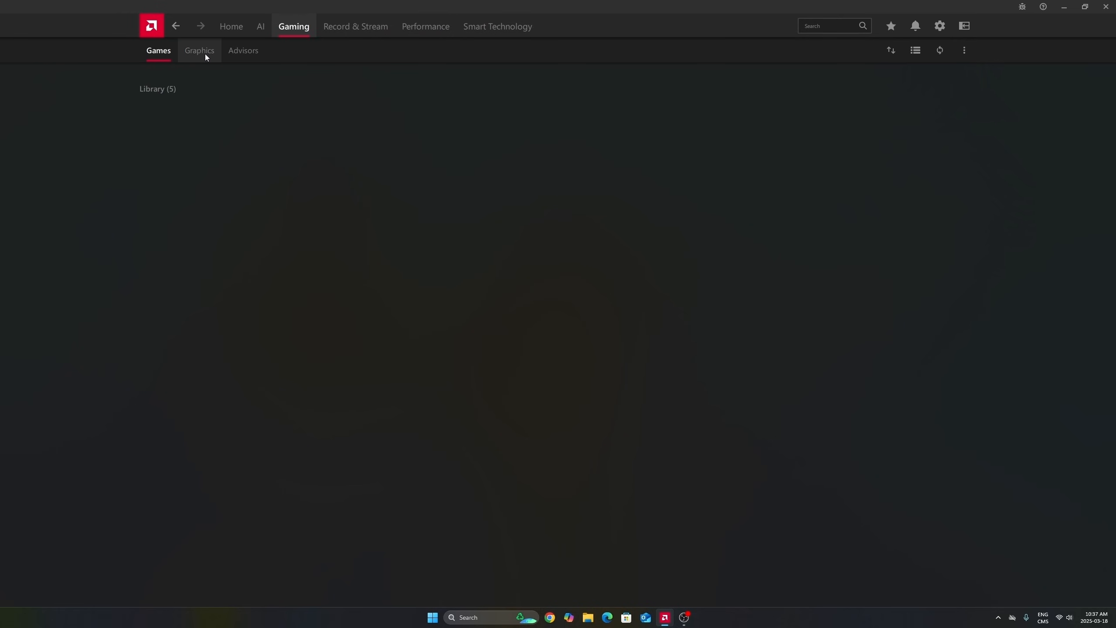
{"action": "left_click", "coordinate": [199, 51]}
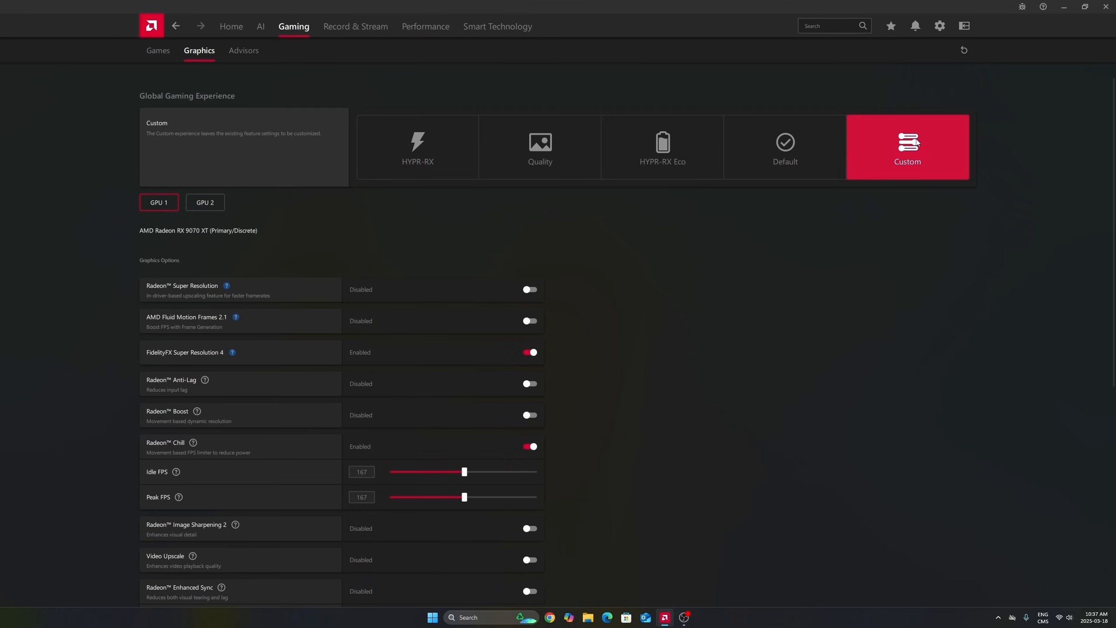
{"action": "mouse_move", "coordinate": [237, 213]}
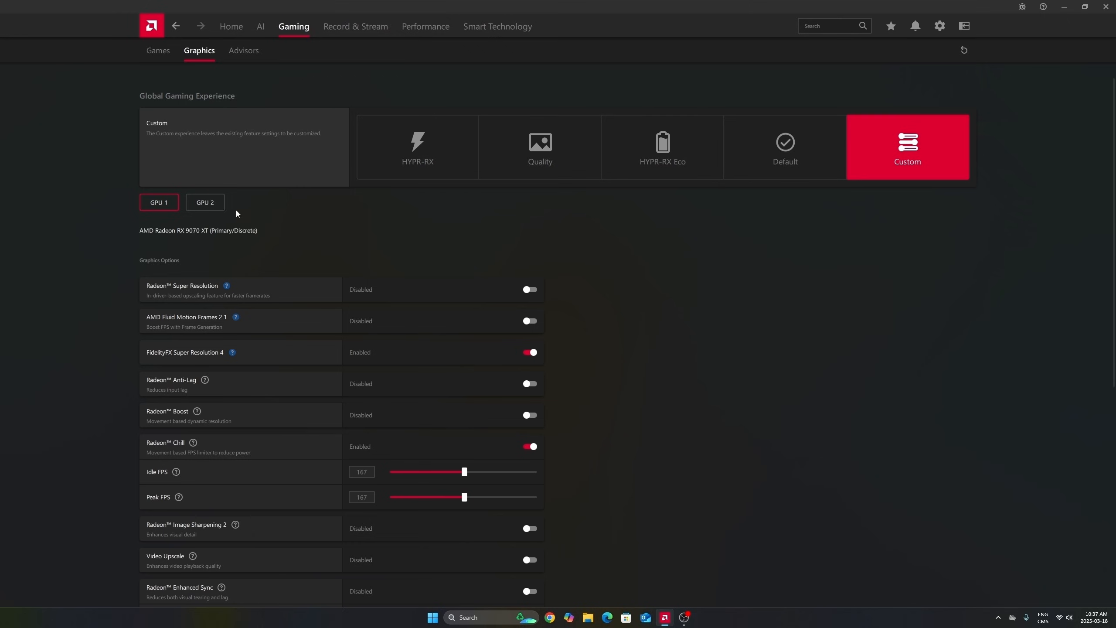
{"action": "mouse_move", "coordinate": [185, 236]}
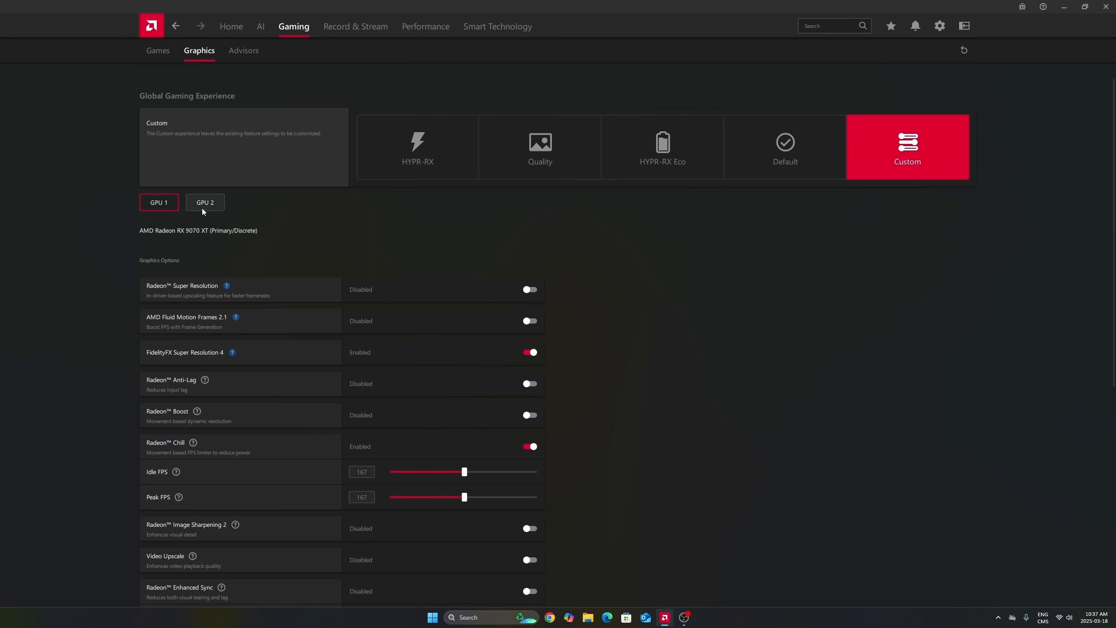
{"action": "left_click", "coordinate": [204, 202]}
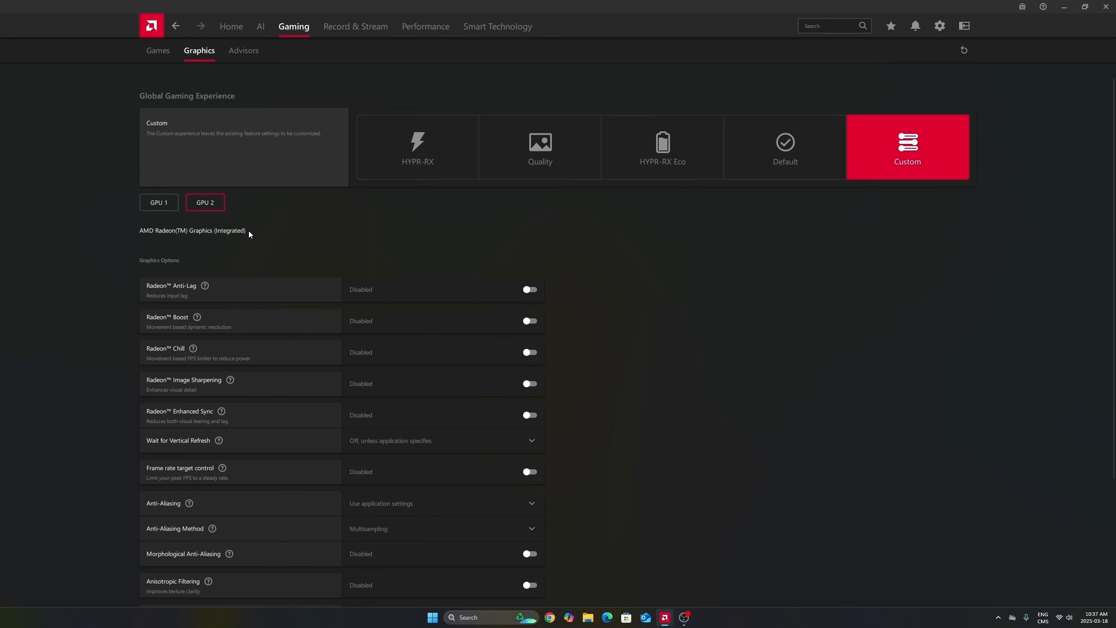
{"action": "left_click", "coordinate": [159, 202]}
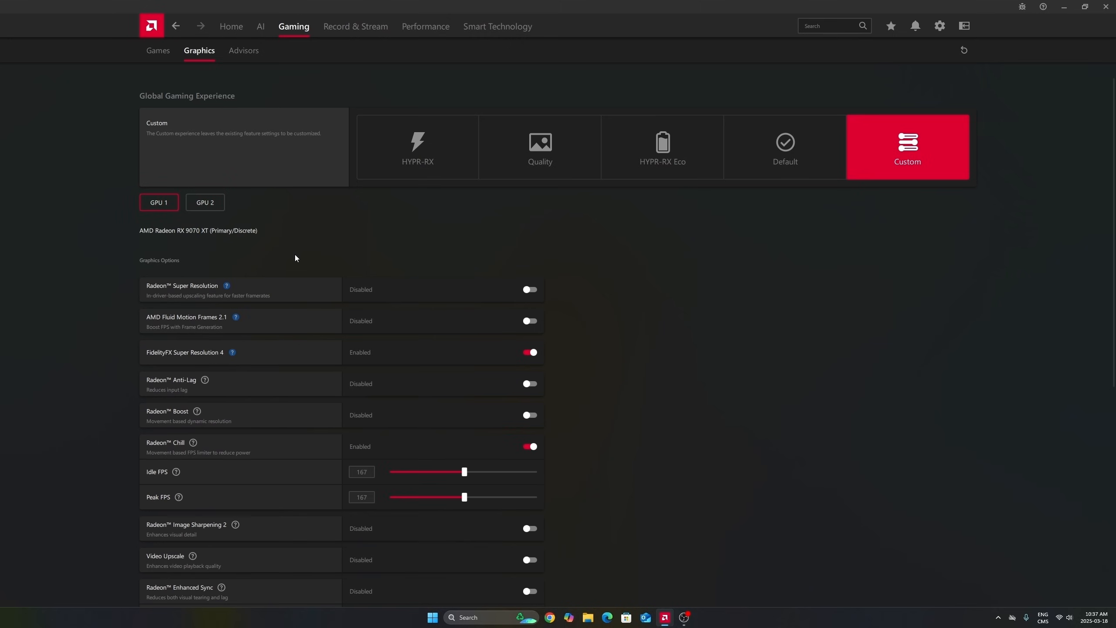
{"action": "left_click", "coordinate": [204, 203]}
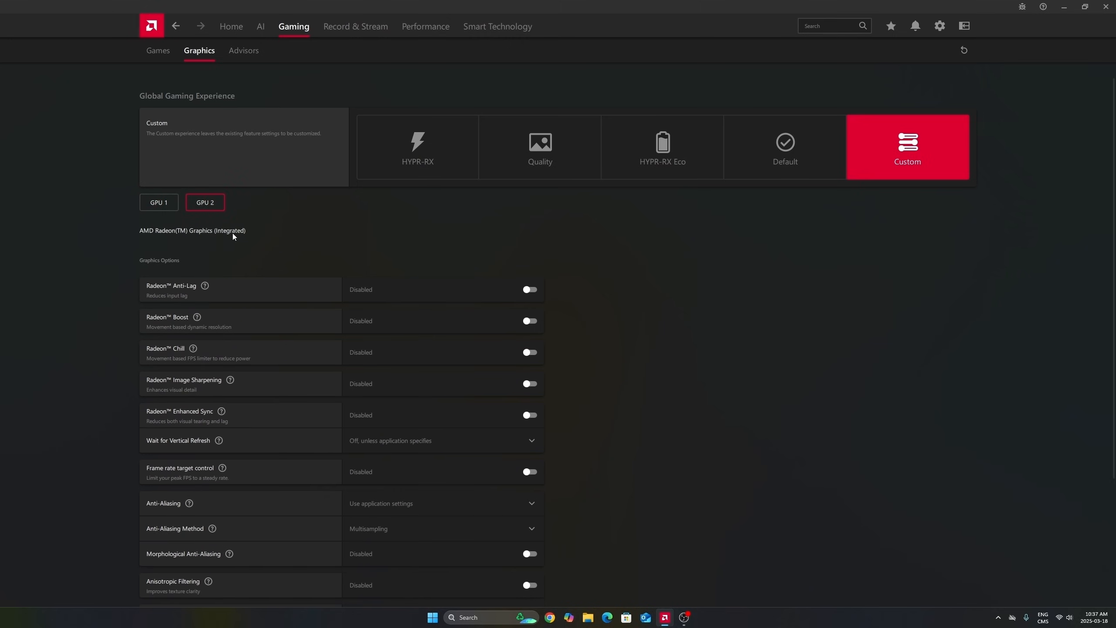
{"action": "left_click", "coordinate": [158, 202]}
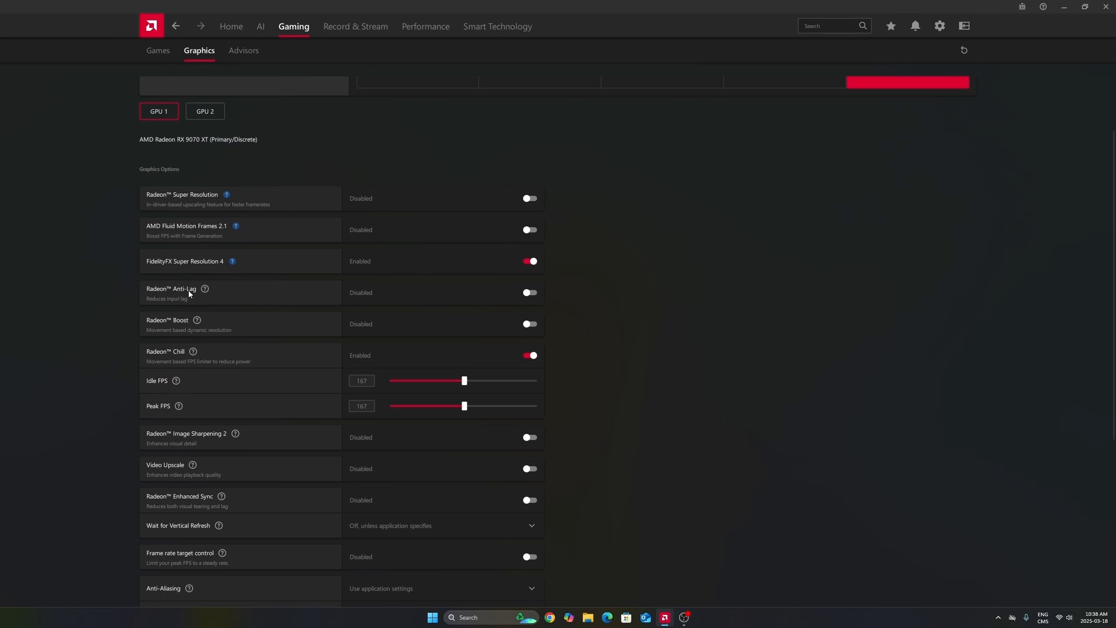
{"action": "mouse_move", "coordinate": [647, 248]}
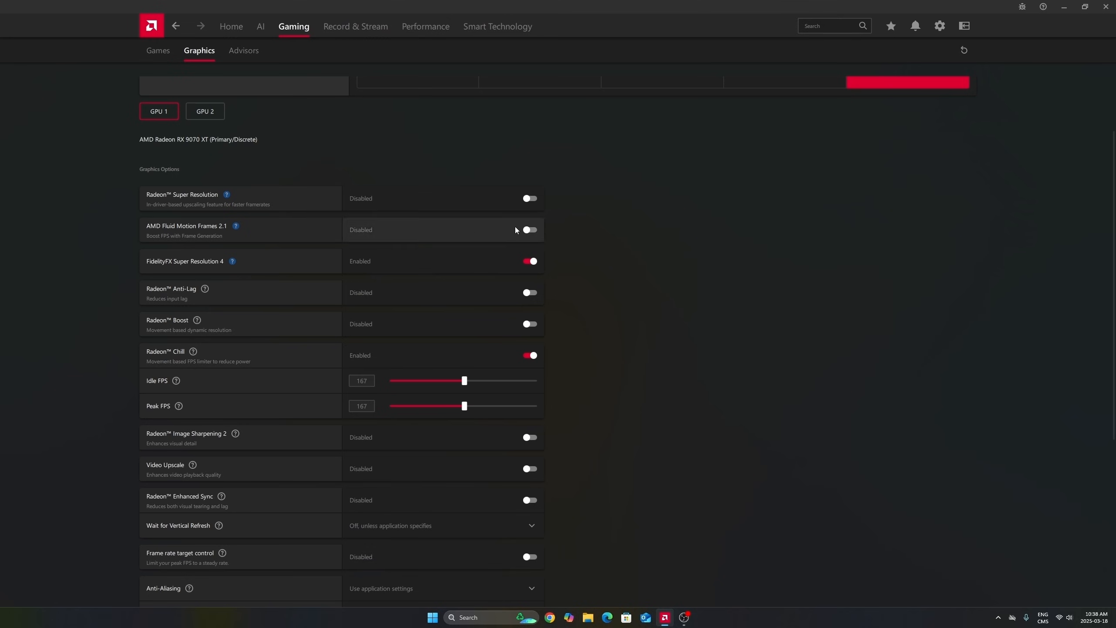
{"action": "mouse_move", "coordinate": [383, 238]}
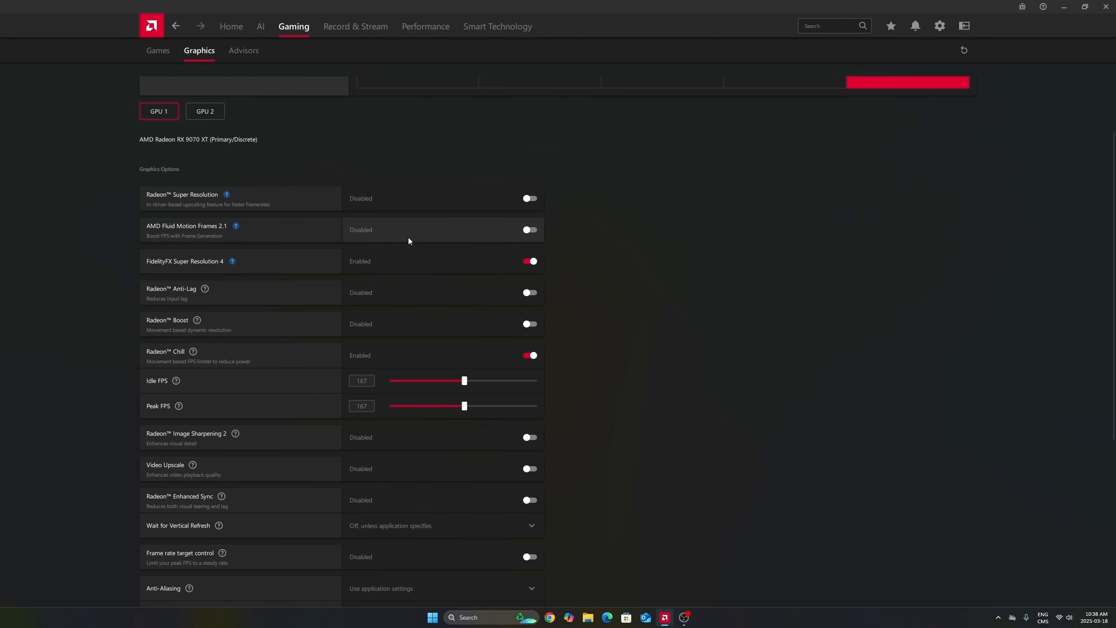
{"action": "mouse_move", "coordinate": [435, 230]}
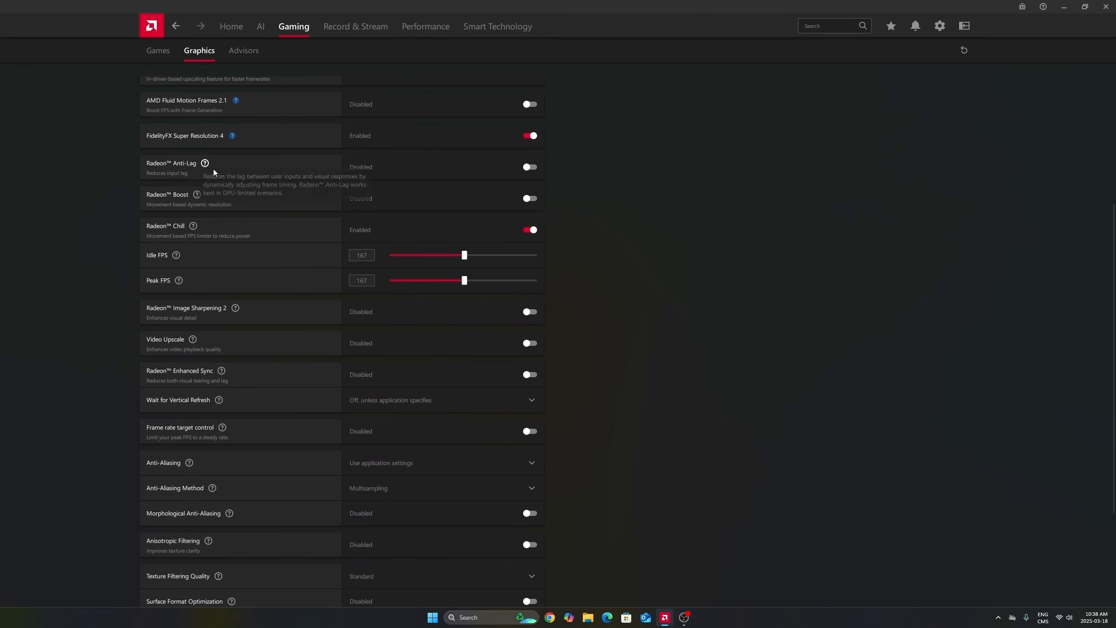
{"action": "mouse_move", "coordinate": [141, 202]}
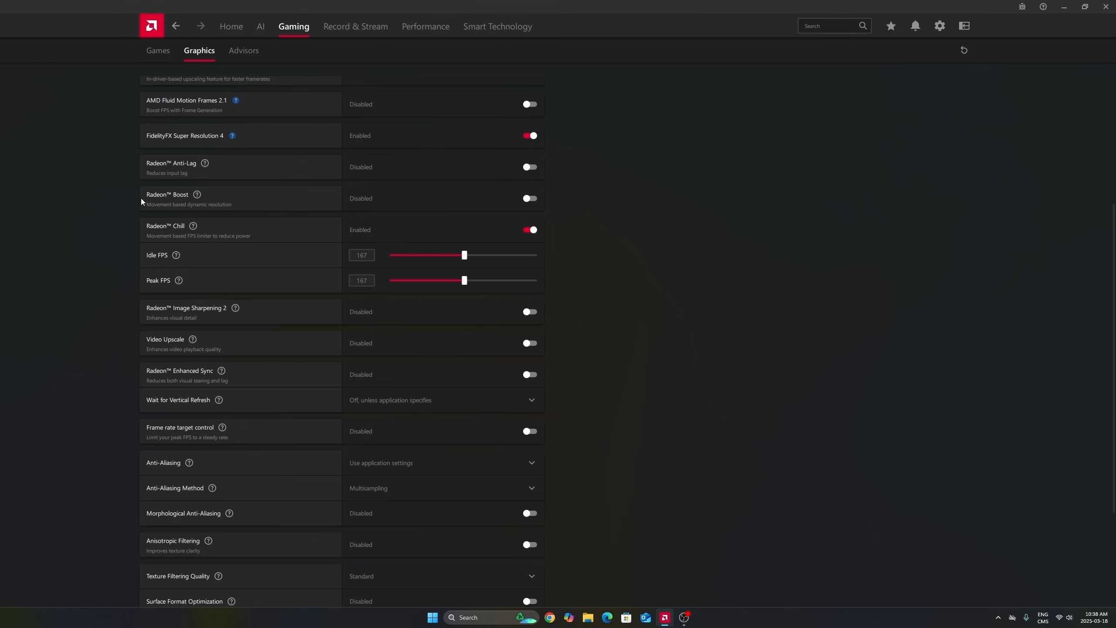
{"action": "scroll", "scroll_direction": "down", "scroll_amount": 3}
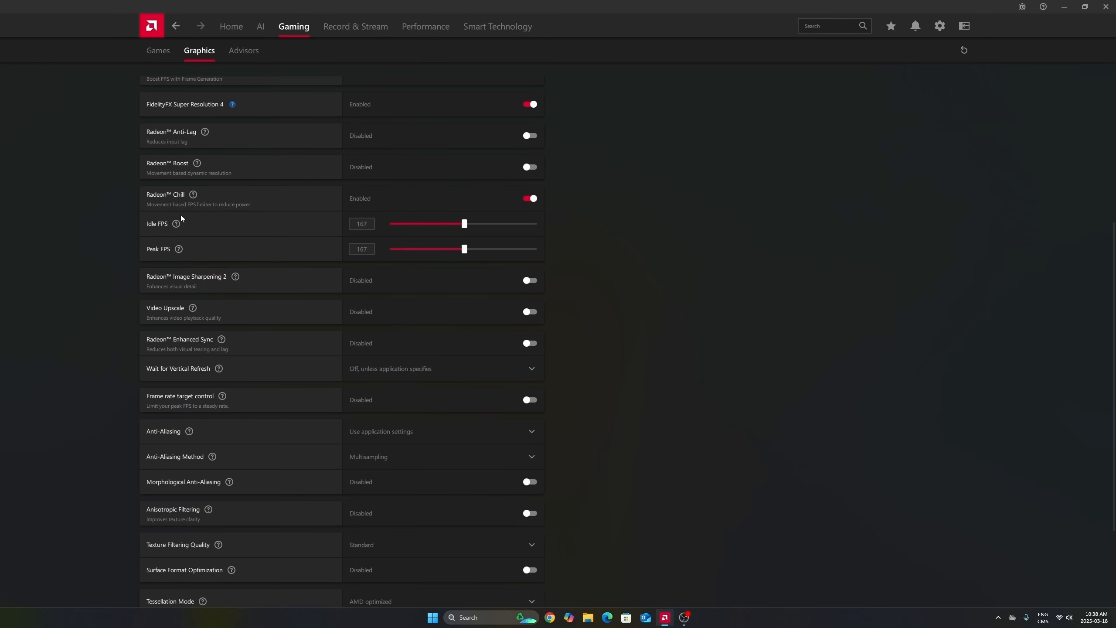
{"action": "left_click", "coordinate": [362, 250]}
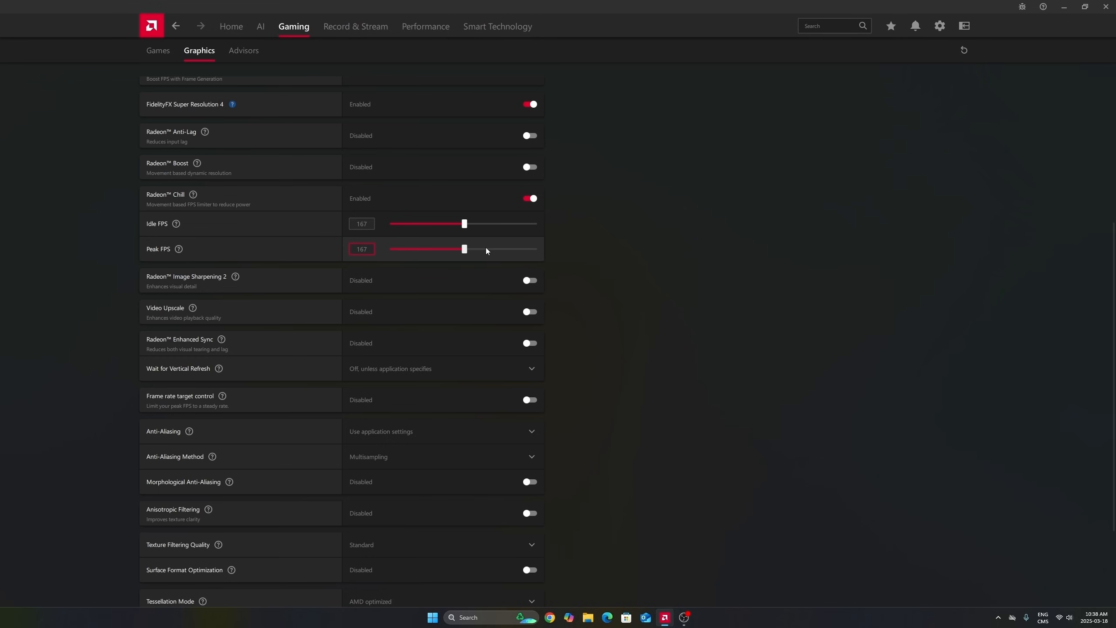
{"action": "mouse_move", "coordinate": [487, 251]}
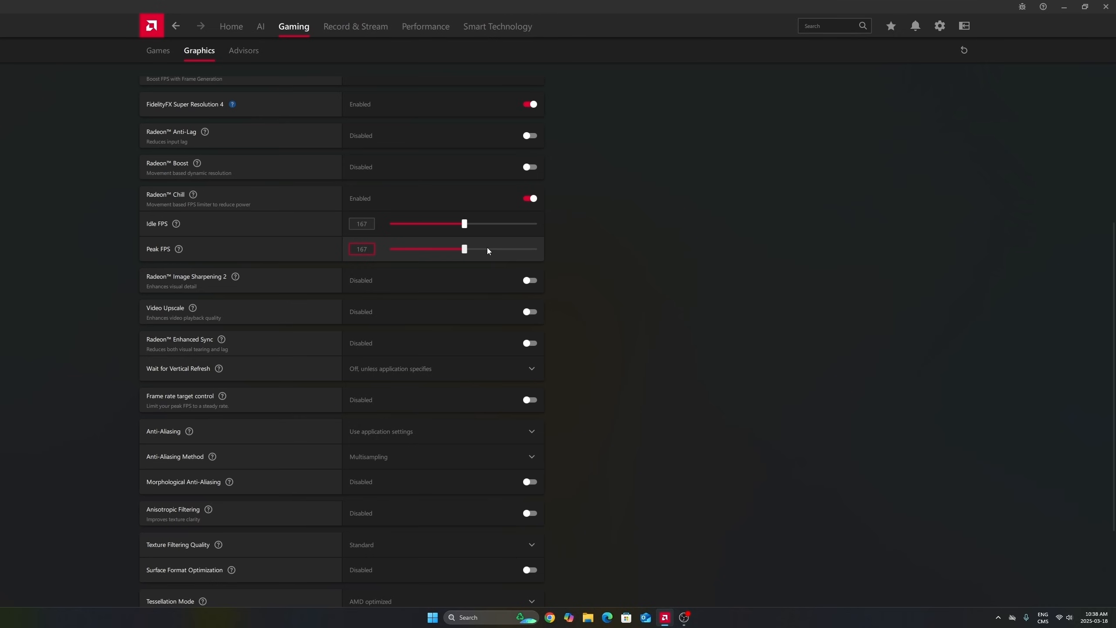
{"action": "left_click", "coordinate": [361, 223]}
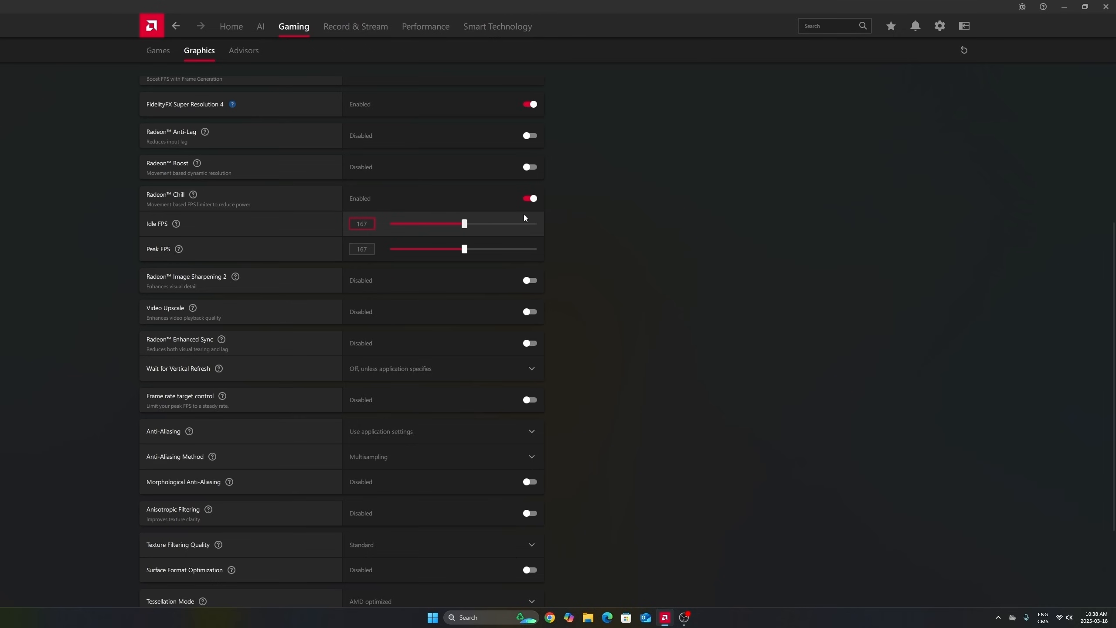
{"action": "mouse_move", "coordinate": [471, 230]}
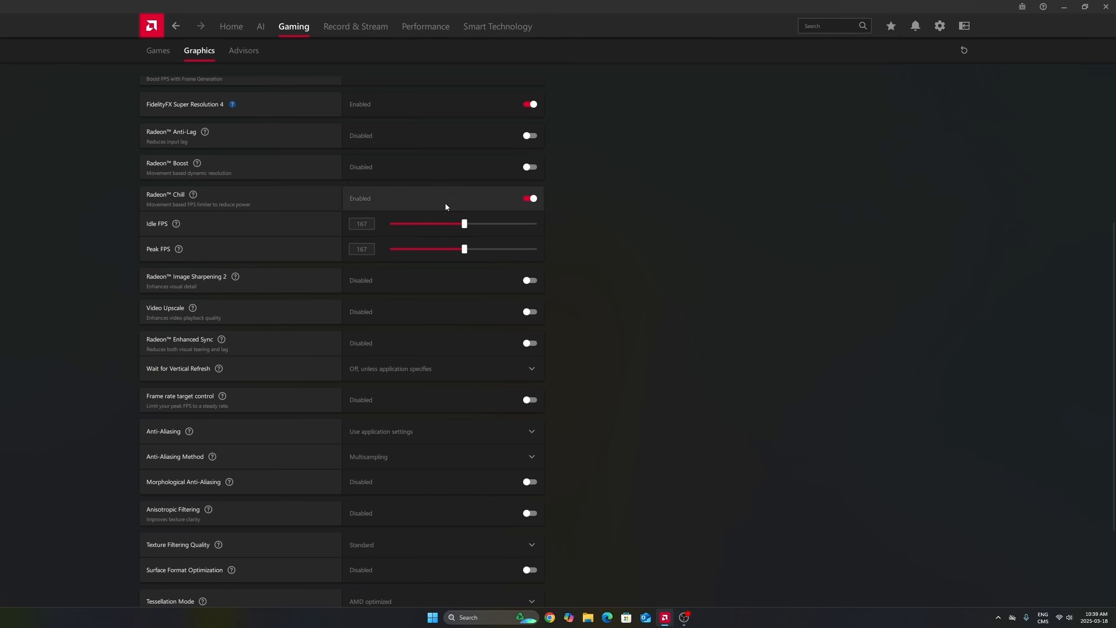
{"action": "left_click", "coordinate": [362, 223]}
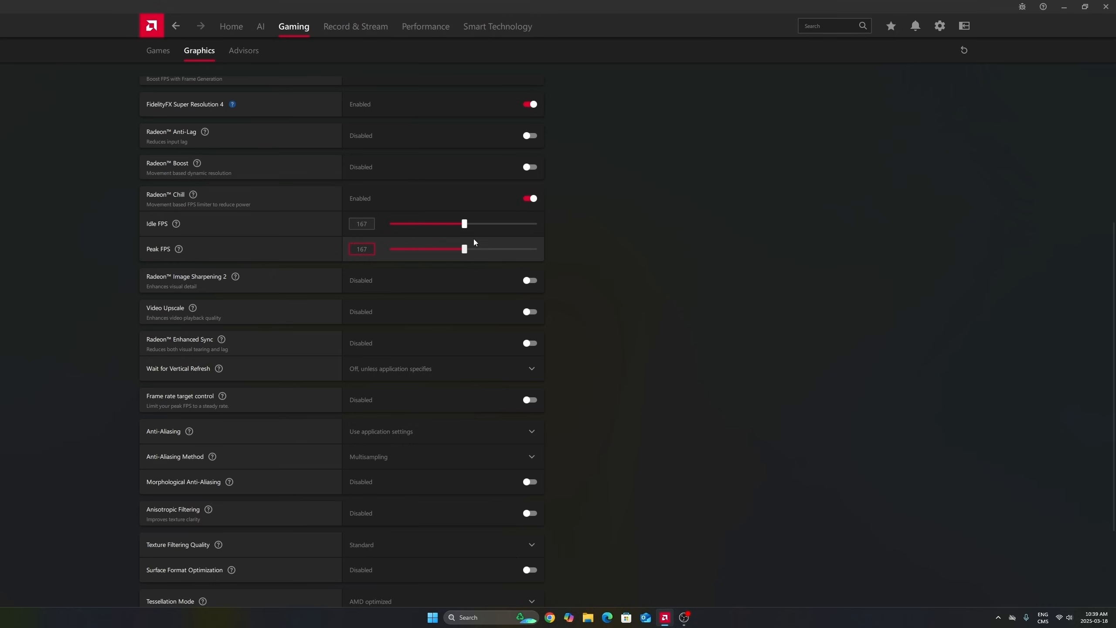
{"action": "mouse_move", "coordinate": [493, 241]}
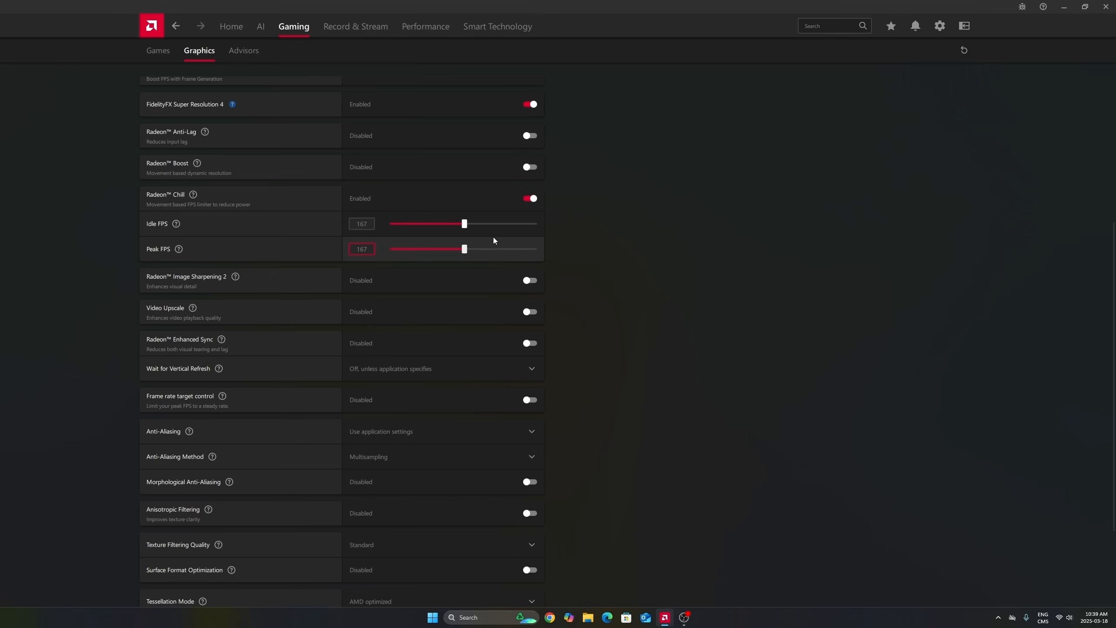
{"action": "mouse_move", "coordinate": [475, 251]}
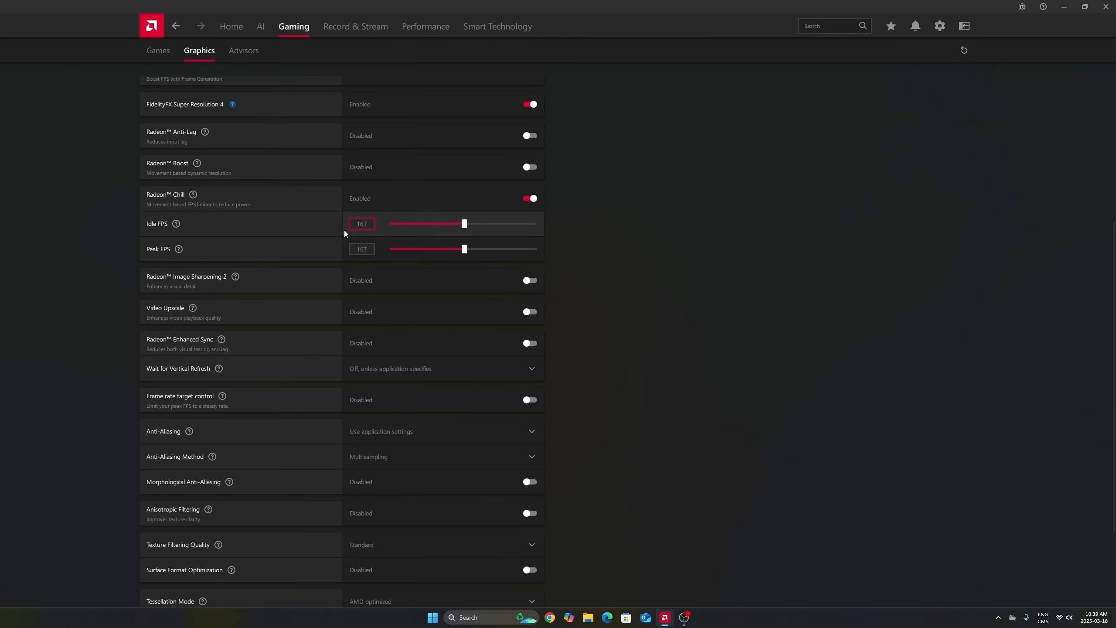
{"action": "mouse_move", "coordinate": [459, 235]}
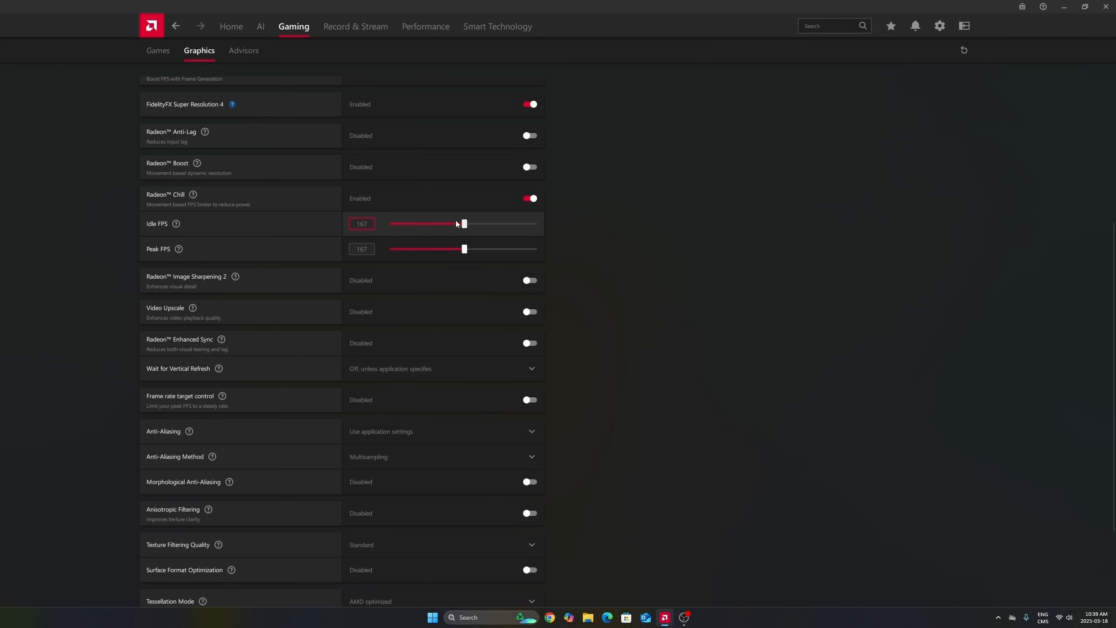
{"action": "mouse_move", "coordinate": [444, 218]}
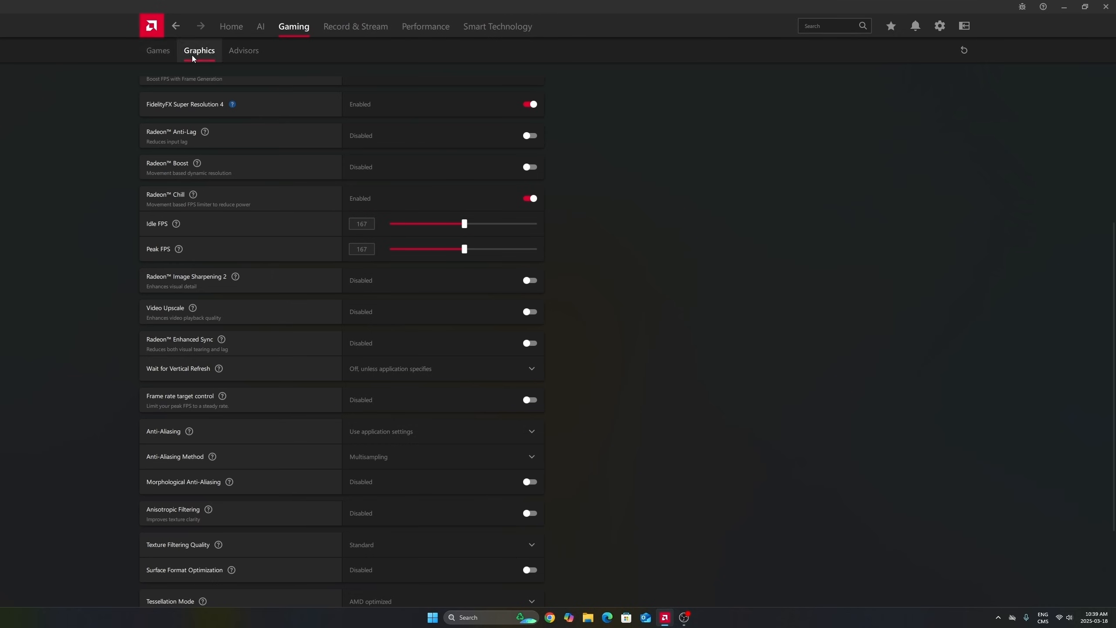
{"action": "scroll", "scroll_direction": "down", "scroll_amount": 3}
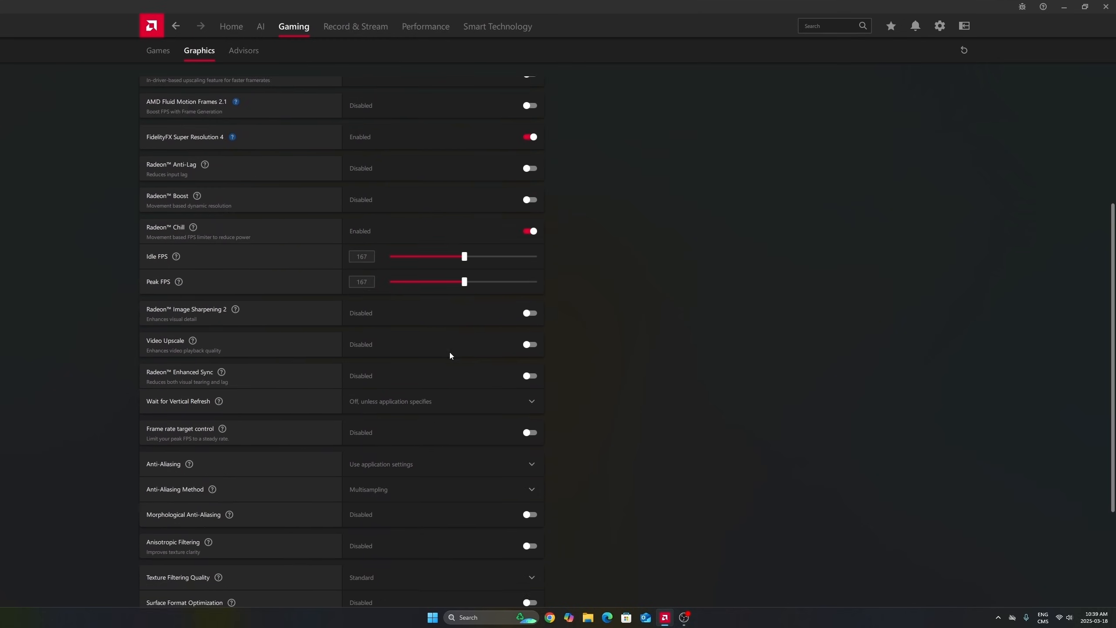
{"action": "left_click", "coordinate": [158, 50]}
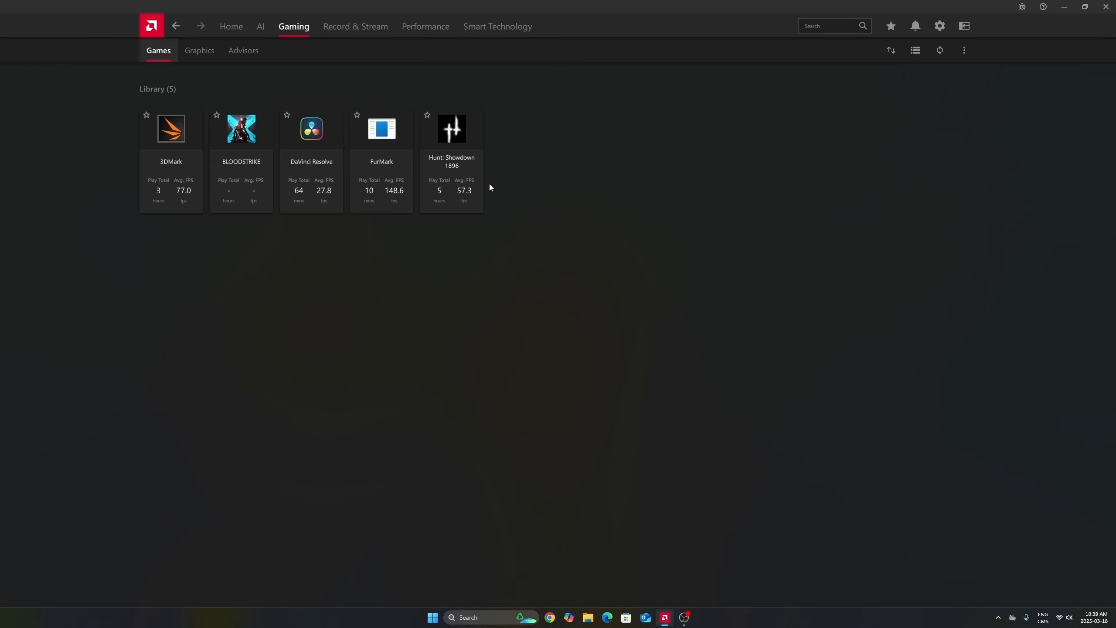
{"action": "mouse_move", "coordinate": [535, 191]}
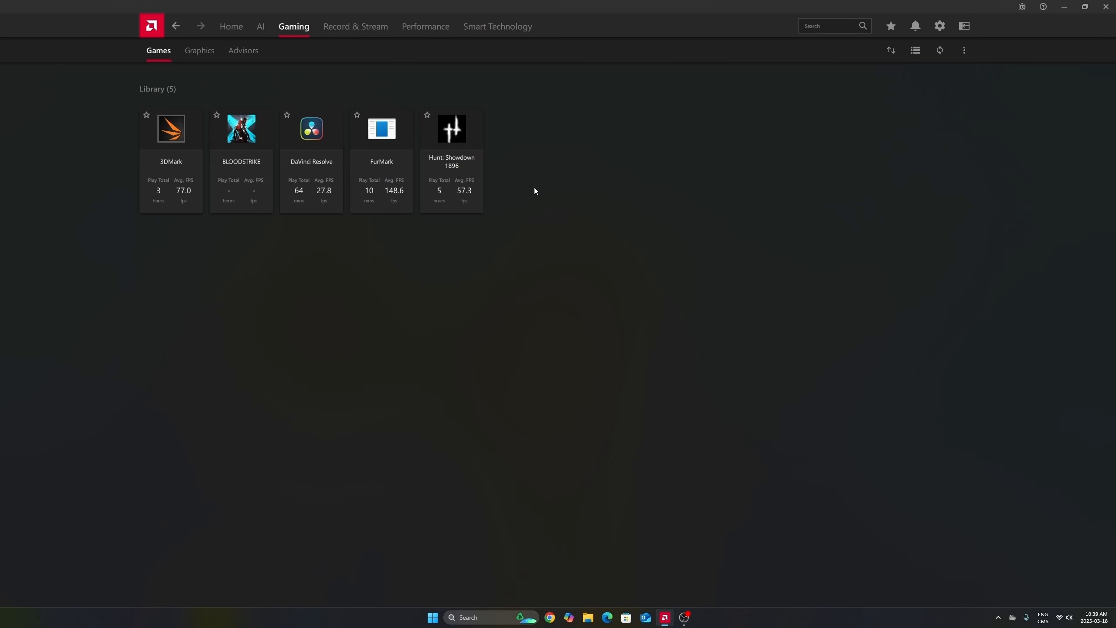
{"action": "left_click", "coordinate": [199, 51]}
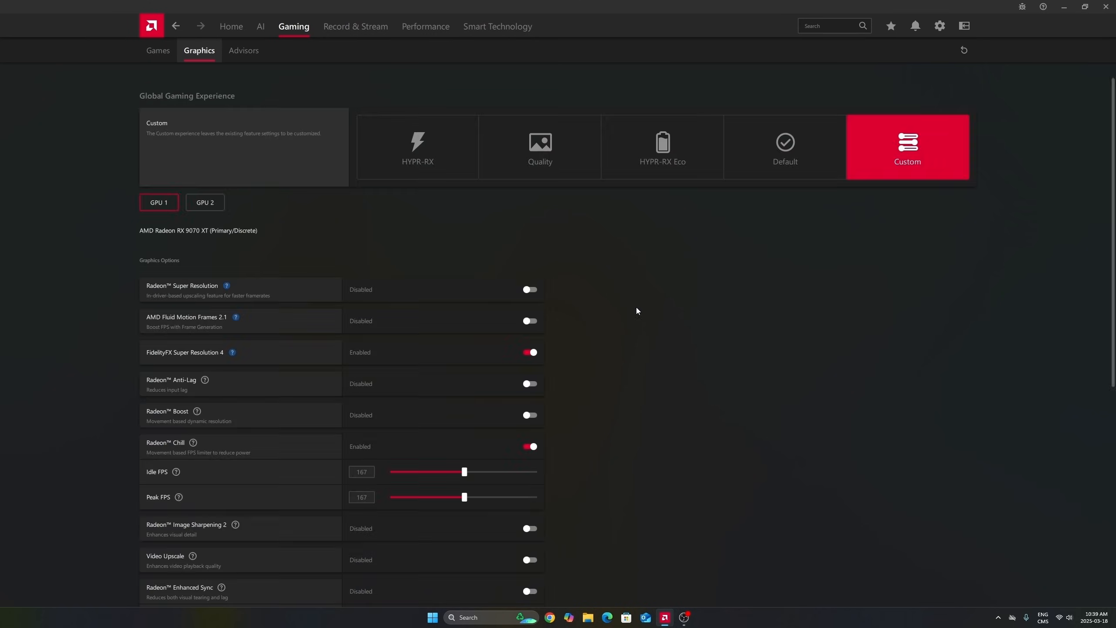
{"action": "scroll", "scroll_direction": "down", "scroll_amount": 3}
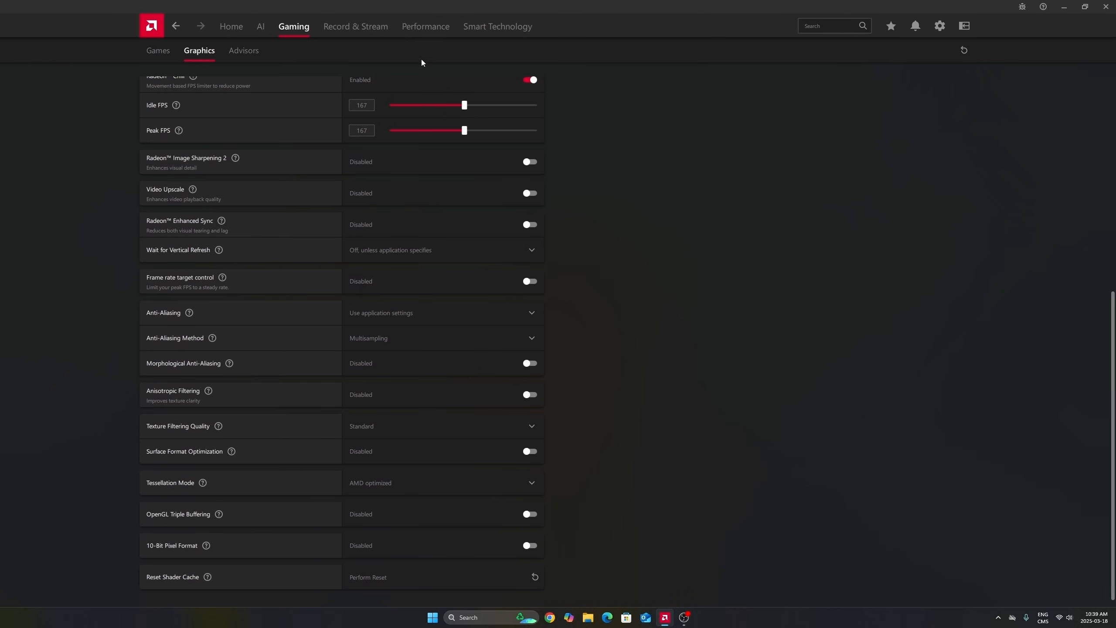
Toggle Radeon Image Sharpening 2 on at 60% and back to Disabled
{"action": "left_click", "coordinate": [362, 104]}
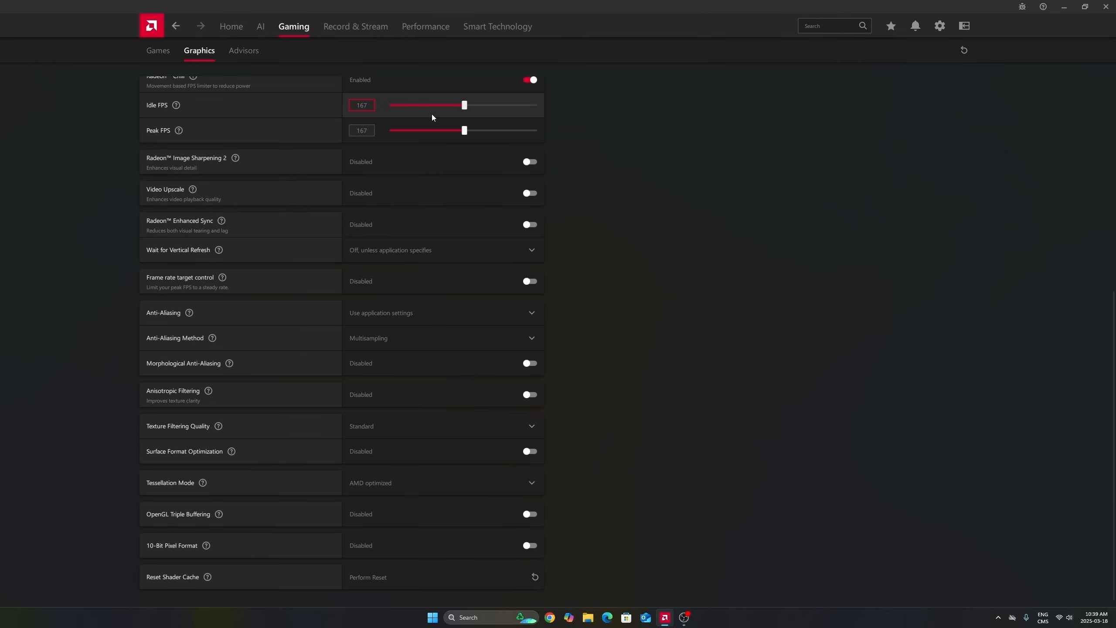
{"action": "mouse_move", "coordinate": [432, 110]}
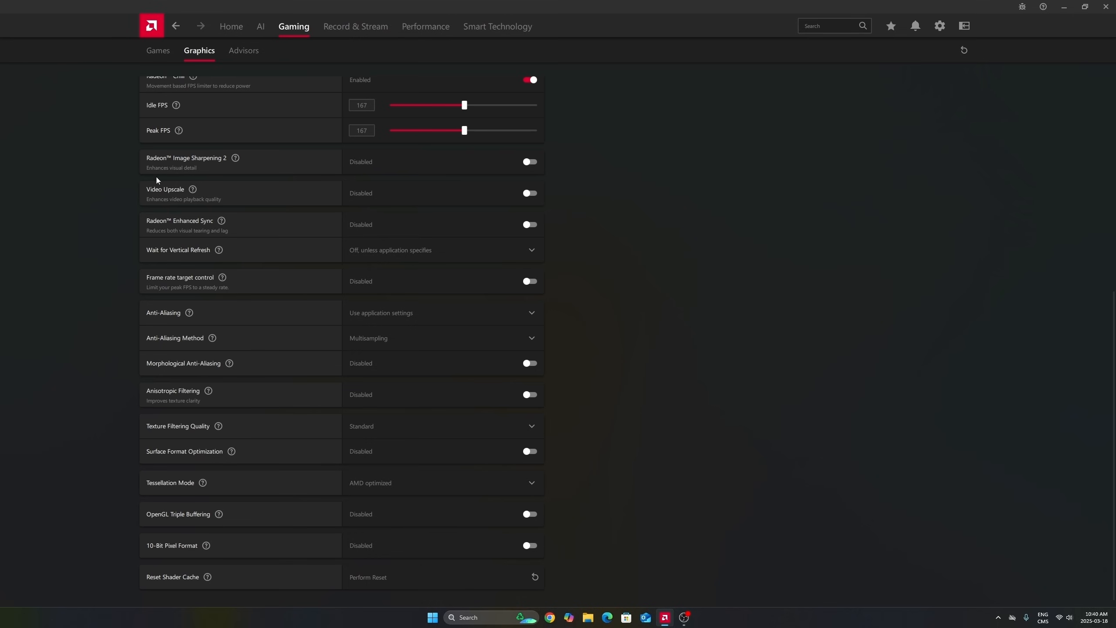
{"action": "mouse_move", "coordinate": [387, 173]}
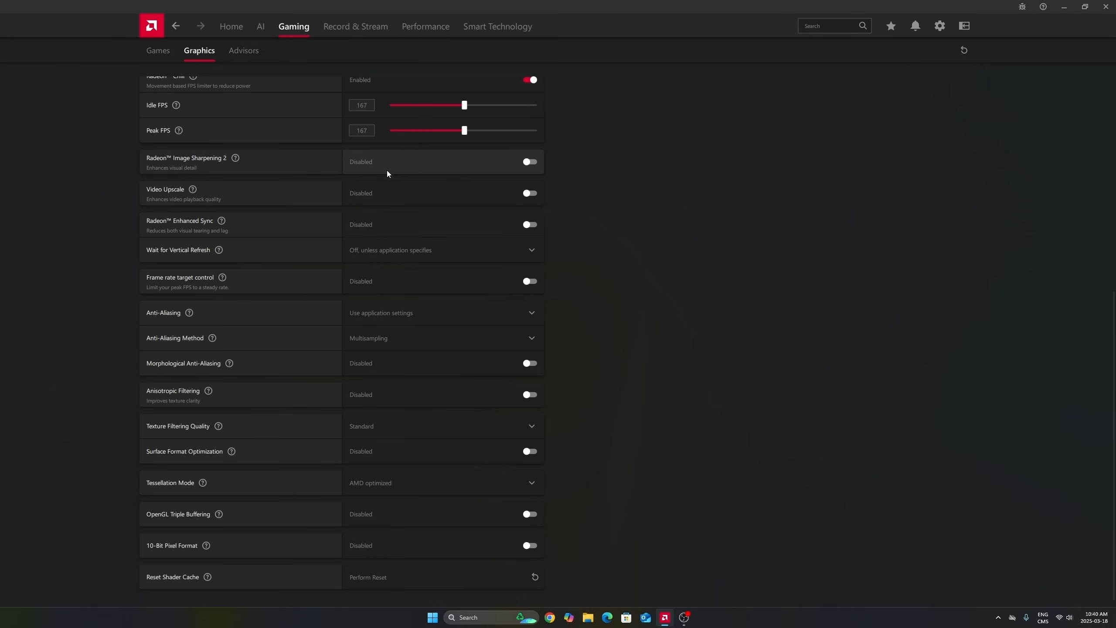
{"action": "mouse_move", "coordinate": [382, 162]}
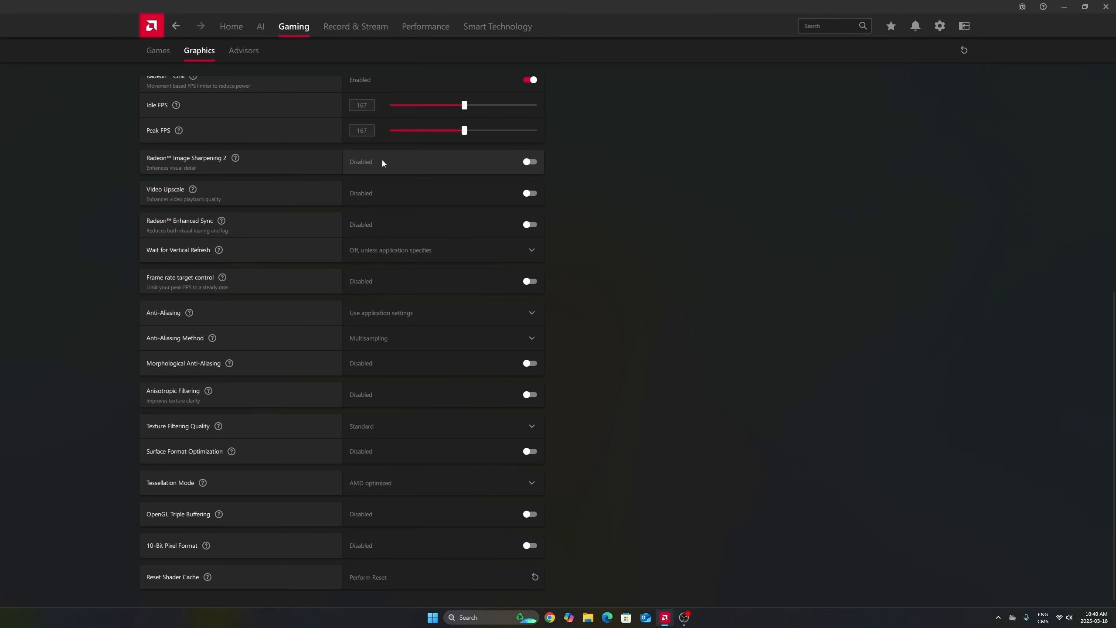
{"action": "mouse_move", "coordinate": [398, 166]}
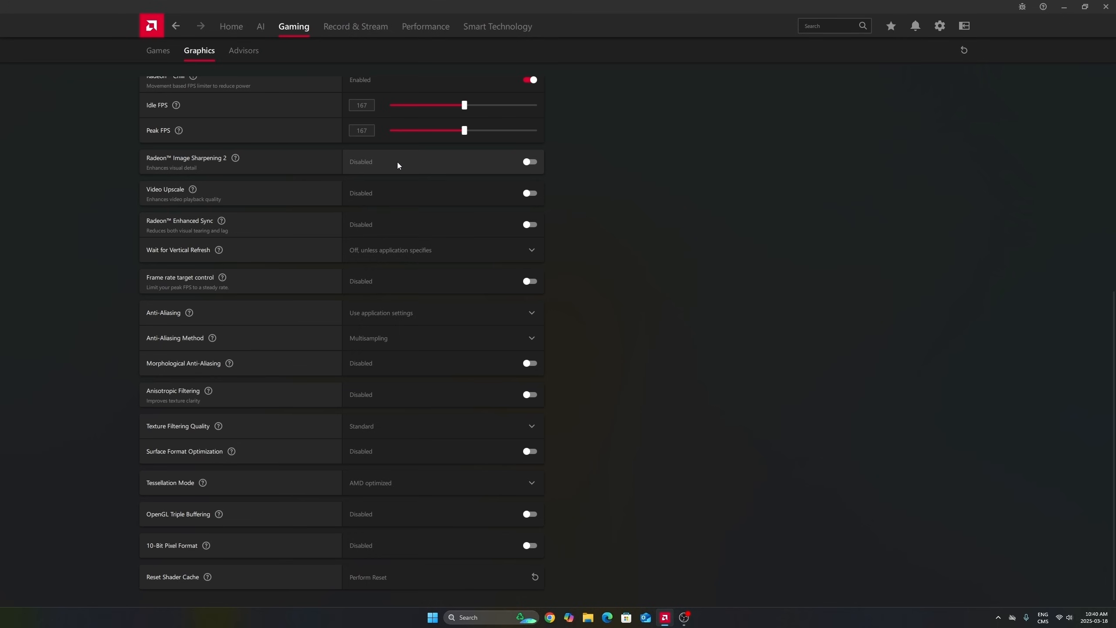
{"action": "mouse_move", "coordinate": [525, 169]}
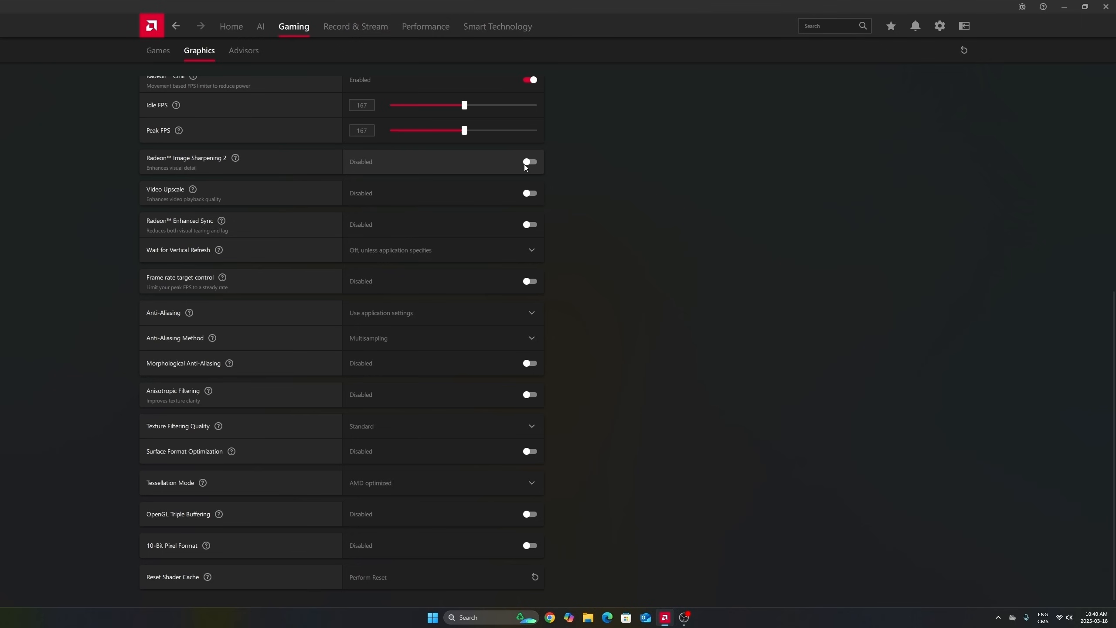
{"action": "left_click", "coordinate": [529, 162]}
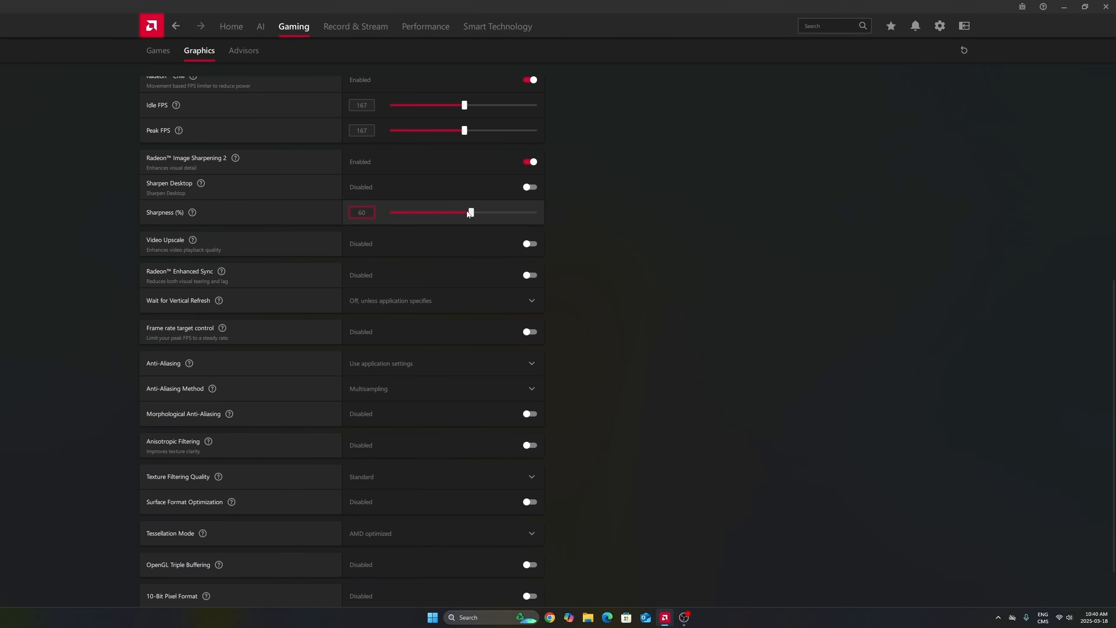
{"action": "mouse_move", "coordinate": [449, 224]}
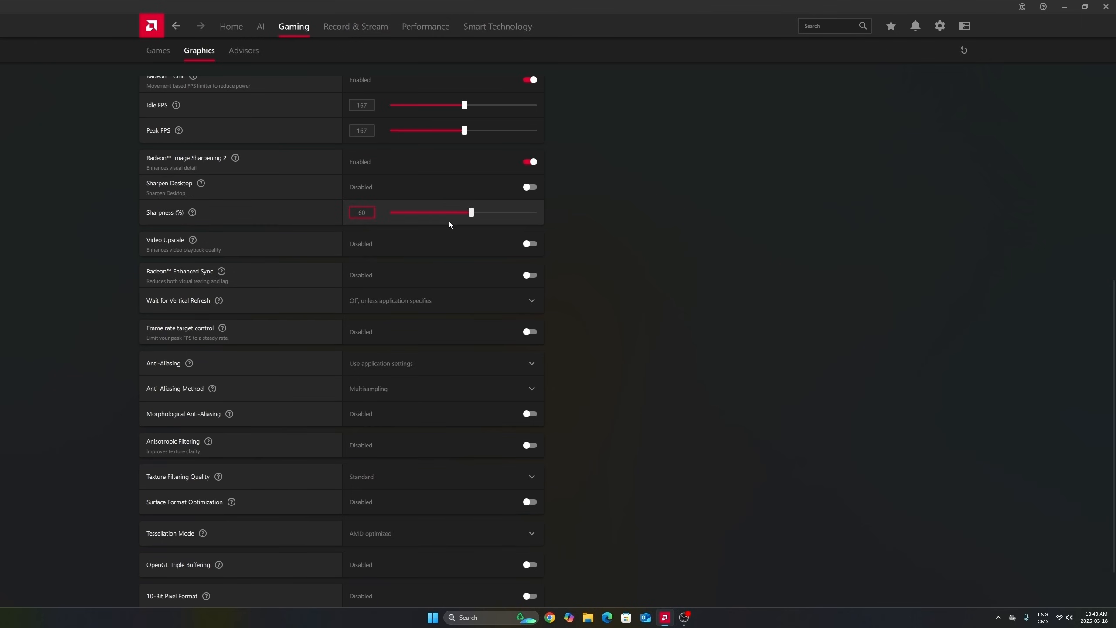
{"action": "mouse_move", "coordinate": [435, 213]}
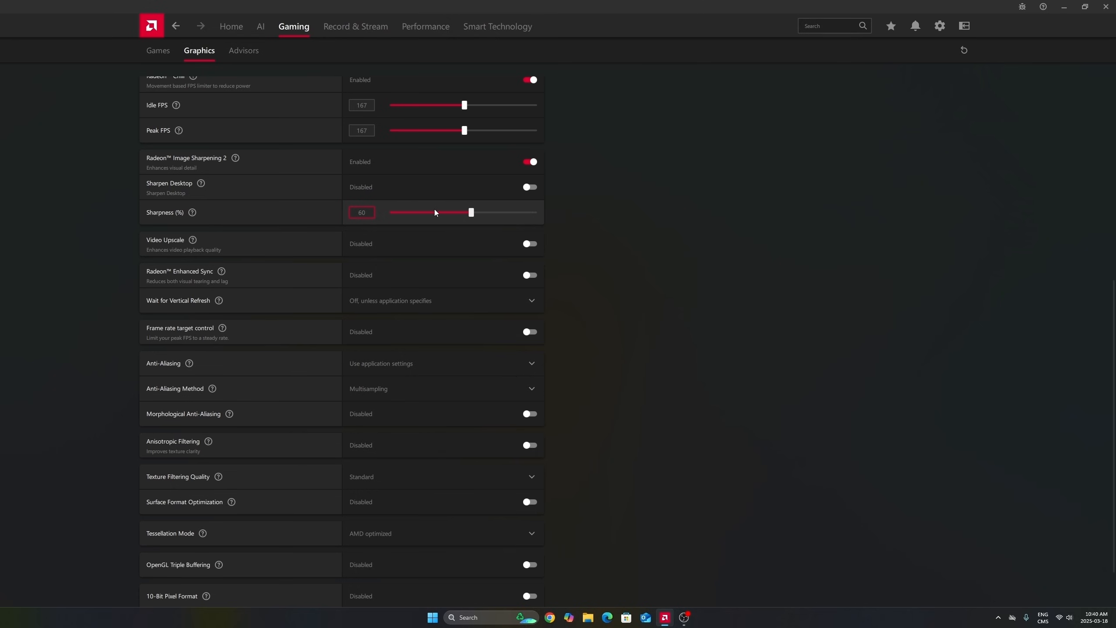
{"action": "left_click", "coordinate": [529, 161]}
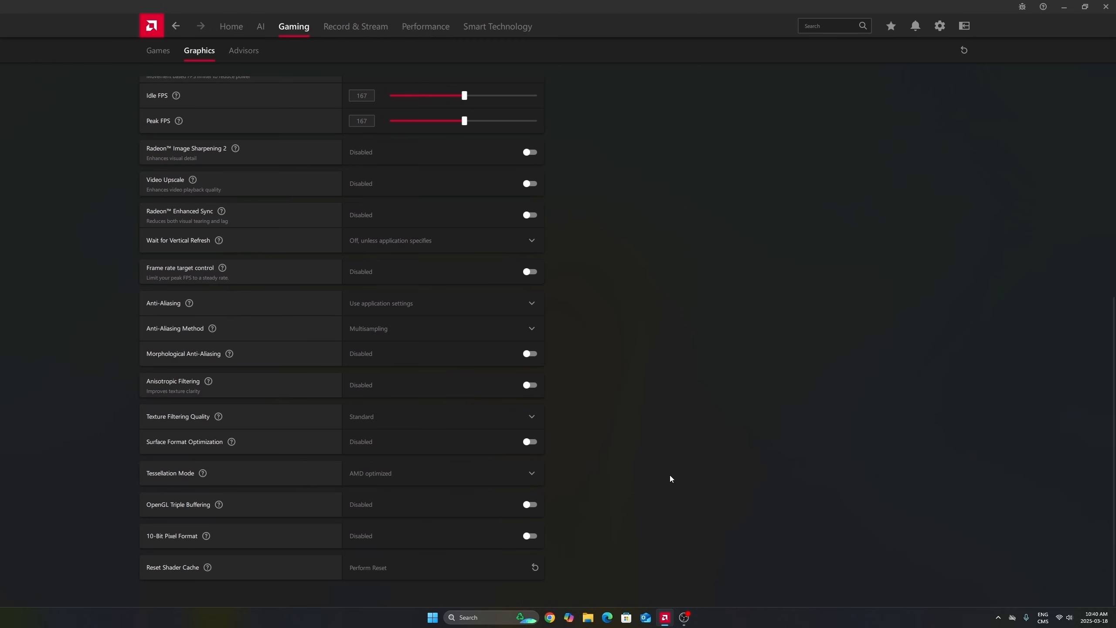
{"action": "mouse_move", "coordinate": [660, 487]}
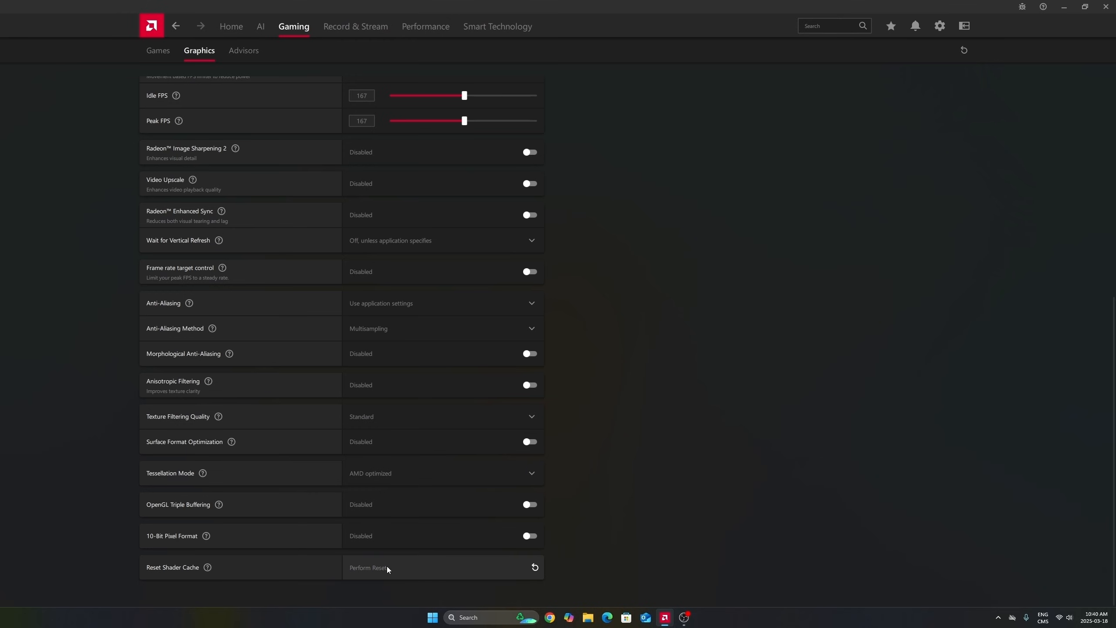
{"action": "mouse_move", "coordinate": [376, 573]}
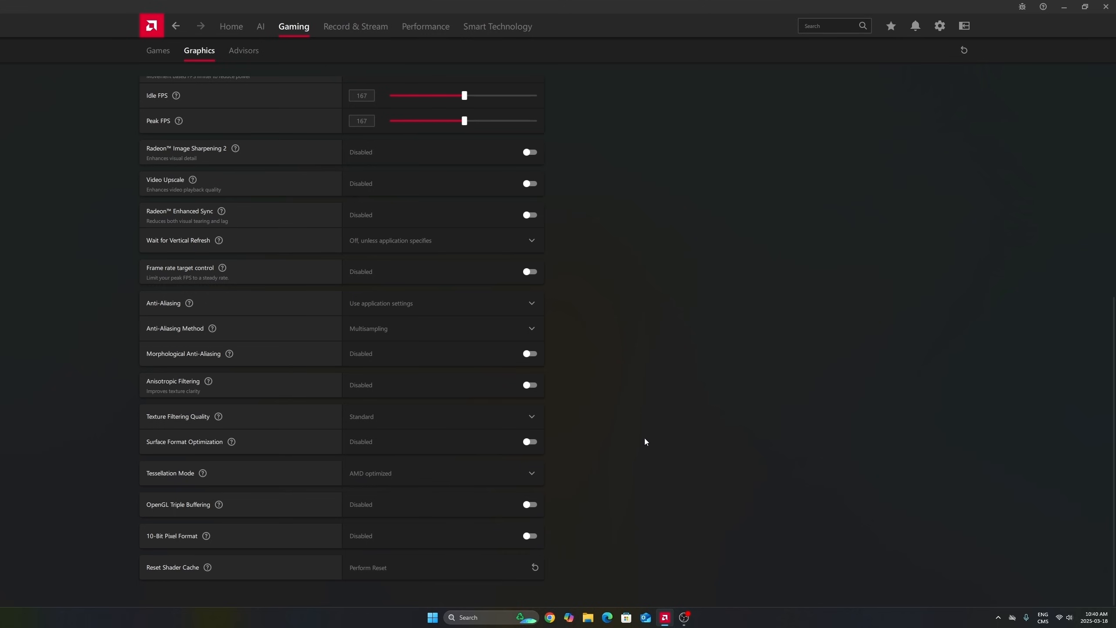
{"action": "scroll", "scroll_direction": "up", "scroll_amount": 3}
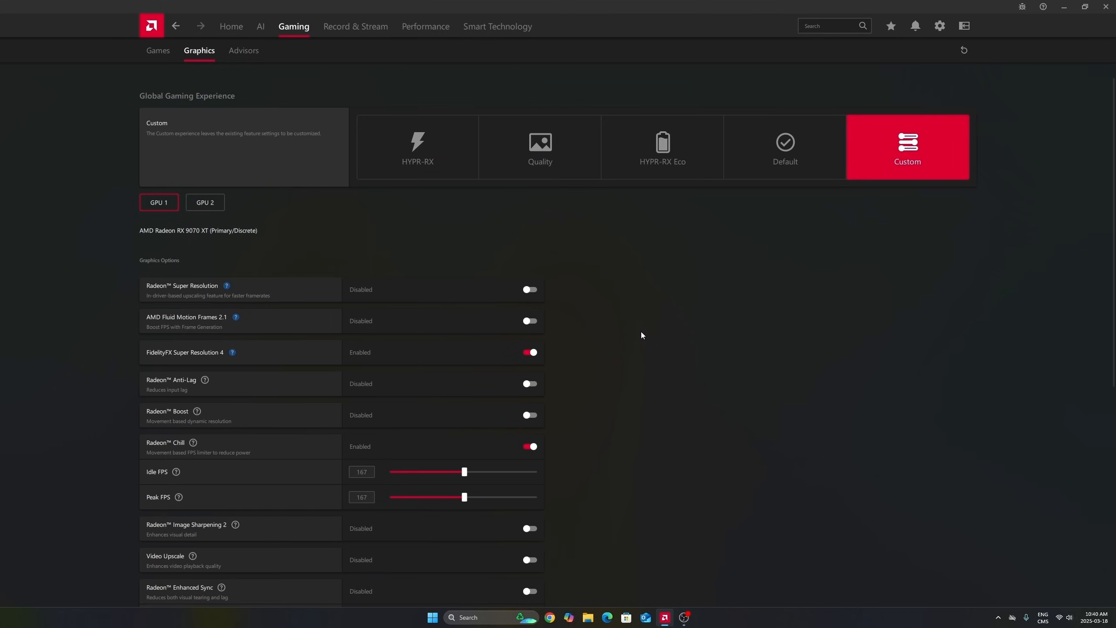
{"action": "mouse_move", "coordinate": [766, 14]}
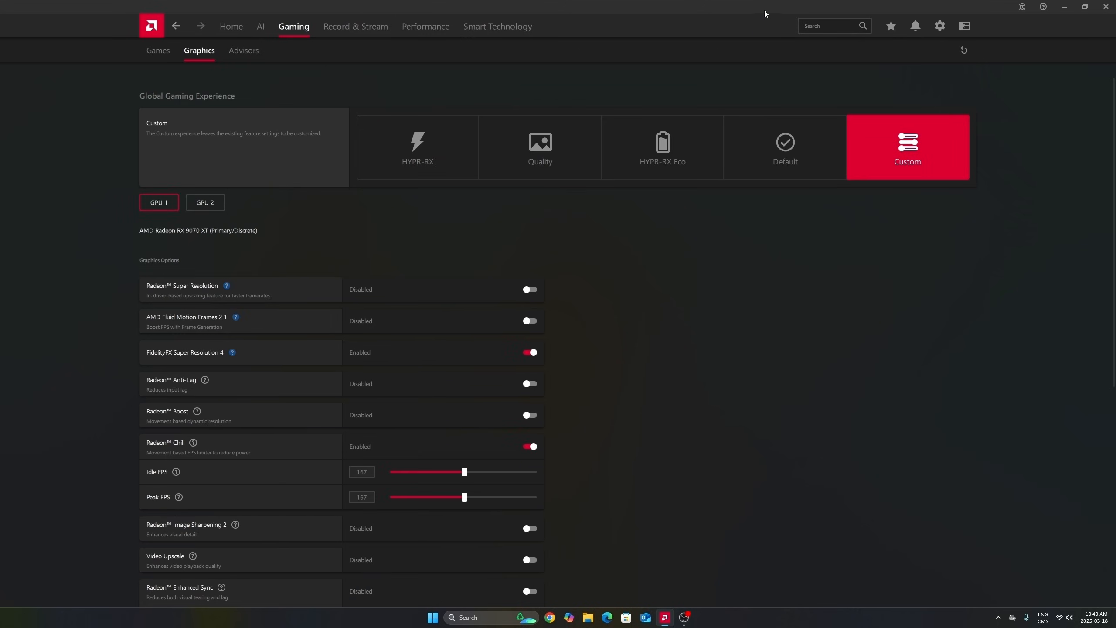
{"action": "mouse_move", "coordinate": [687, 325]}
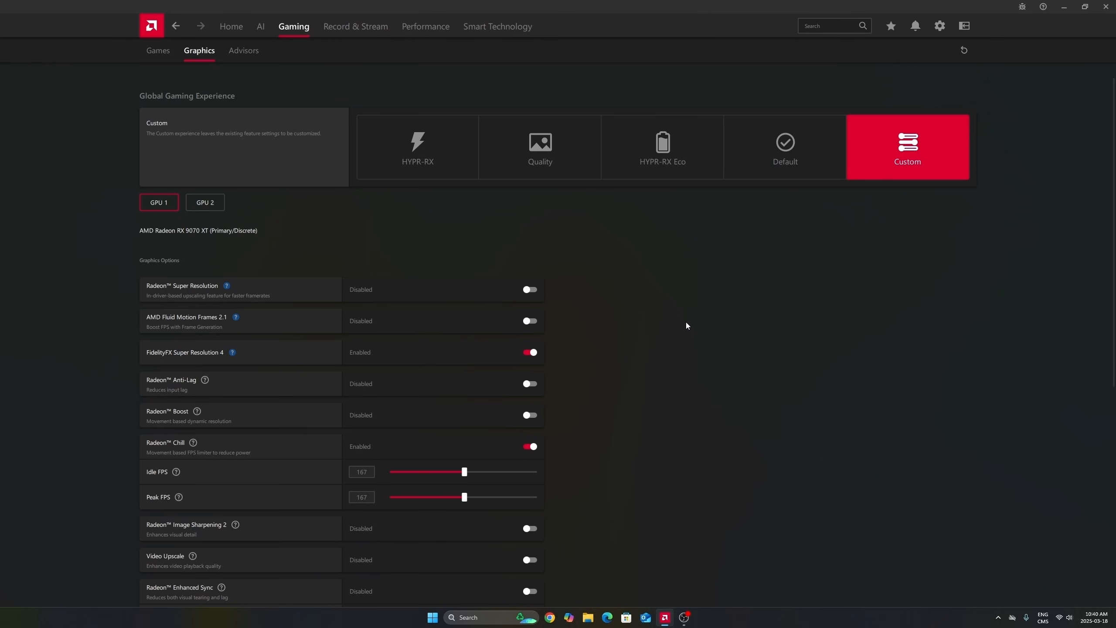
{"action": "mouse_move", "coordinate": [425, 26]}
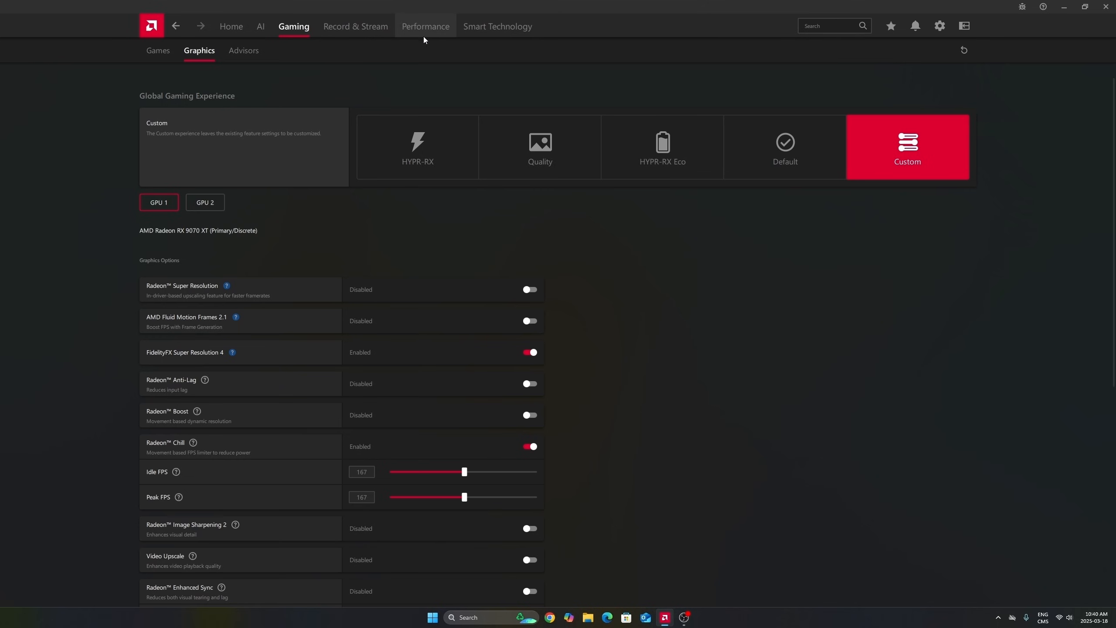
{"action": "mouse_move", "coordinate": [625, 383]}
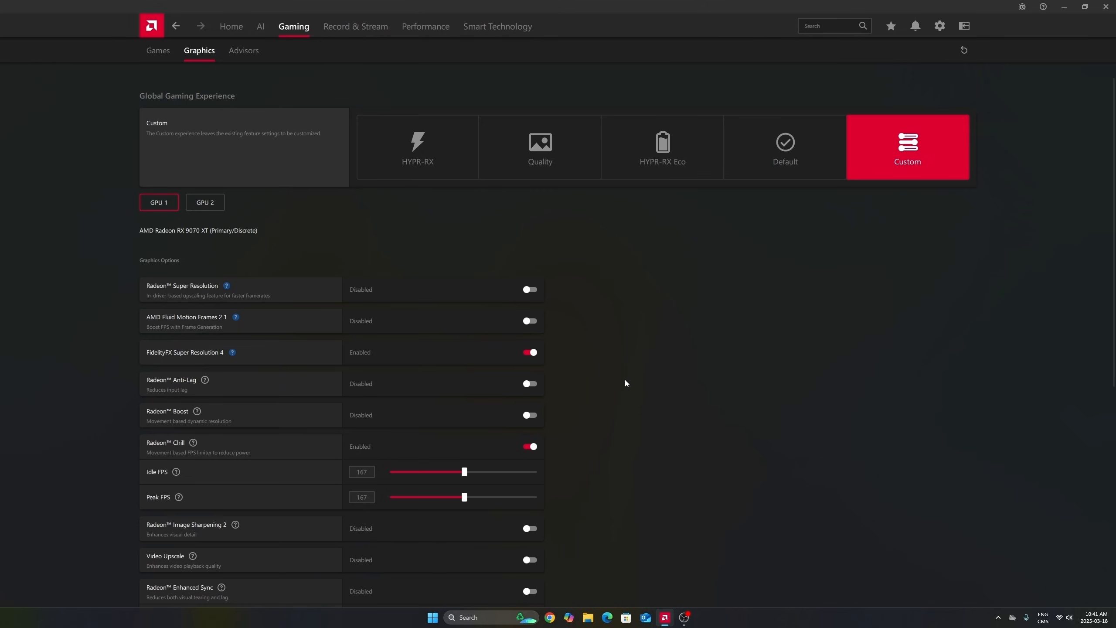
{"action": "mouse_move", "coordinate": [622, 368]}
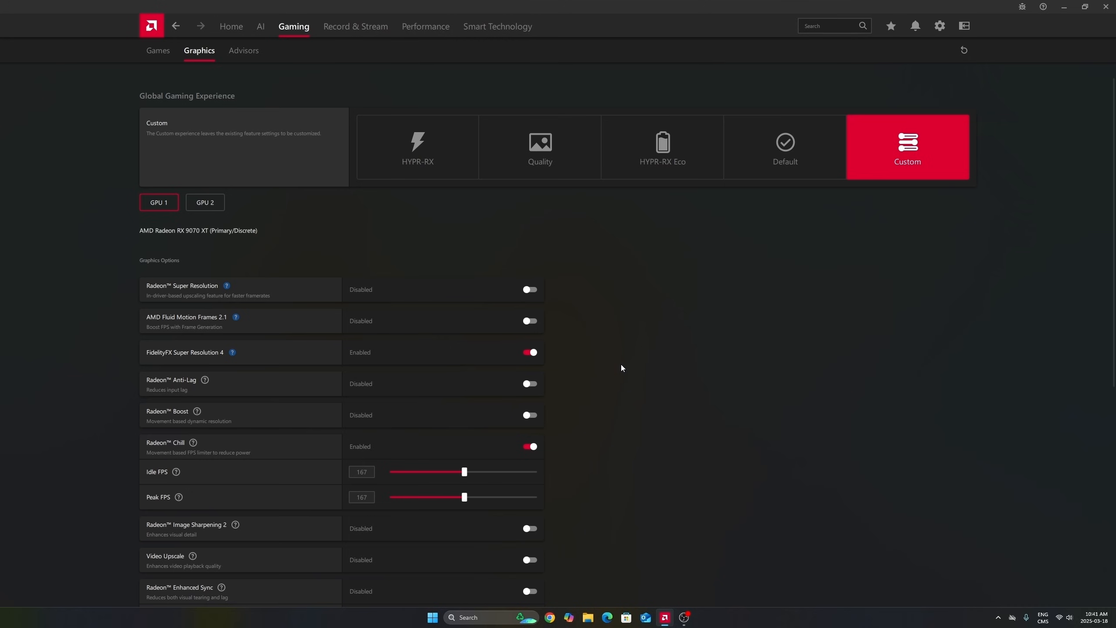
{"action": "mouse_move", "coordinate": [630, 350]}
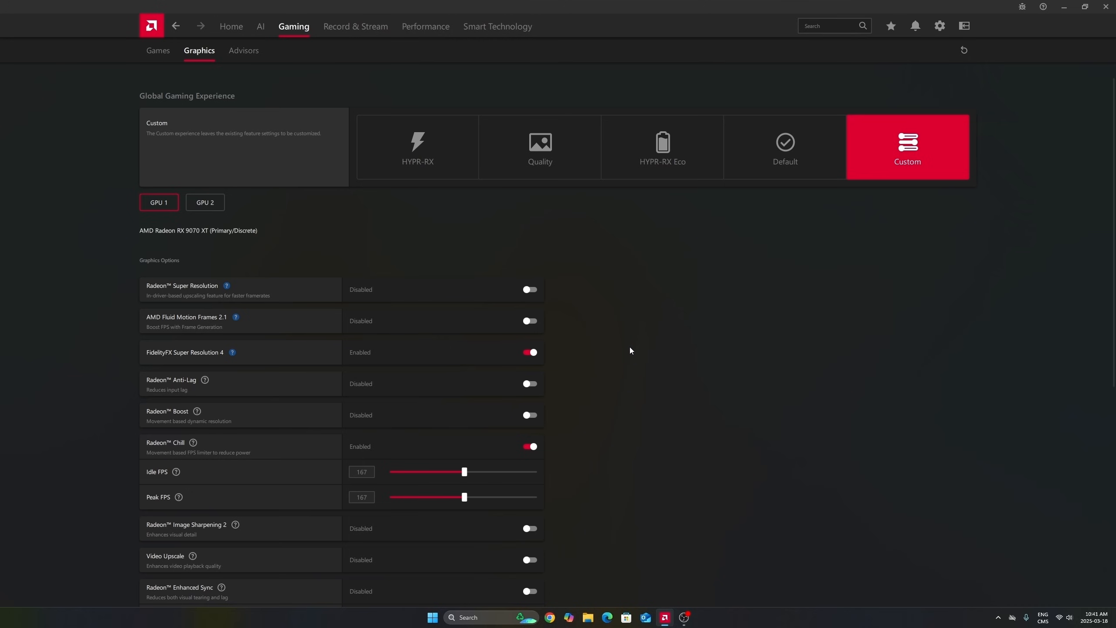
{"action": "mouse_move", "coordinate": [691, 406]}
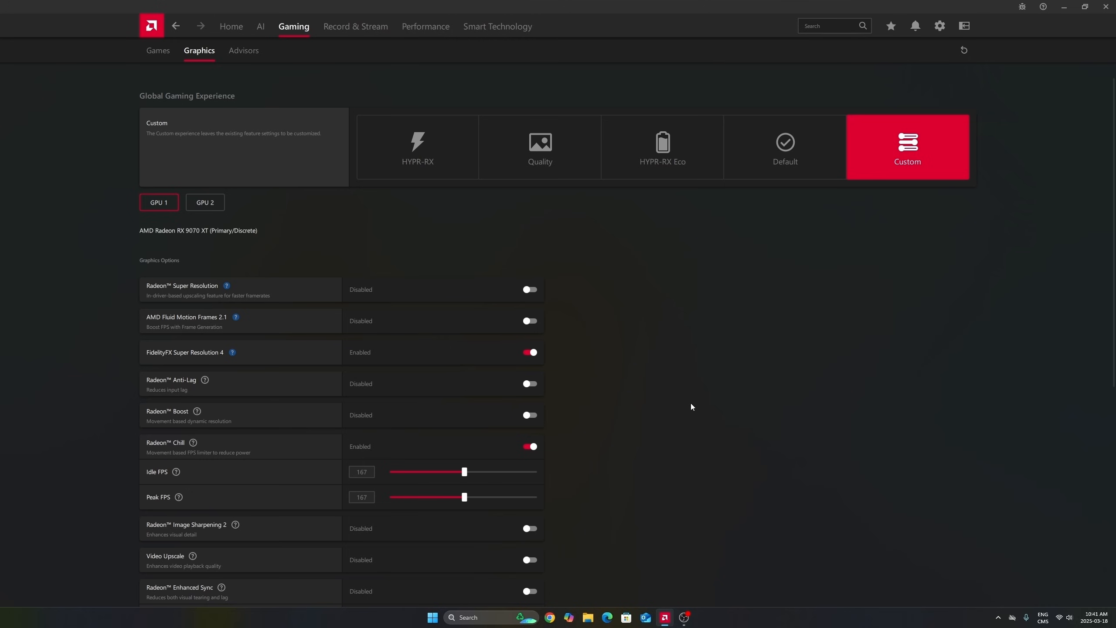
{"action": "mouse_move", "coordinate": [673, 468]}
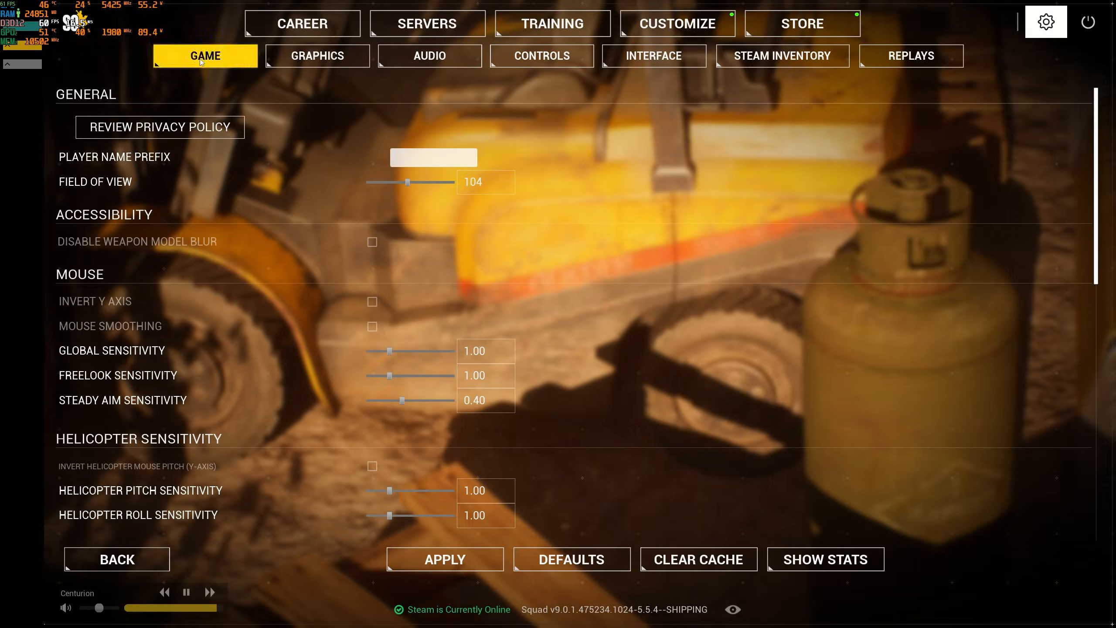
{"action": "mouse_move", "coordinate": [409, 182]}
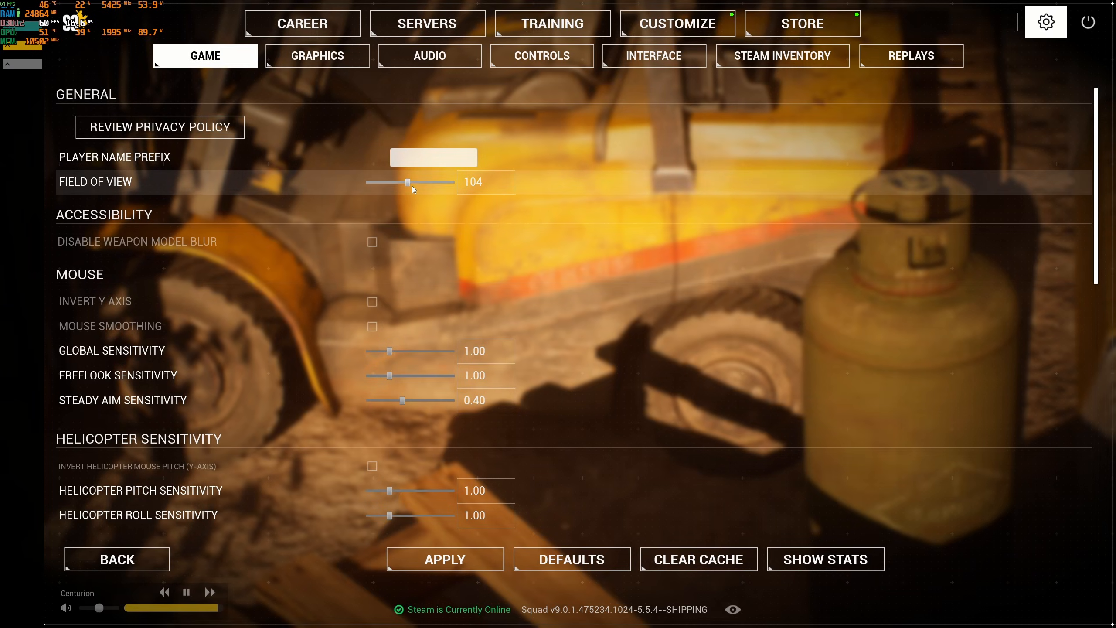
Drag Field of View down to 90 and back to 104 on the Game page
{"action": "left_click_drag", "start_coordinate": [408, 181], "coordinate": [367, 181]}
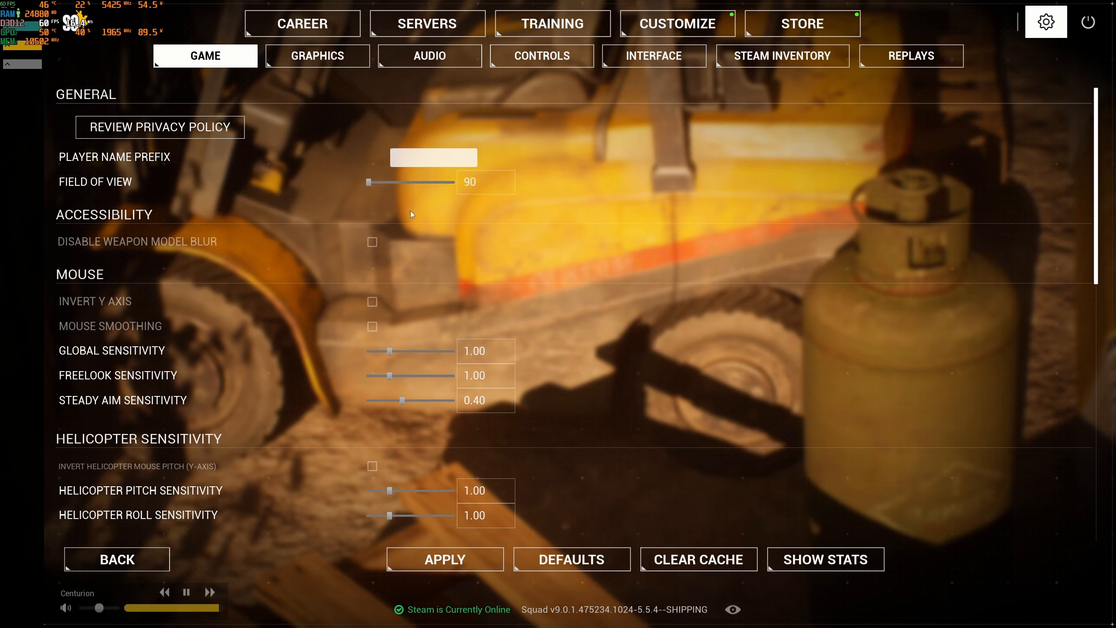
{"action": "left_click_drag", "start_coordinate": [368, 181], "coordinate": [409, 181]}
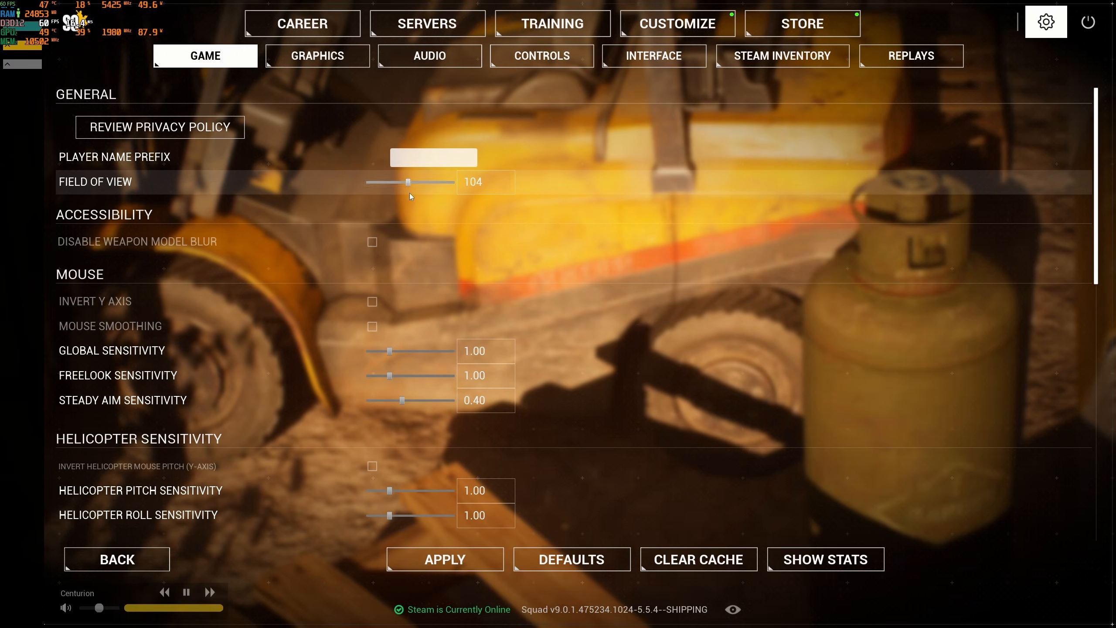
On Graphics, adjust Max FPS (In-Game) to 480 and back to 237, then review Frame Generation and NVIDIA Reflex tooltips
{"action": "left_click", "coordinate": [316, 55]}
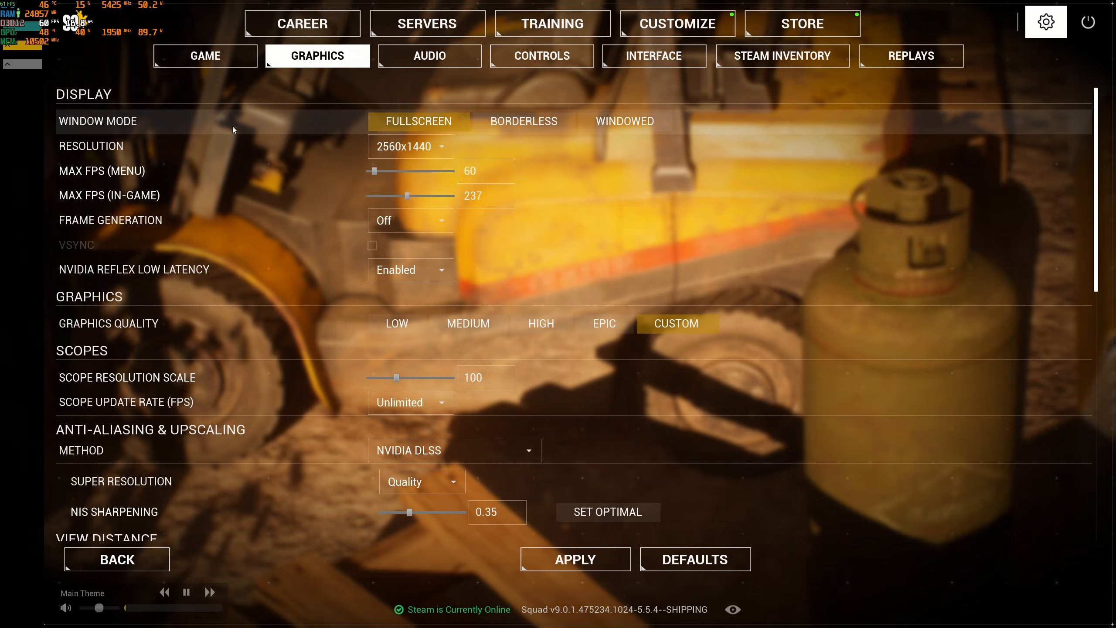
{"action": "mouse_move", "coordinate": [114, 145]}
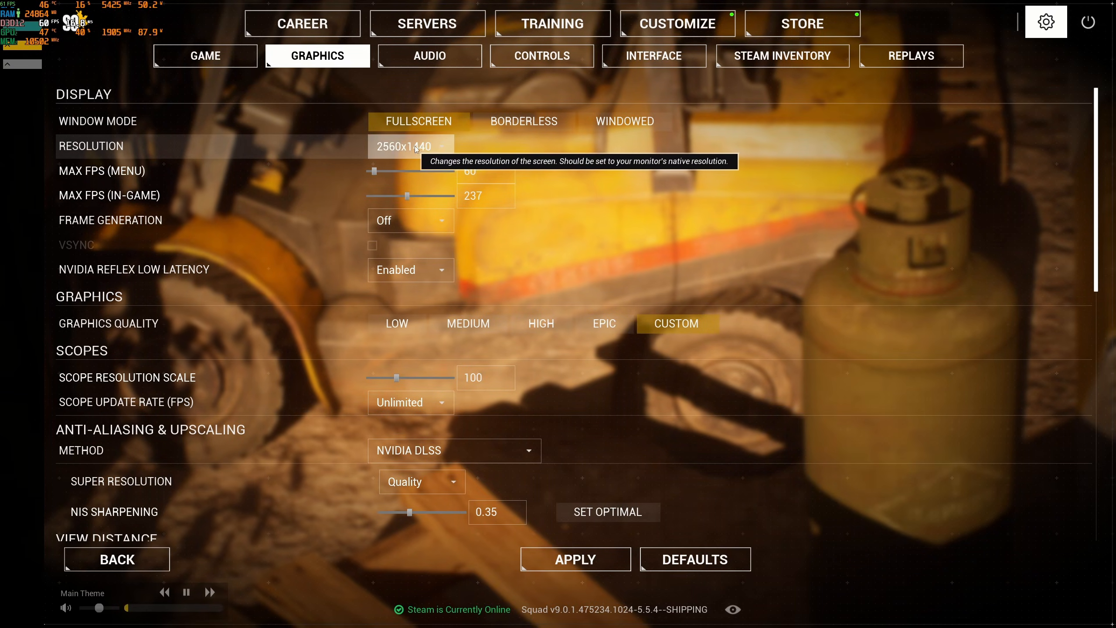
{"action": "mouse_move", "coordinate": [493, 175]}
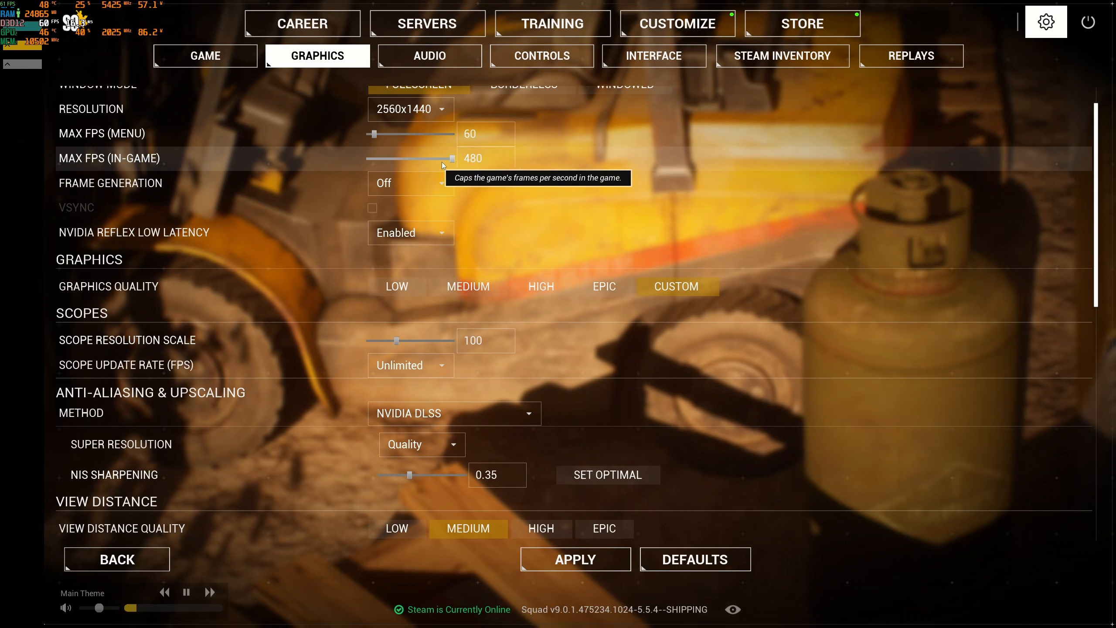
{"action": "left_click_drag", "start_coordinate": [452, 157], "coordinate": [409, 157]}
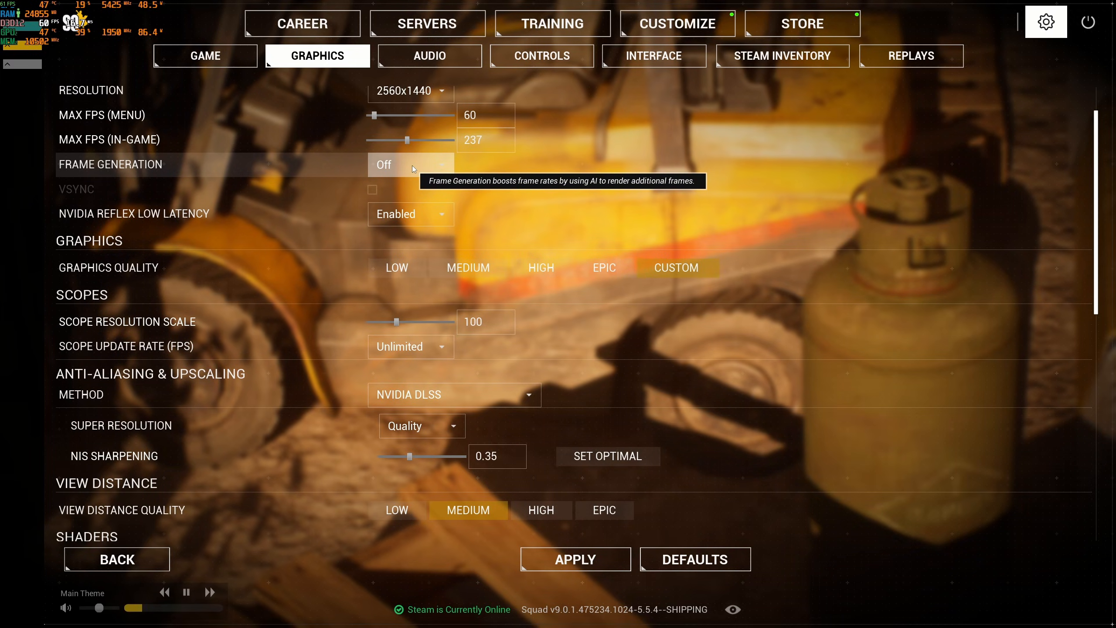
{"action": "mouse_move", "coordinate": [141, 172]}
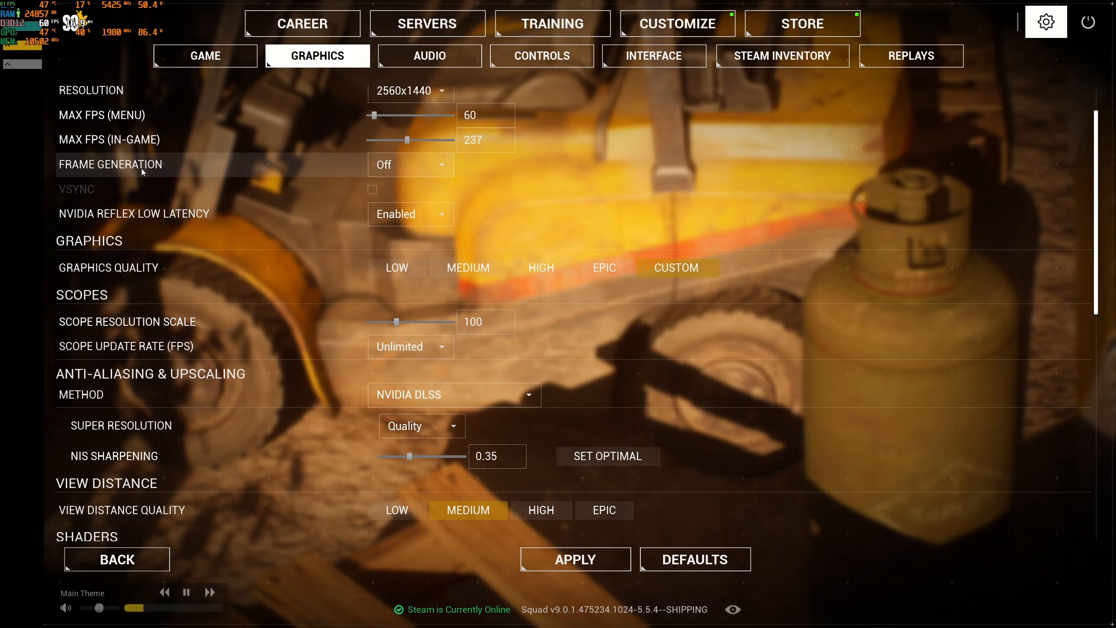
{"action": "left_click", "coordinate": [410, 164]}
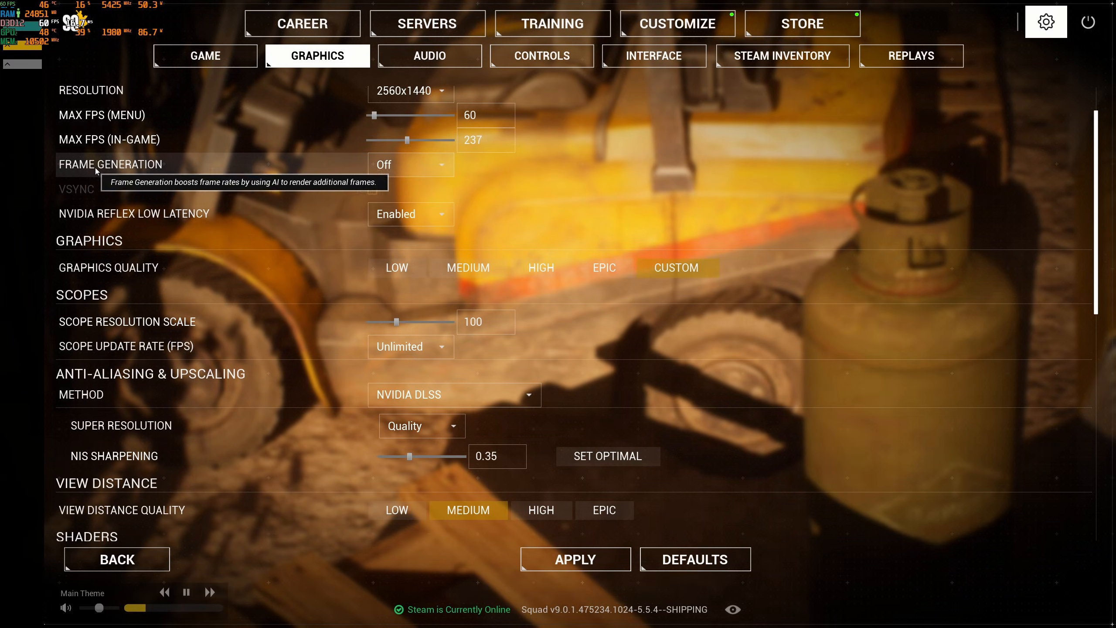
{"action": "left_click", "coordinate": [409, 165]}
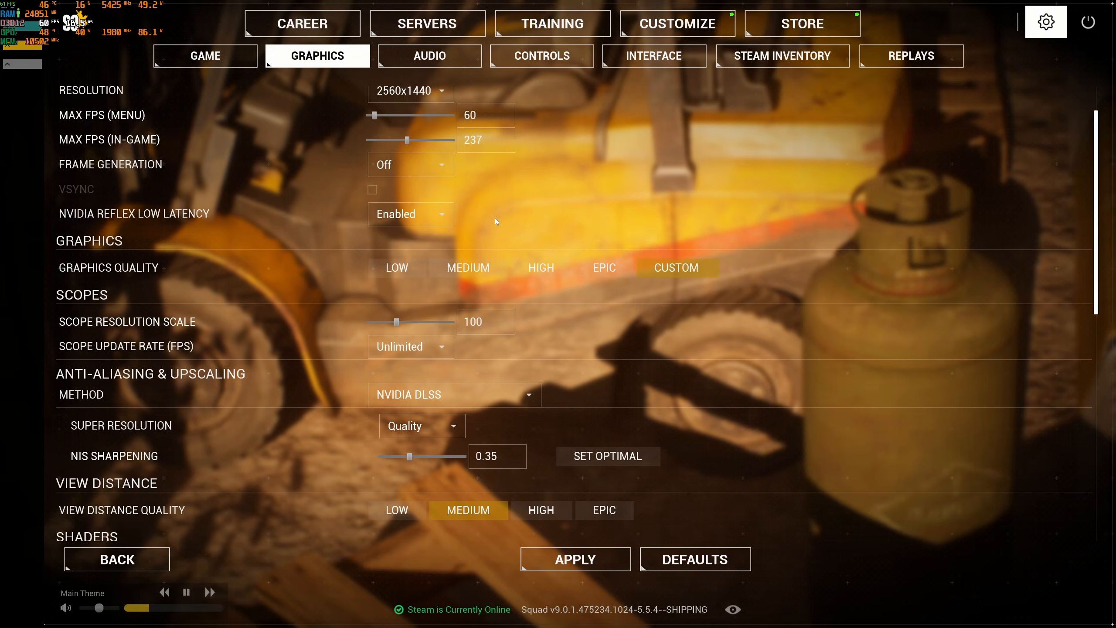
{"action": "mouse_move", "coordinate": [411, 165]}
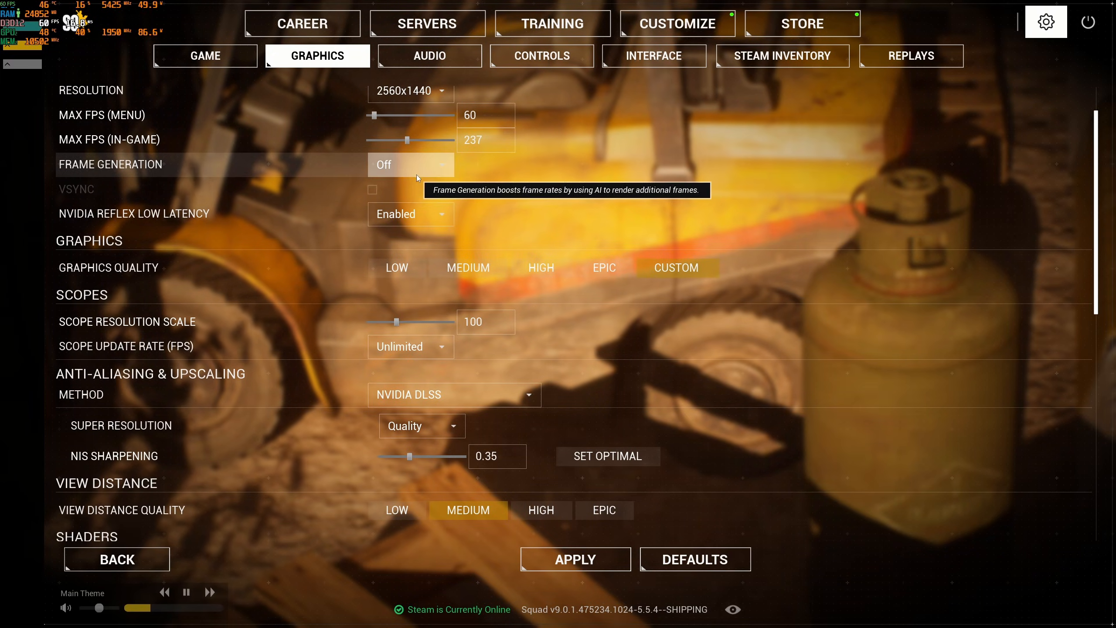
{"action": "mouse_move", "coordinate": [518, 181]}
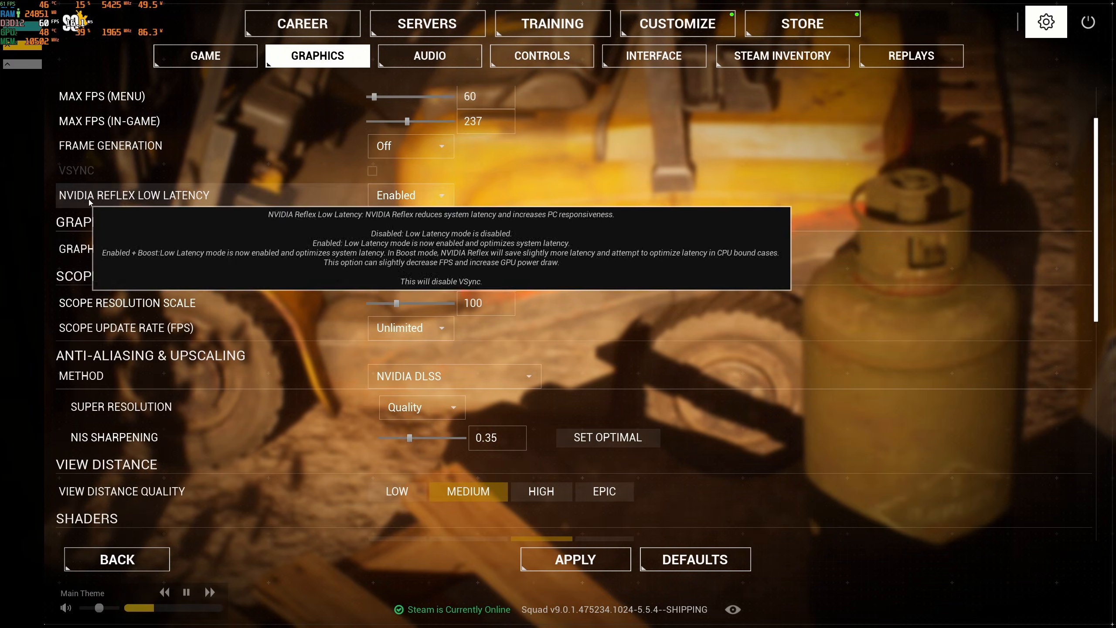
{"action": "left_click", "coordinate": [409, 195]}
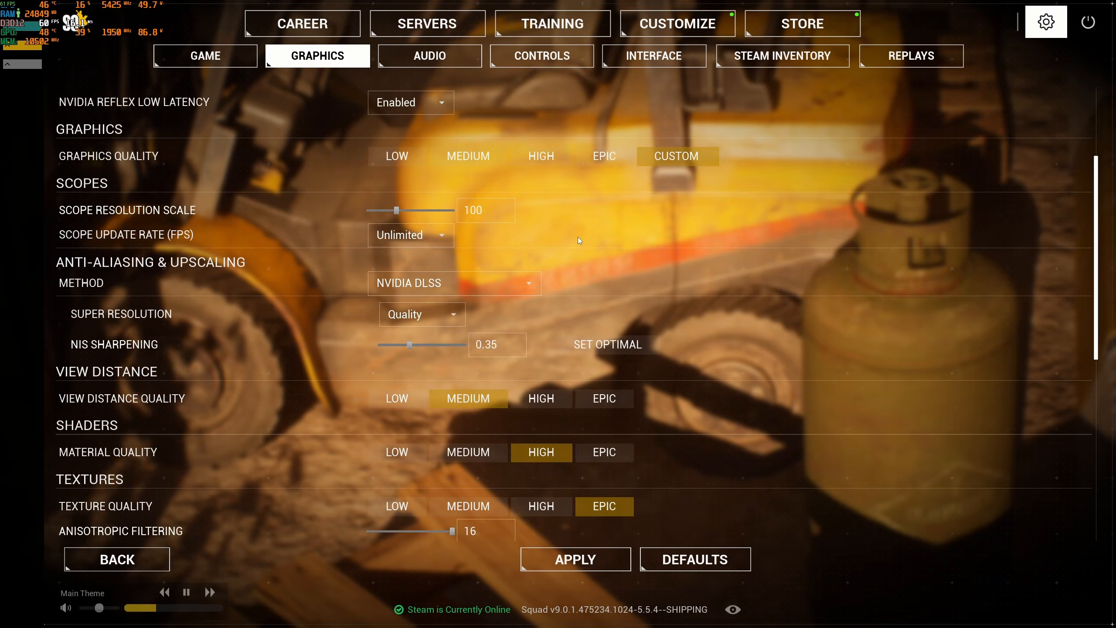
{"action": "scroll", "scroll_direction": "down", "scroll_amount": 3}
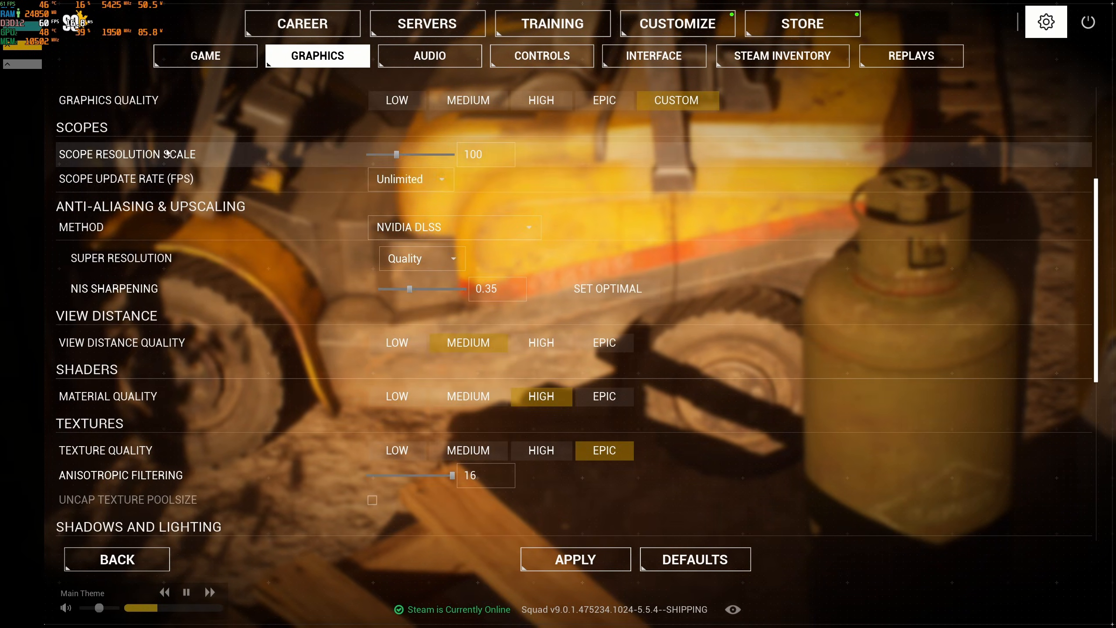
{"action": "scroll", "scroll_direction": "down", "scroll_amount": 3}
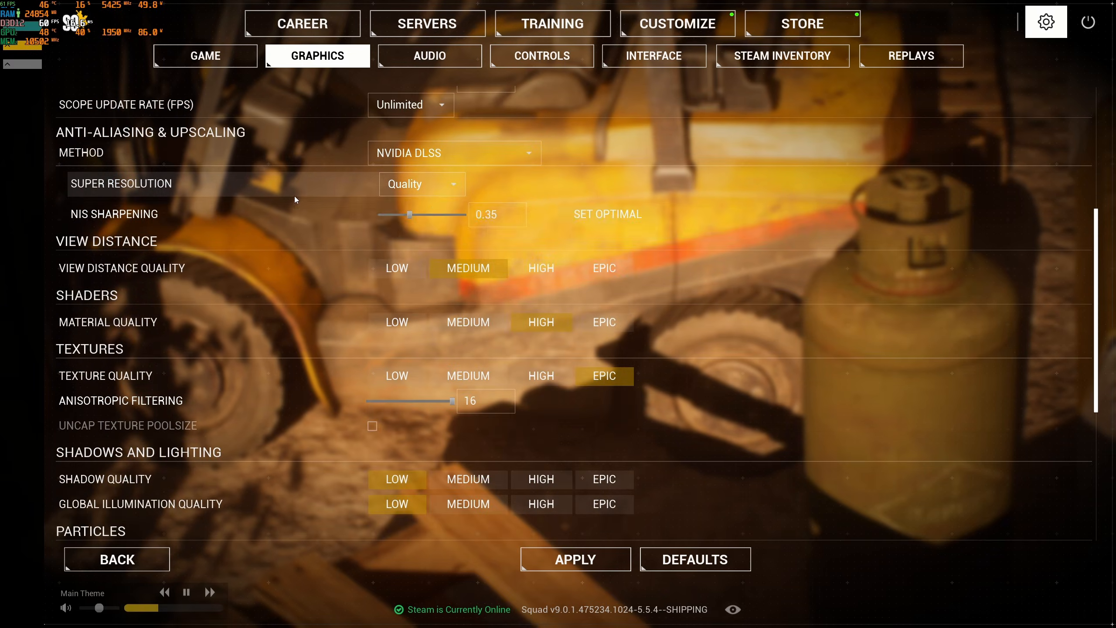
{"action": "left_click", "coordinate": [453, 152]}
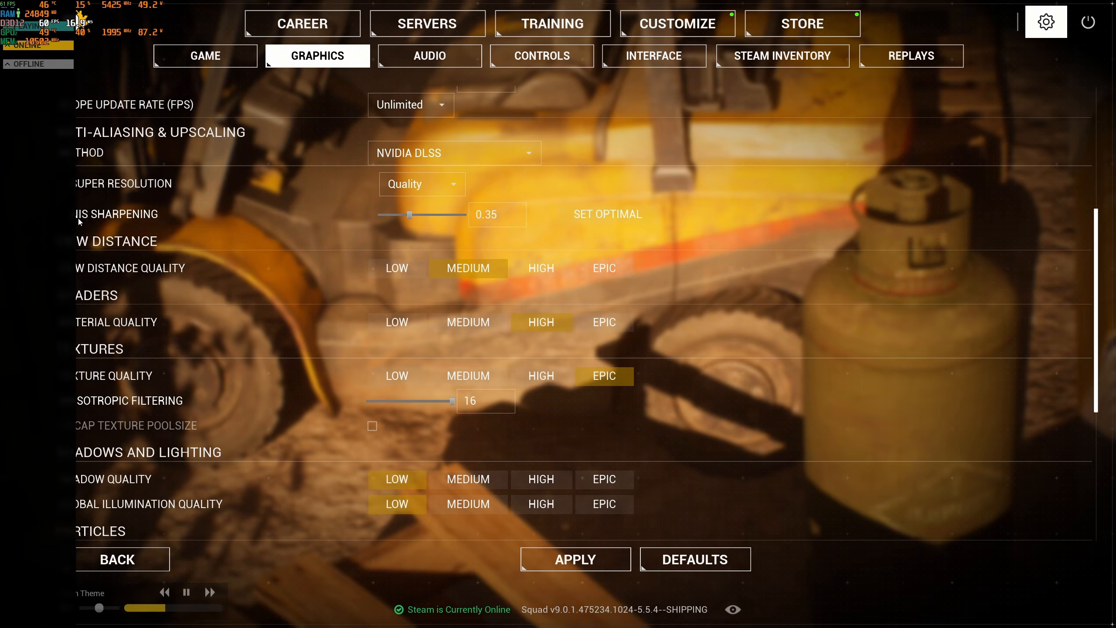
{"action": "mouse_move", "coordinate": [498, 216]}
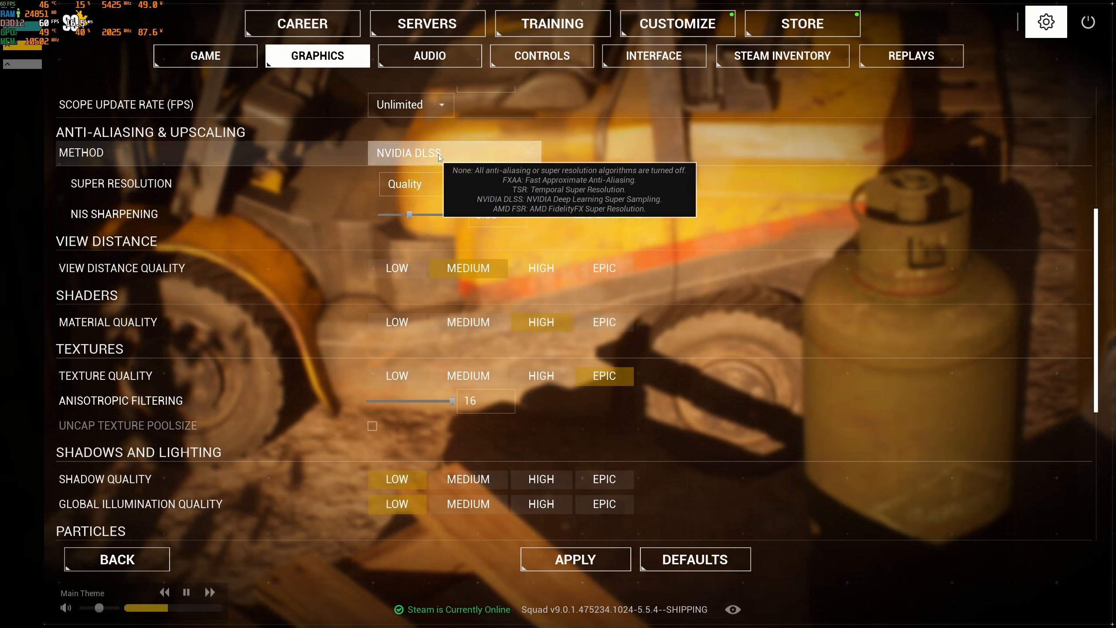
{"action": "left_click", "coordinate": [420, 184]}
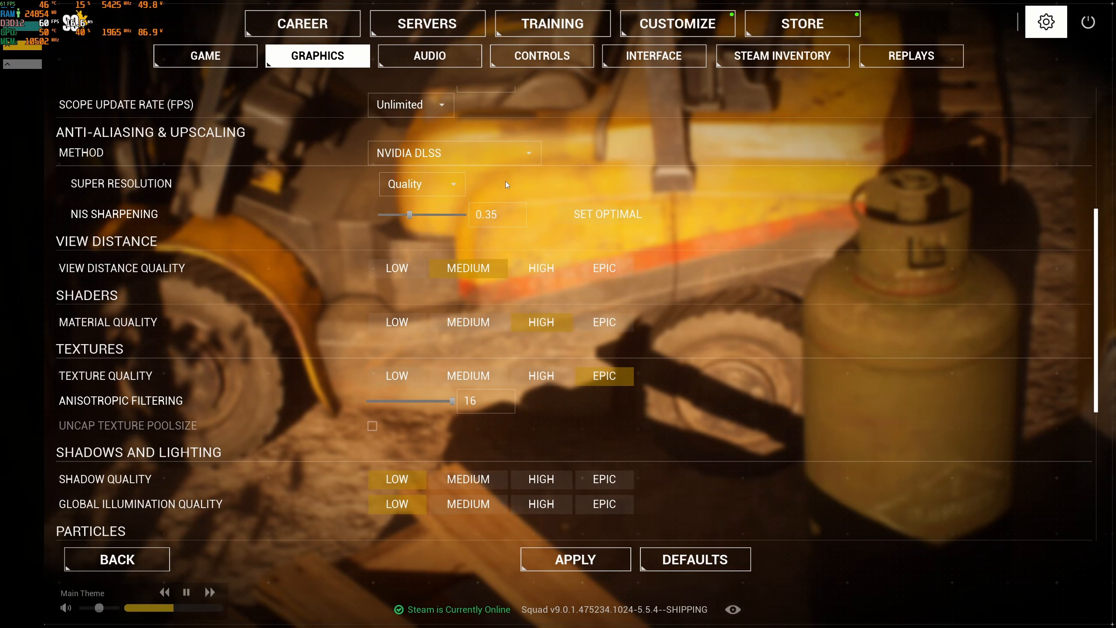
{"action": "left_click", "coordinate": [420, 184]}
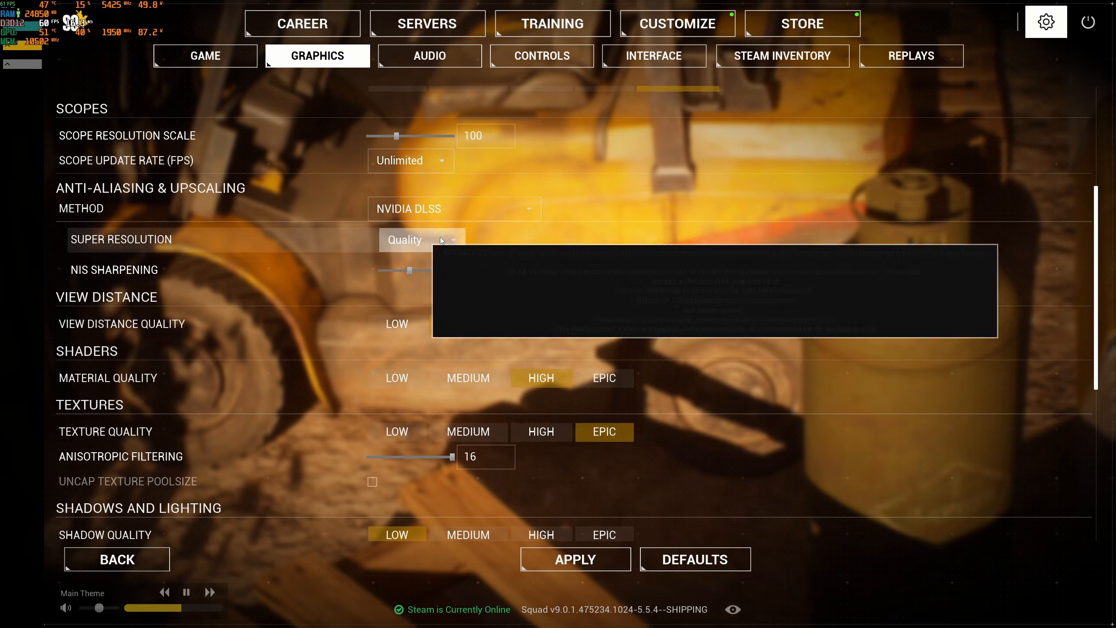
{"action": "left_click", "coordinate": [467, 324]}
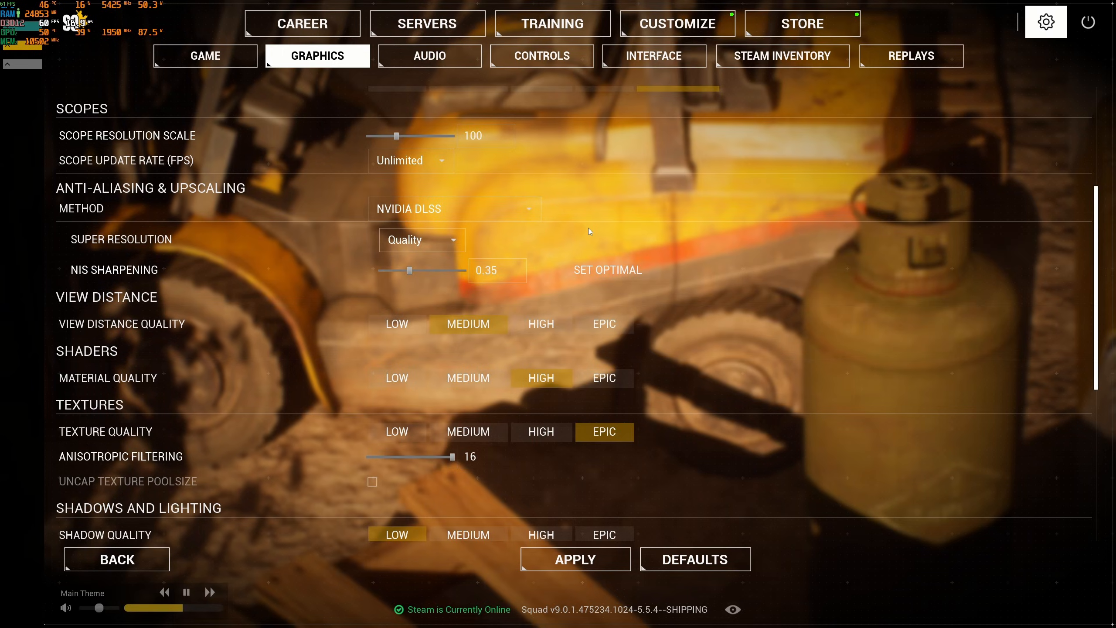
{"action": "scroll", "scroll_direction": "down", "scroll_amount": 3}
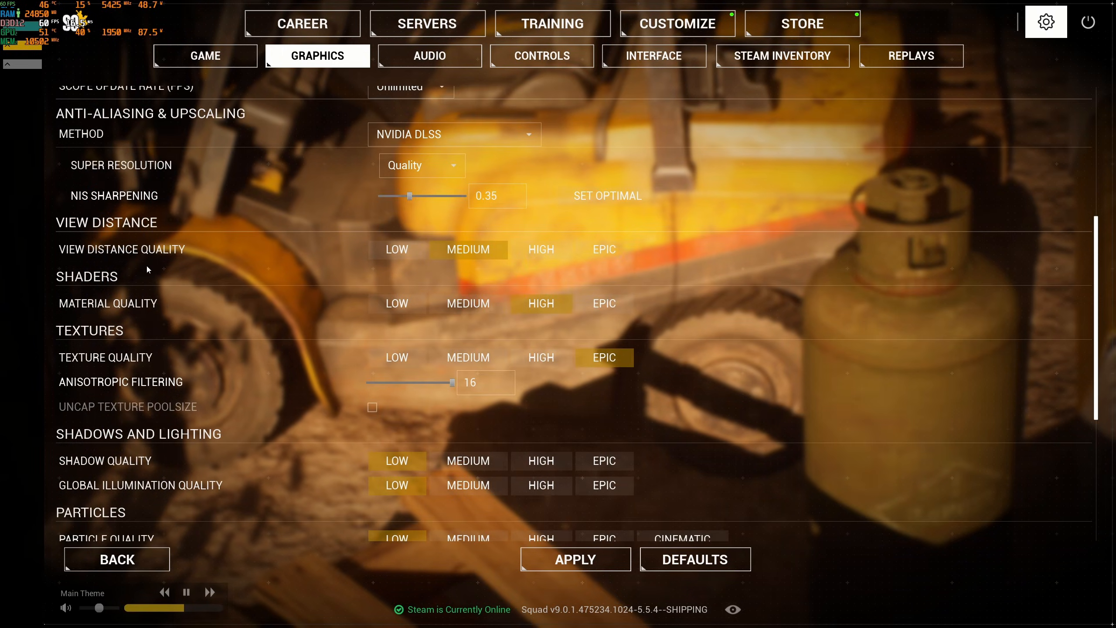
{"action": "mouse_move", "coordinate": [468, 249]}
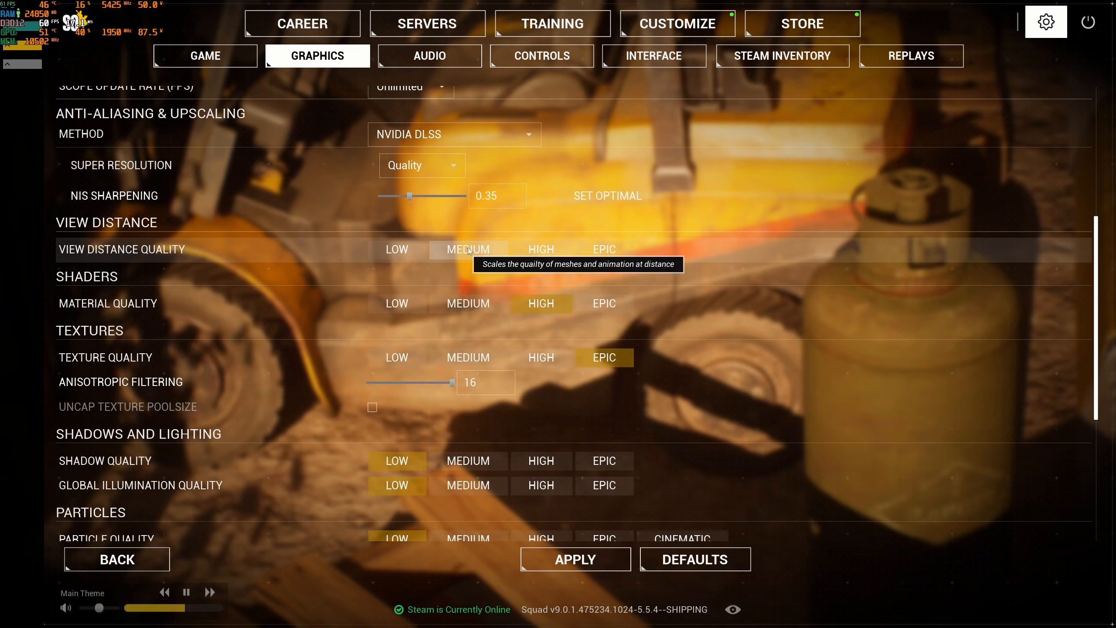
{"action": "left_click", "coordinate": [467, 249]}
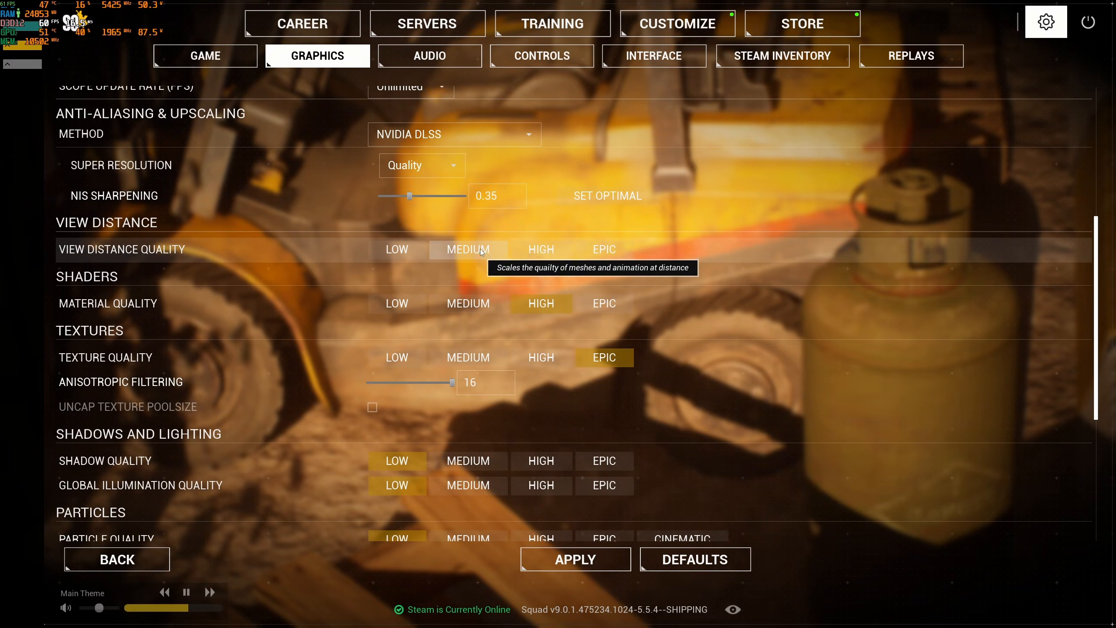
{"action": "left_click", "coordinate": [467, 249]}
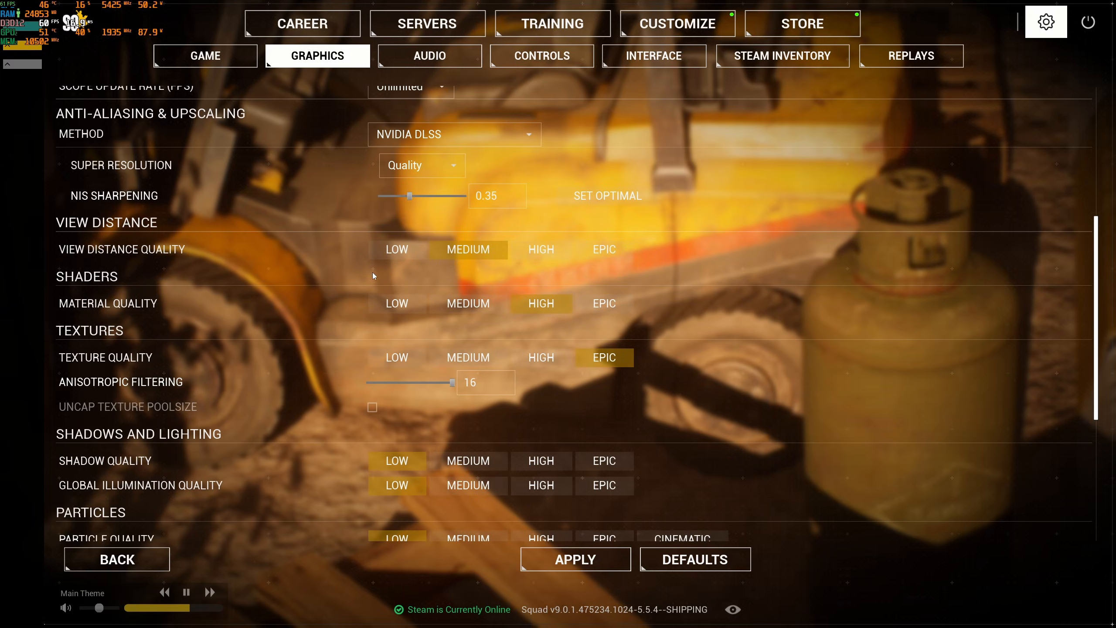
{"action": "mouse_move", "coordinate": [137, 267]}
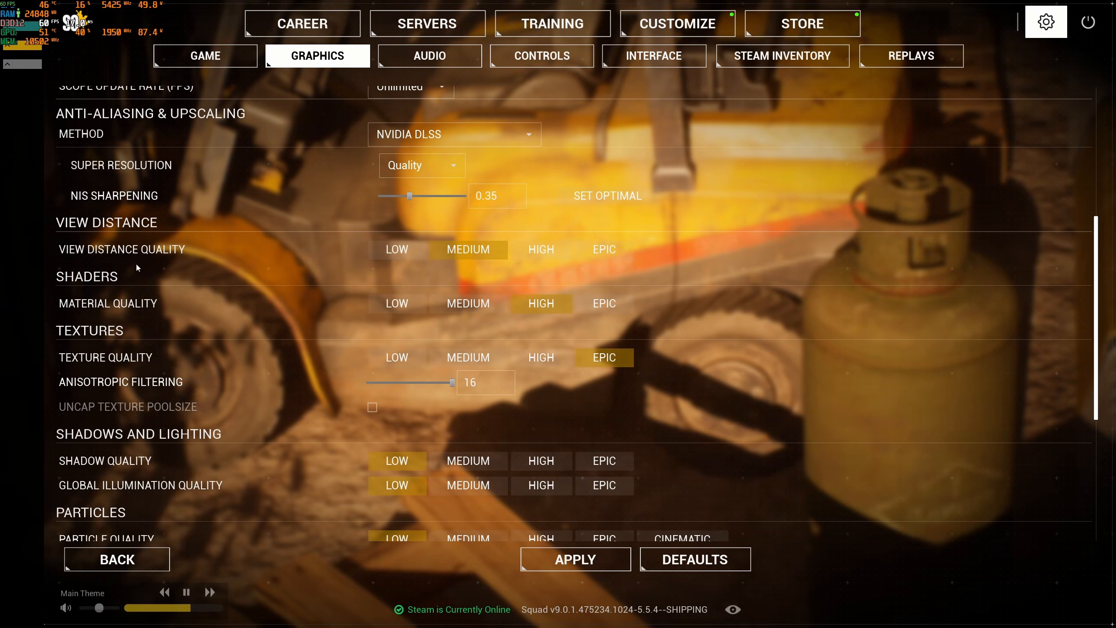
{"action": "mouse_move", "coordinate": [418, 286]}
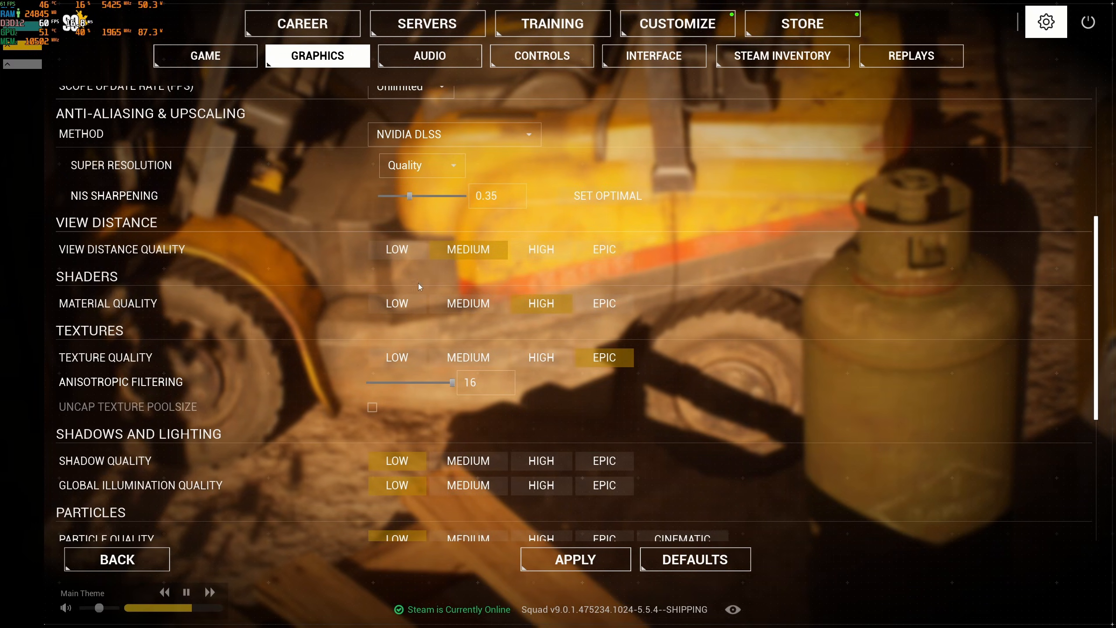
{"action": "mouse_move", "coordinate": [462, 350]}
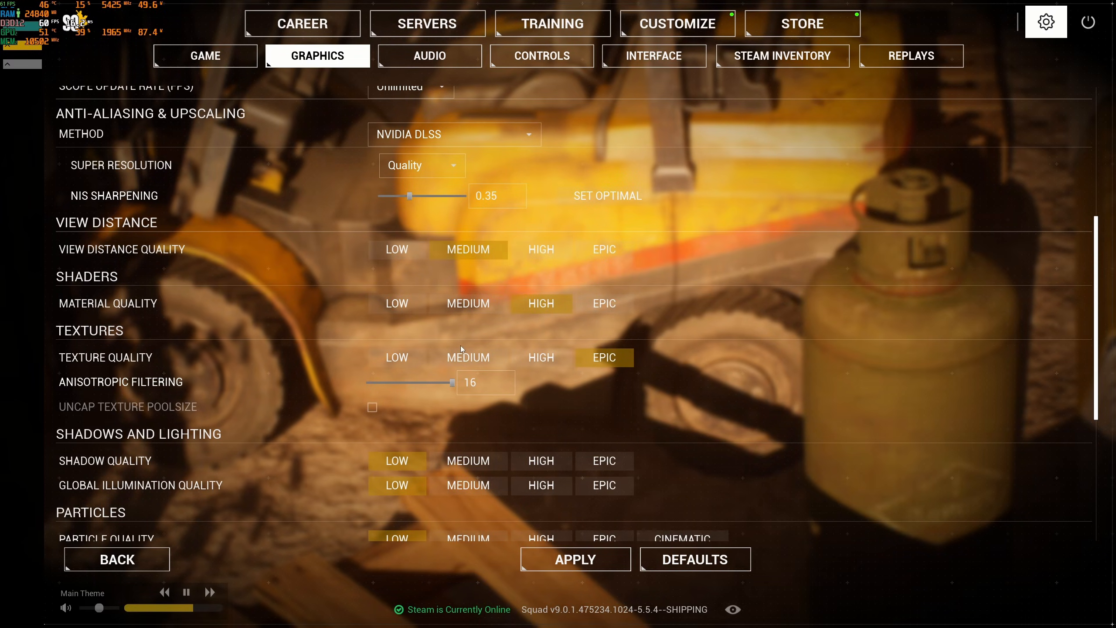
{"action": "scroll", "scroll_direction": "down", "scroll_amount": 3}
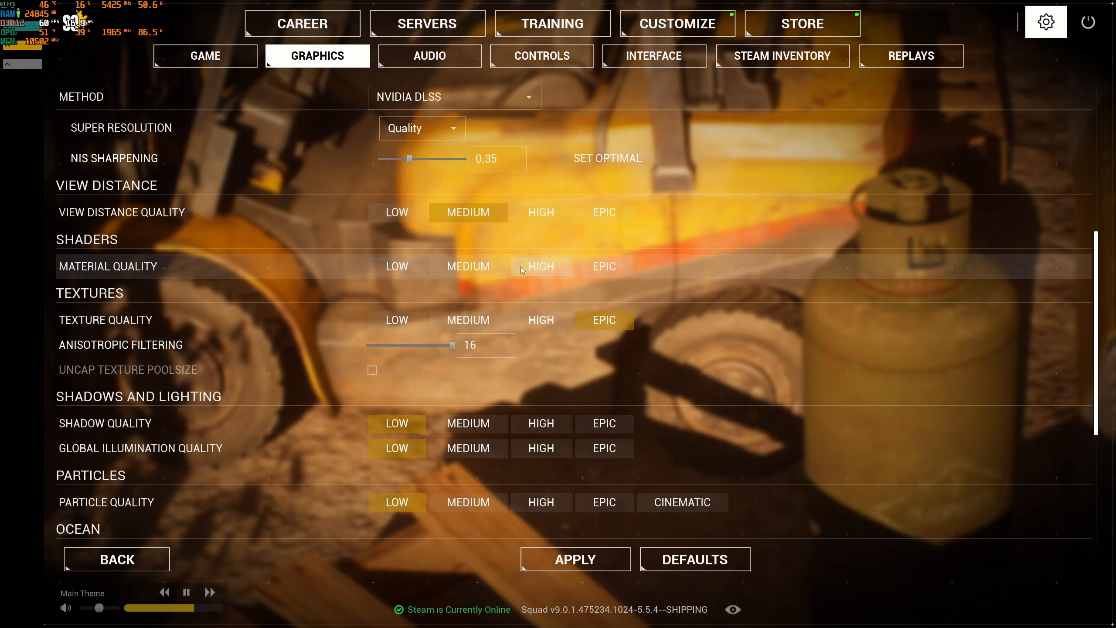
{"action": "mouse_move", "coordinate": [537, 277]}
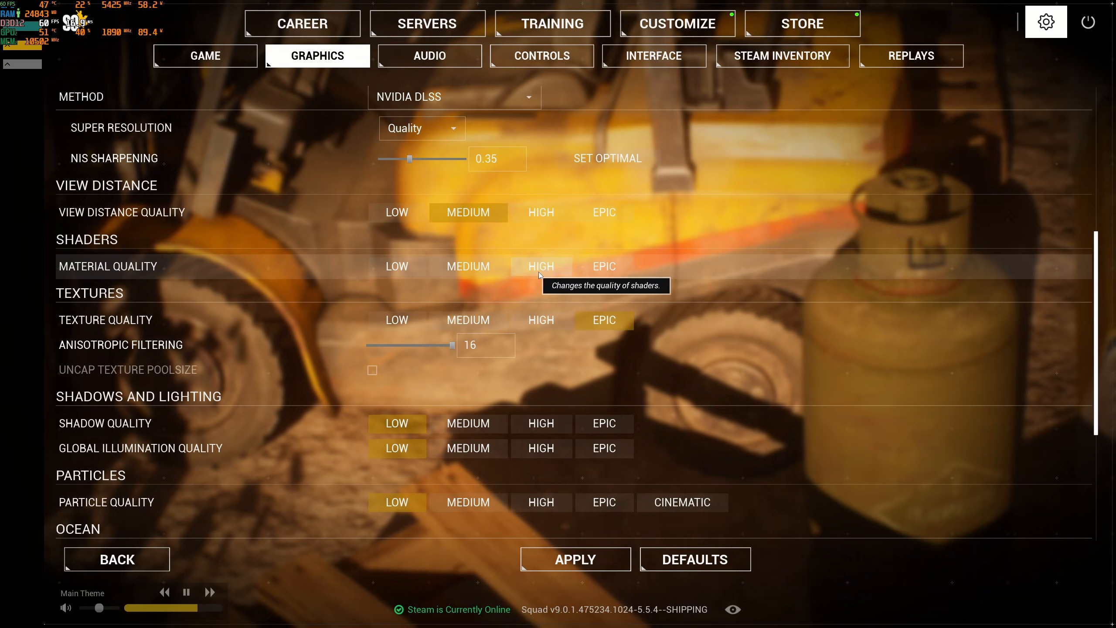
{"action": "scroll", "scroll_direction": "down", "scroll_amount": 3}
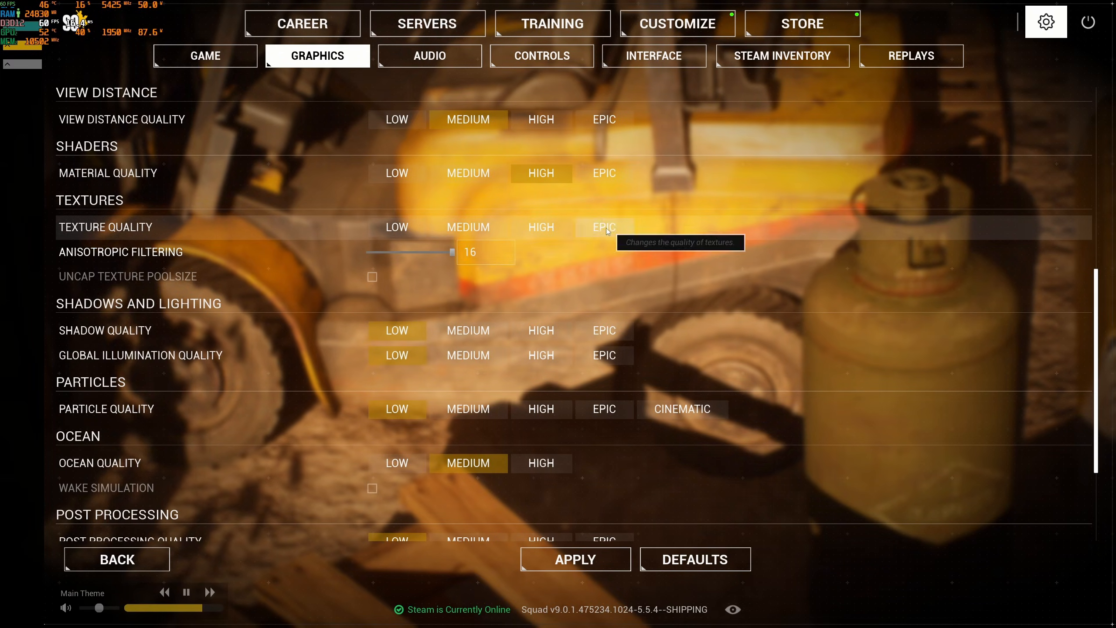
{"action": "left_click", "coordinate": [541, 226]}
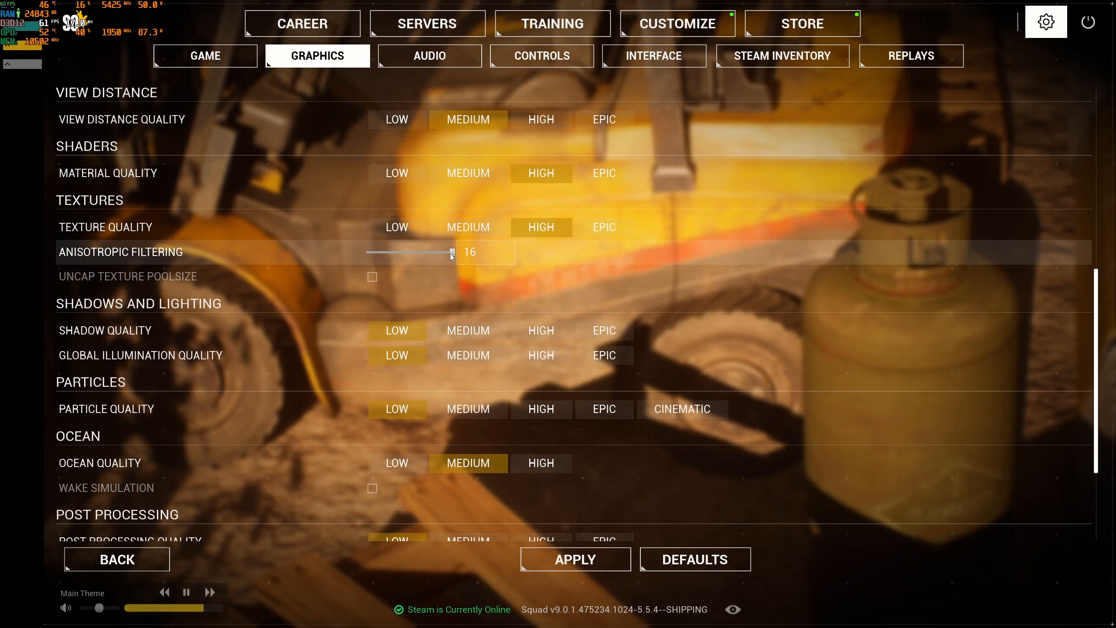
{"action": "left_click_drag", "start_coordinate": [451, 252], "coordinate": [397, 252]}
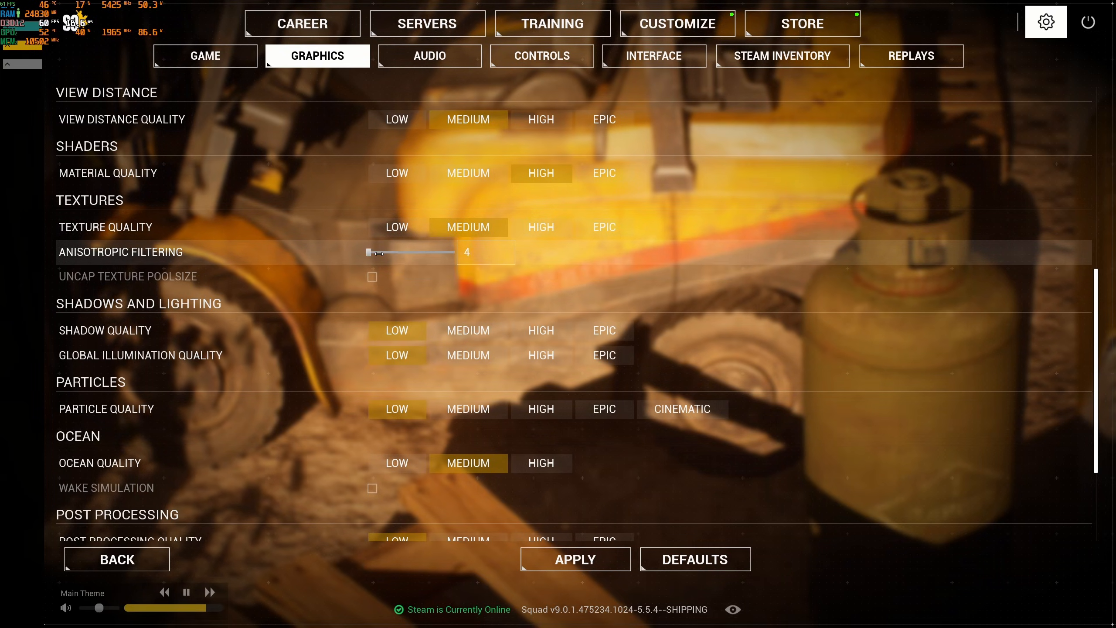
{"action": "left_click", "coordinate": [396, 227]}
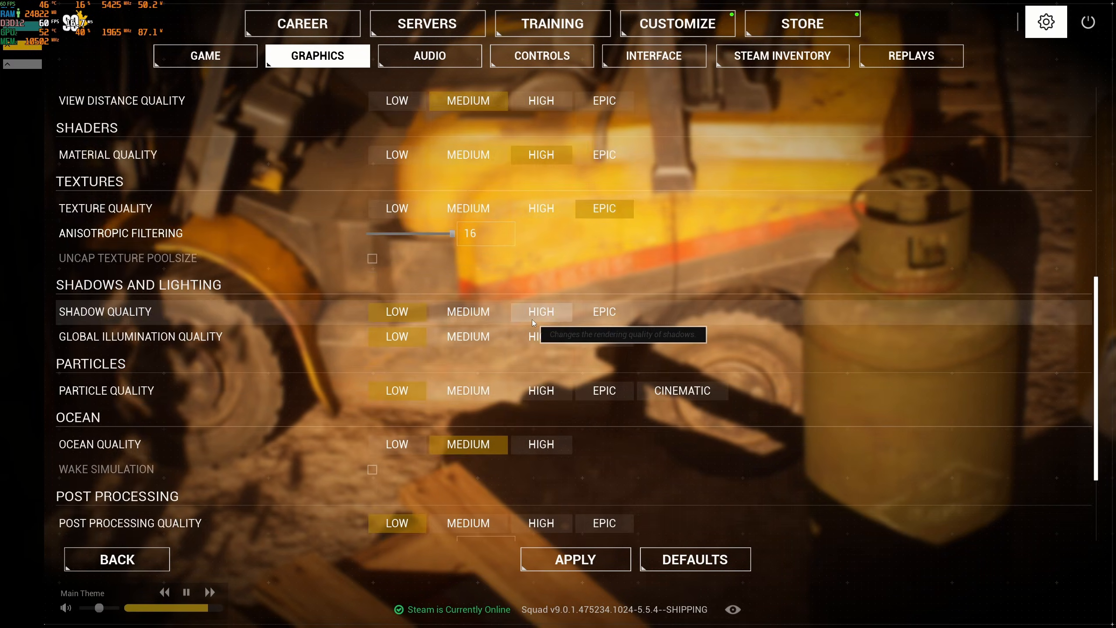
{"action": "scroll", "scroll_direction": "down", "scroll_amount": 3}
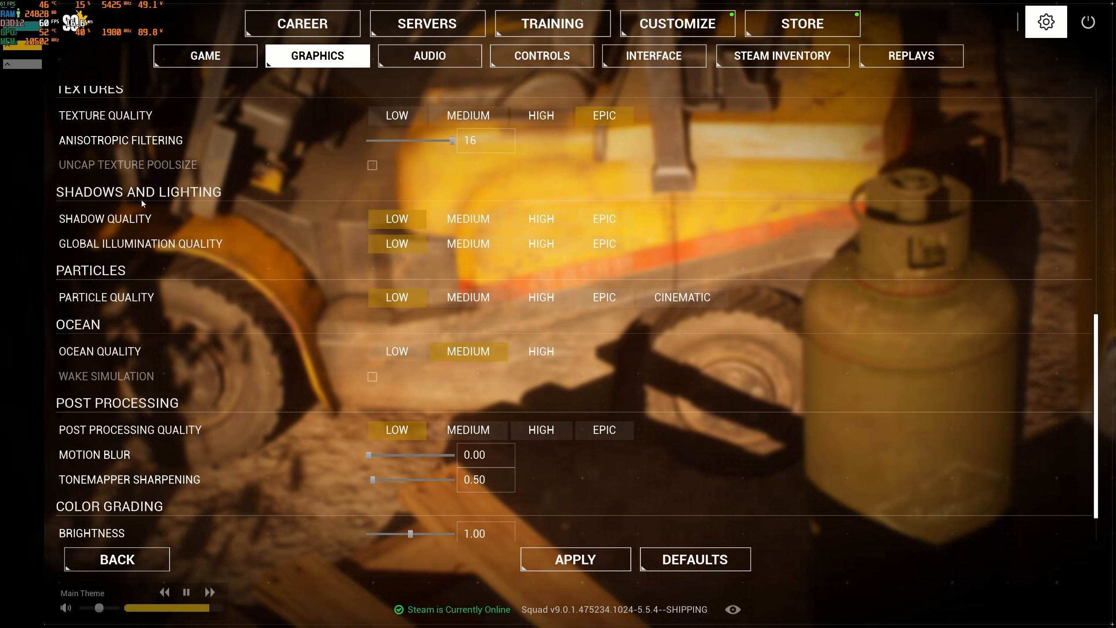
{"action": "scroll", "scroll_direction": "down", "scroll_amount": 3}
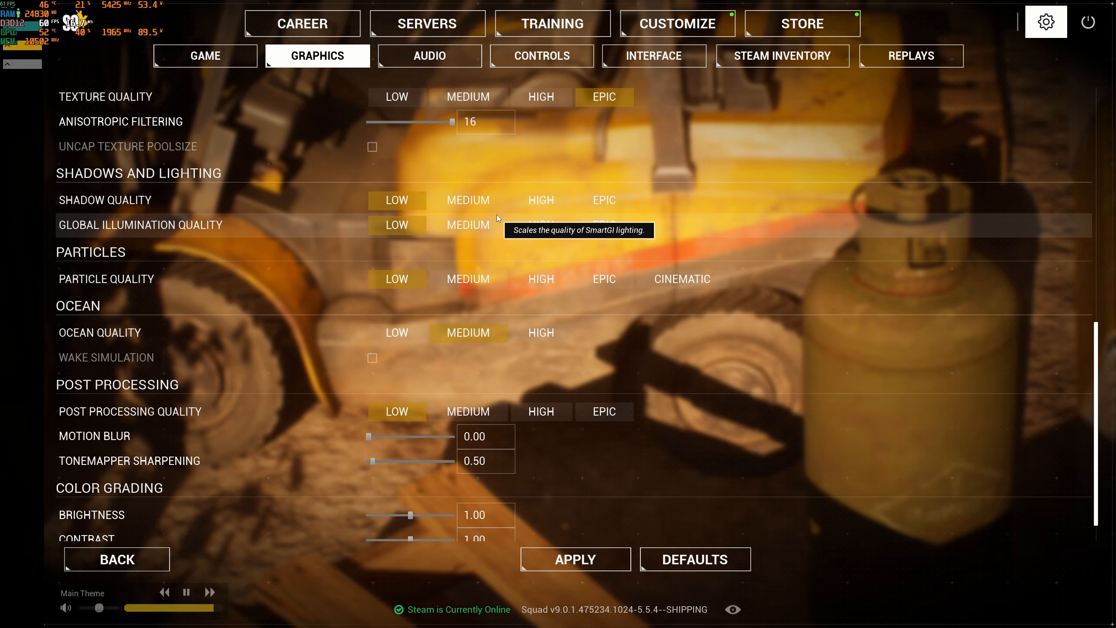
{"action": "mouse_move", "coordinate": [209, 193]}
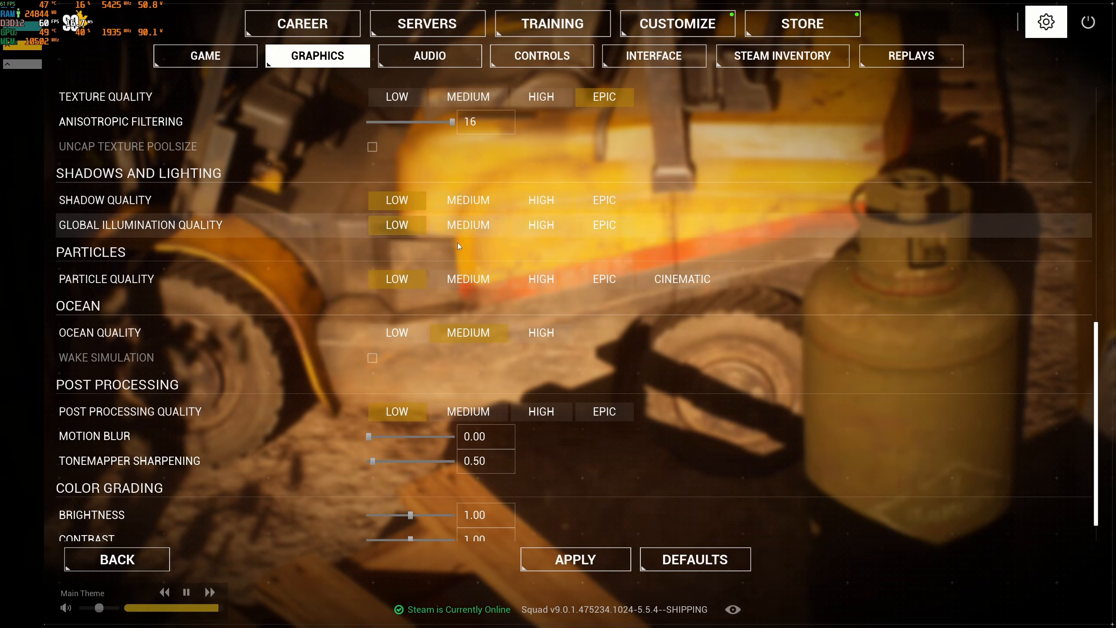
{"action": "mouse_move", "coordinate": [467, 224]}
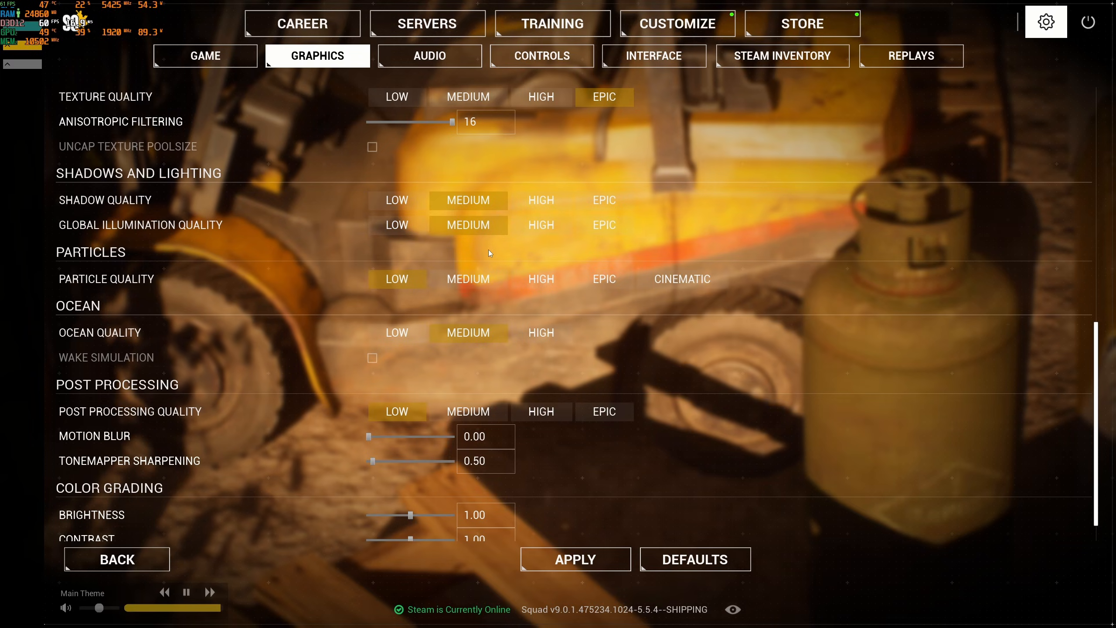
{"action": "scroll", "scroll_direction": "down", "scroll_amount": 3}
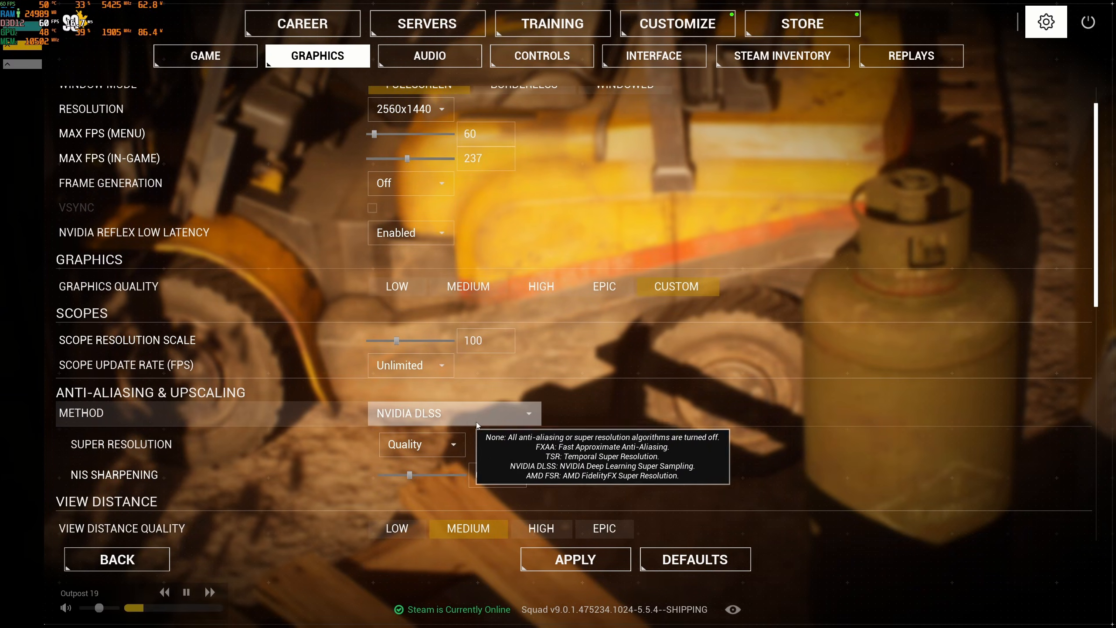
{"action": "scroll", "scroll_direction": "down", "scroll_amount": 3}
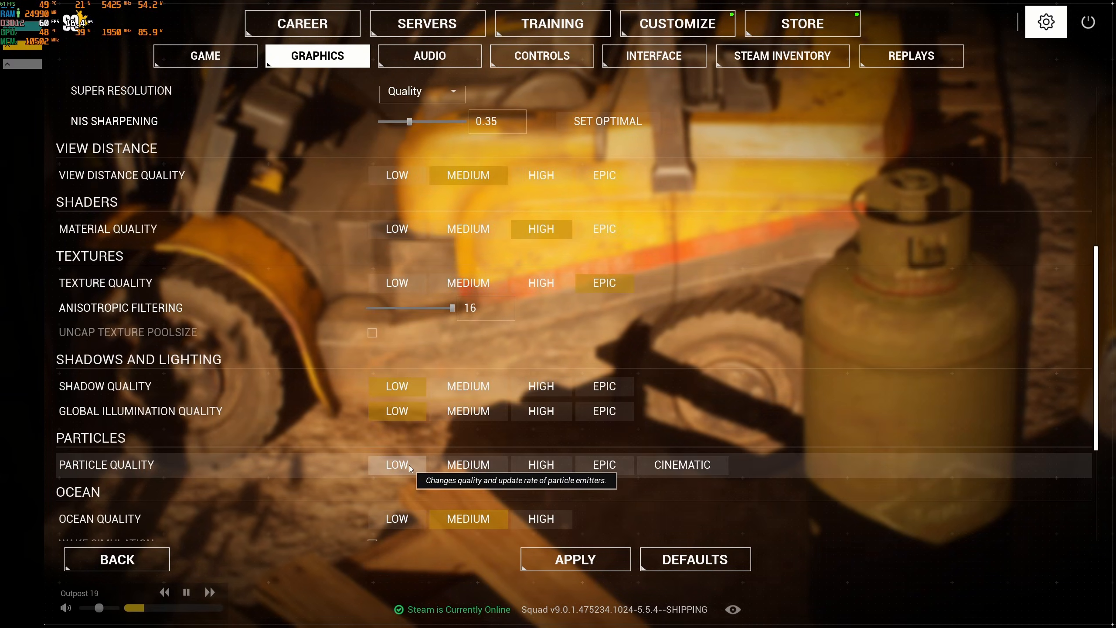
{"action": "scroll", "scroll_direction": "up", "scroll_amount": 3}
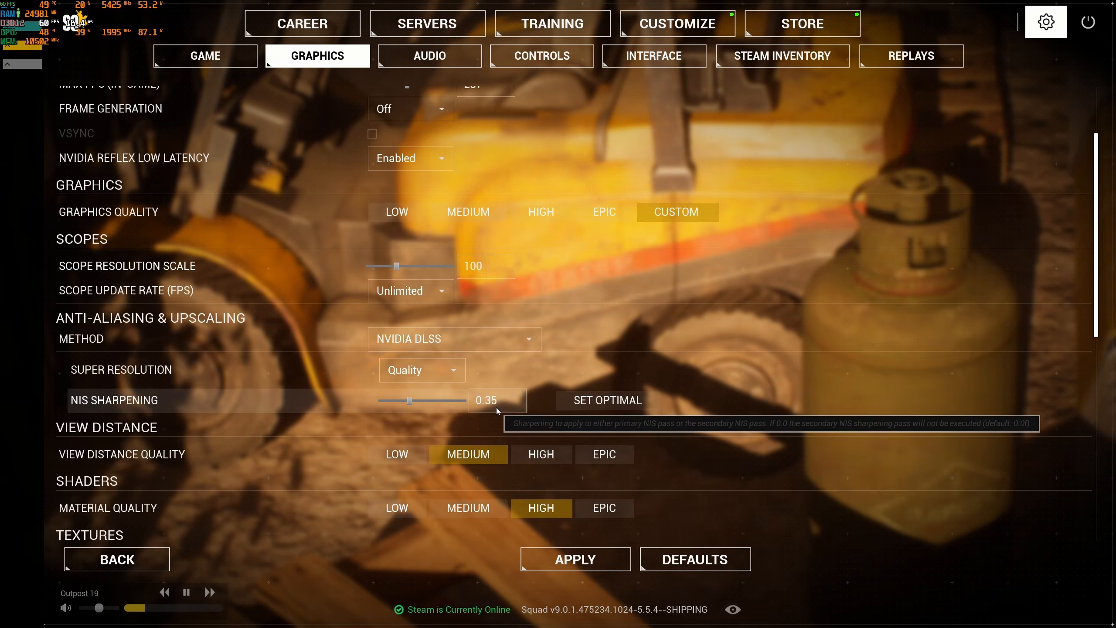